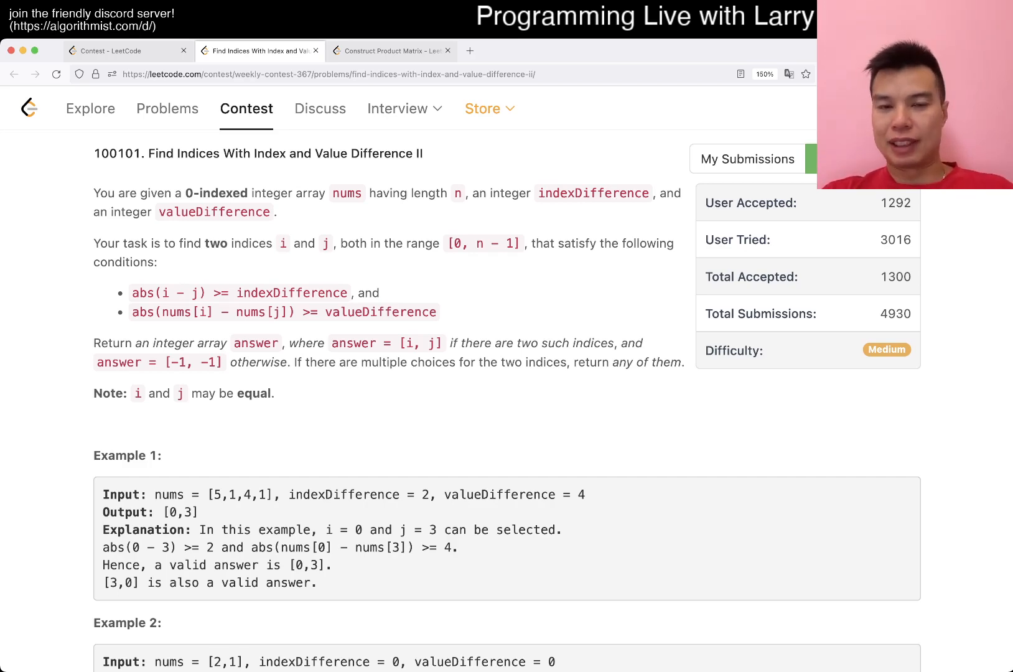
# Step: Plot four red points rising up and to the right on the x–v graph
pyautogui.scroll(-3)
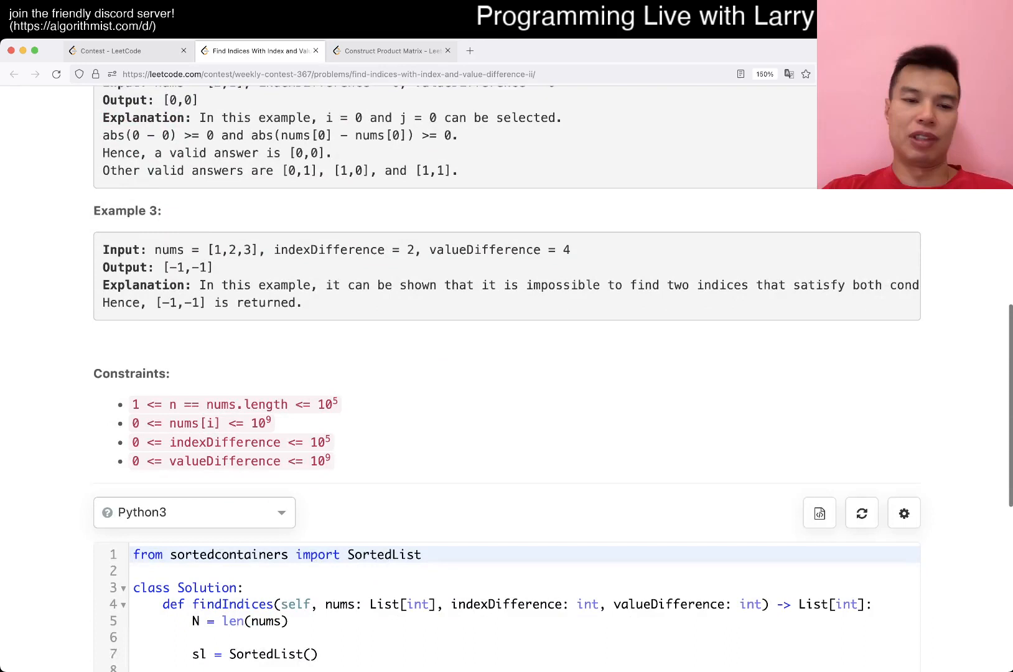
pyautogui.doubleClick(222, 463)
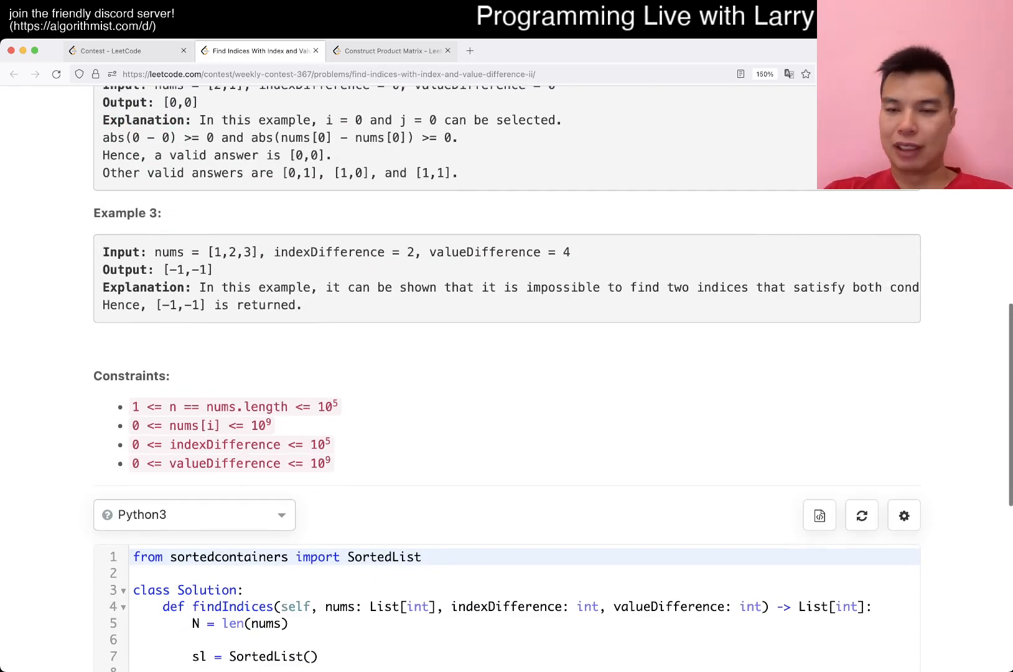
pyautogui.scroll(3)
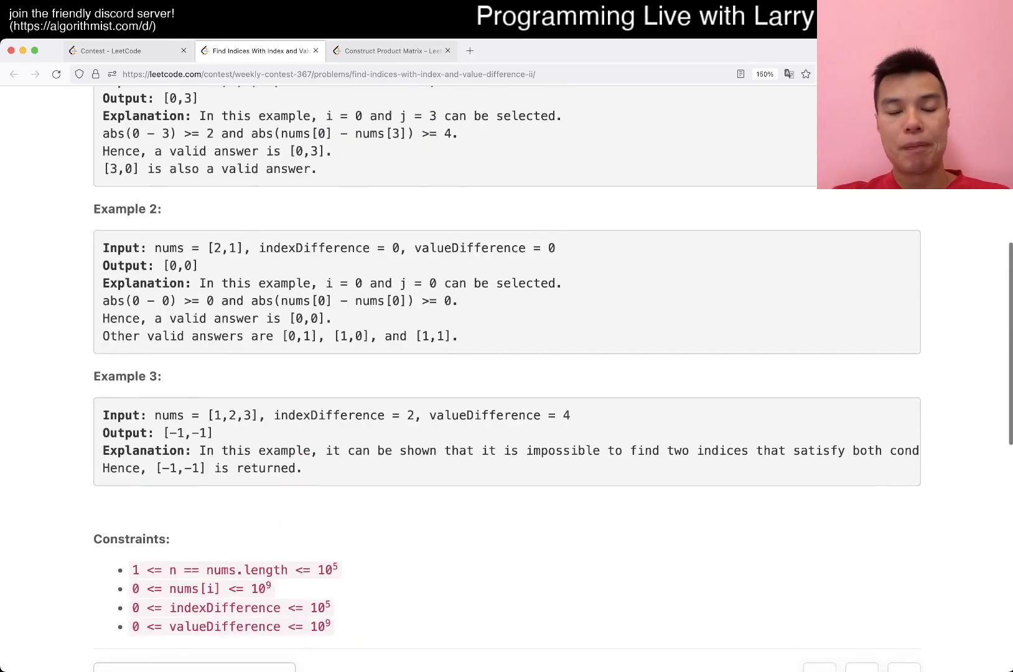
pyautogui.scroll(3)
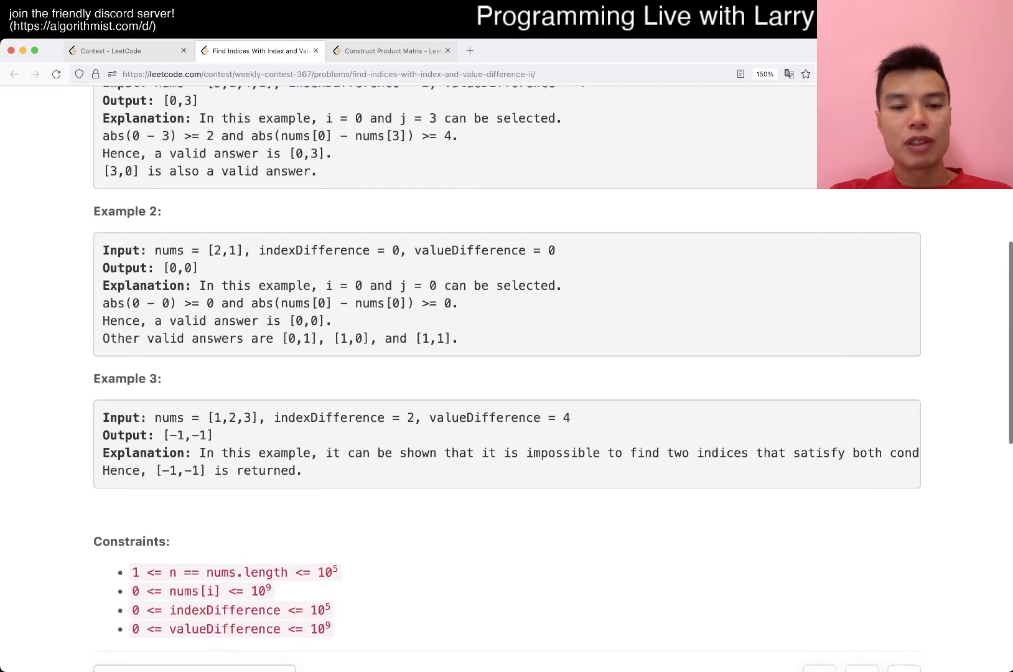
pyautogui.scroll(-3)
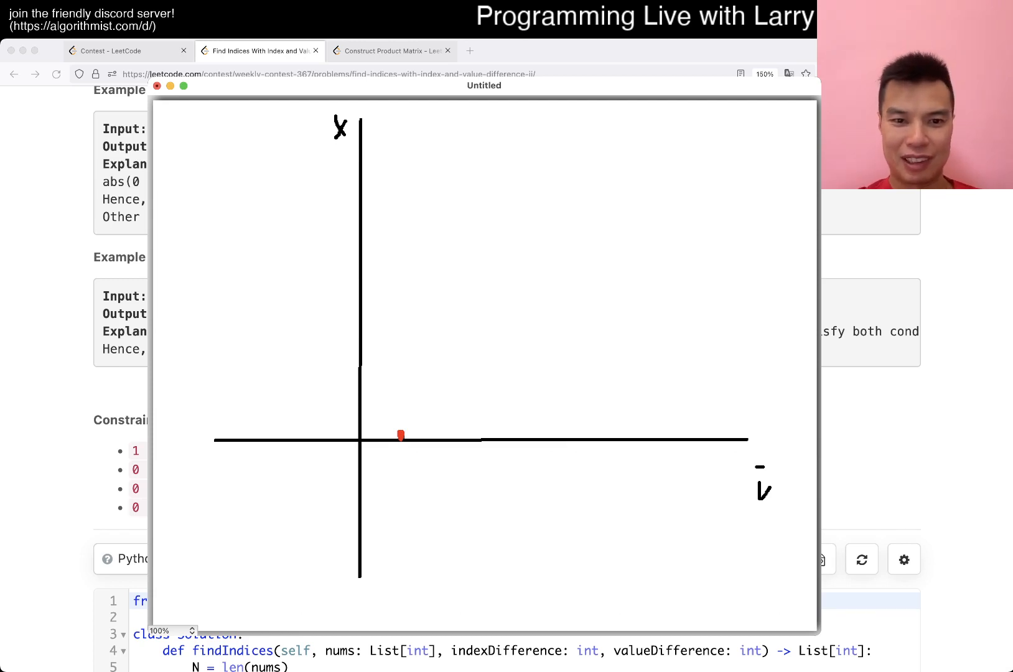
pyautogui.click(456, 380)
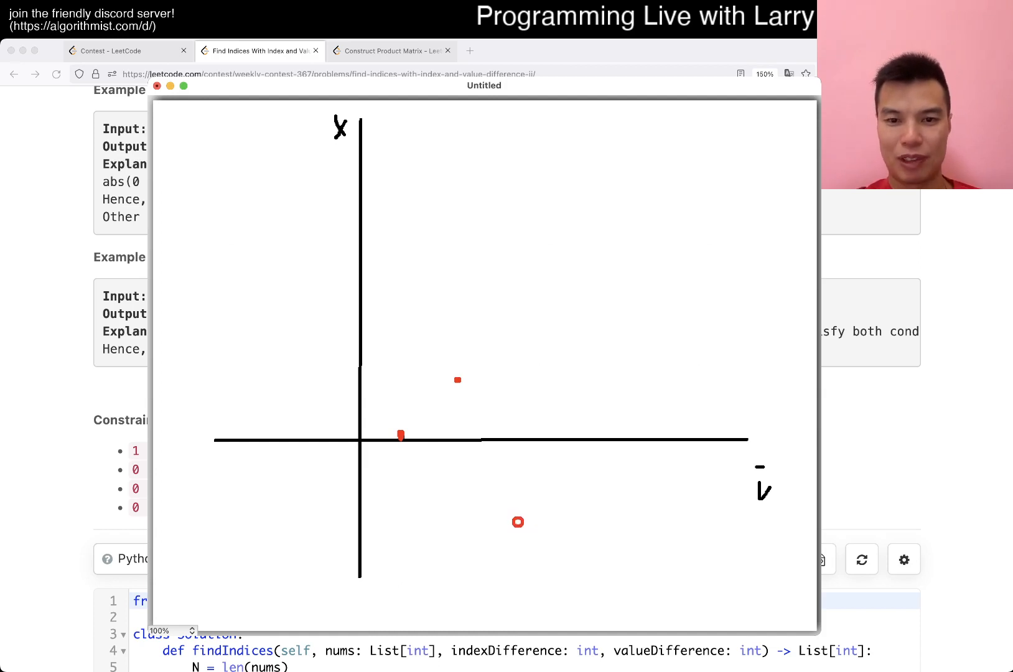
pyautogui.click(552, 287)
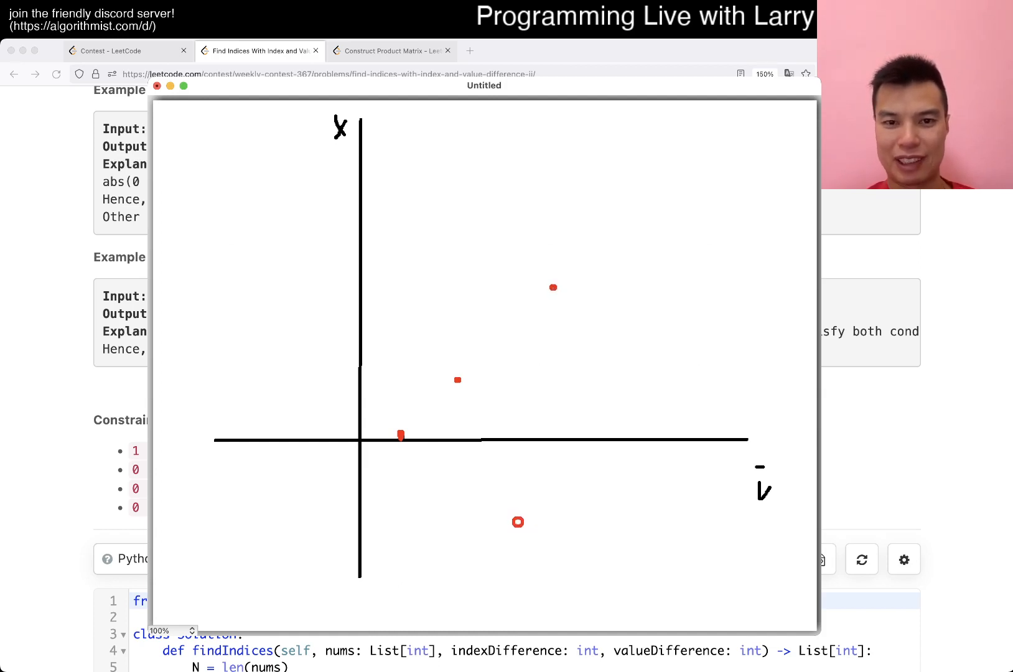
pyautogui.click(606, 189)
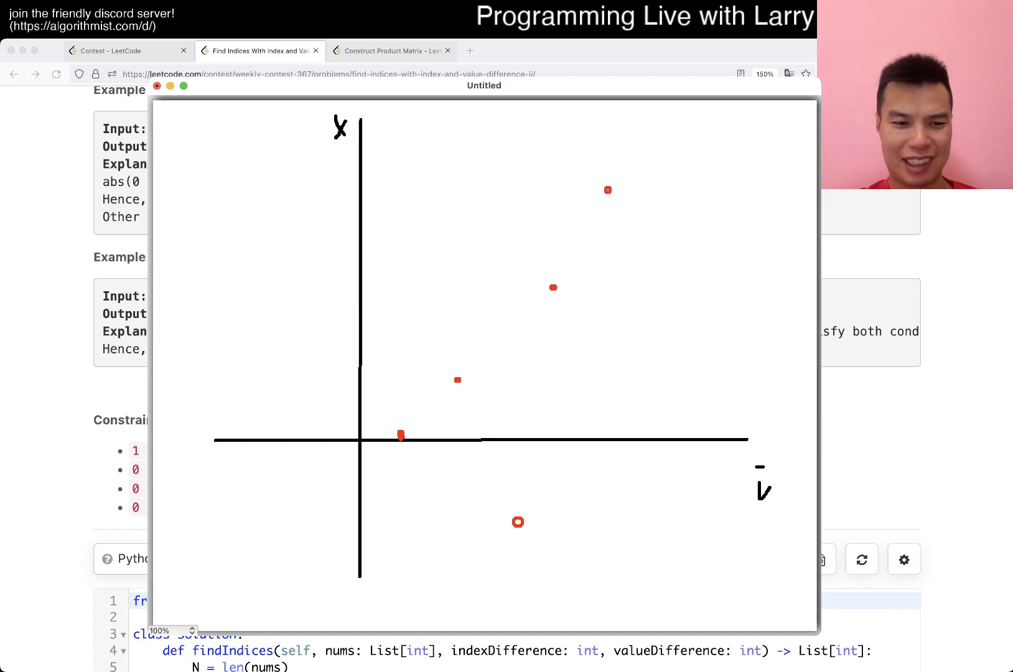
pyautogui.click(667, 146)
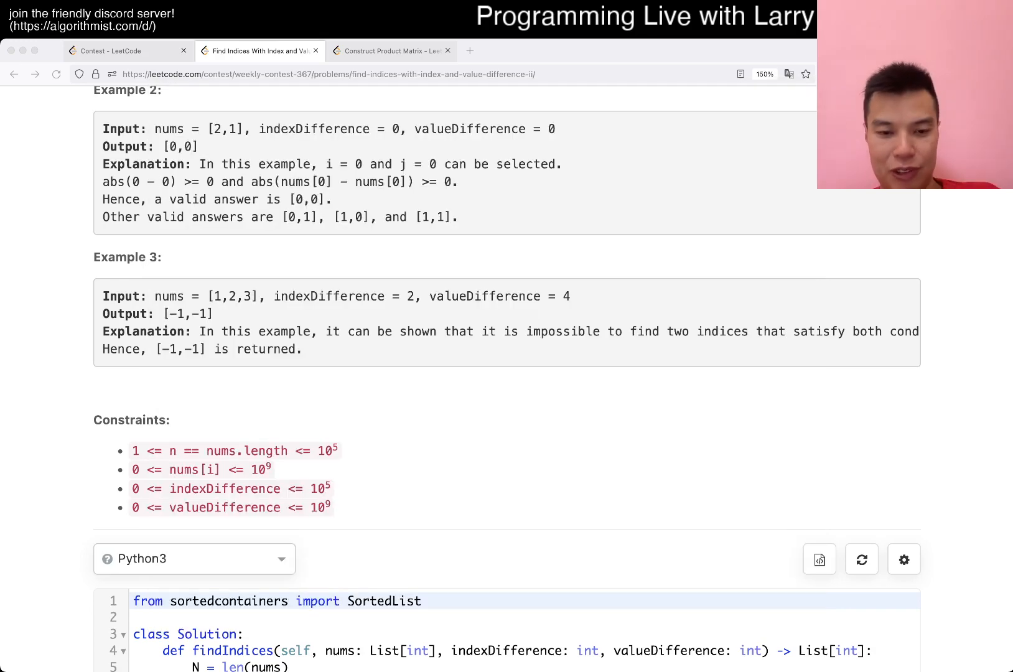
# Step: Put the cursor just above the first bisect_left lookup in the solution code
pyautogui.scroll(3)
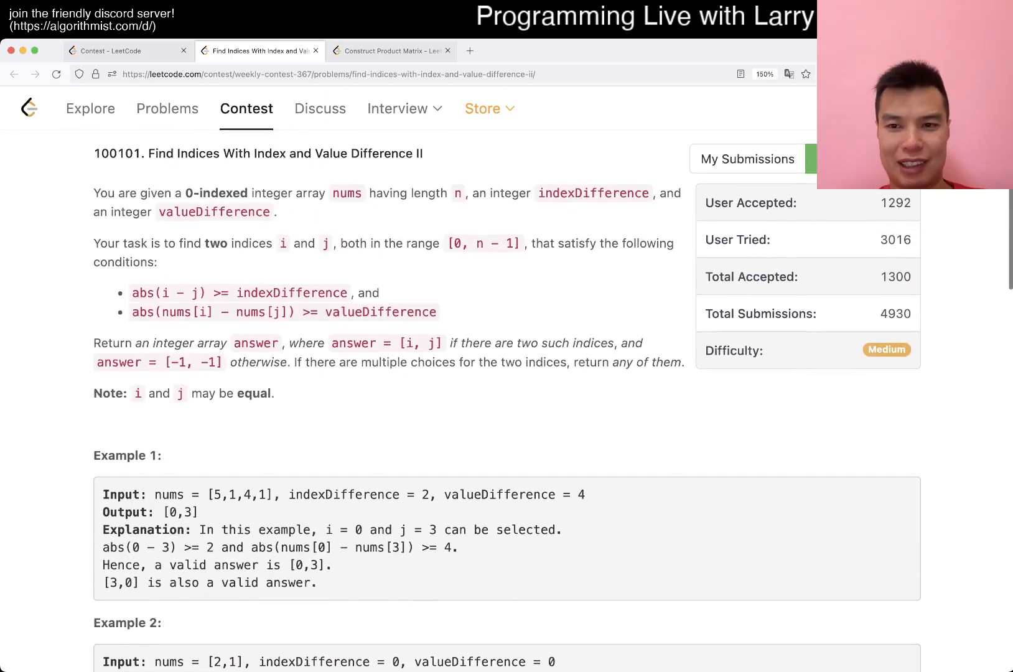
pyautogui.scroll(-3)
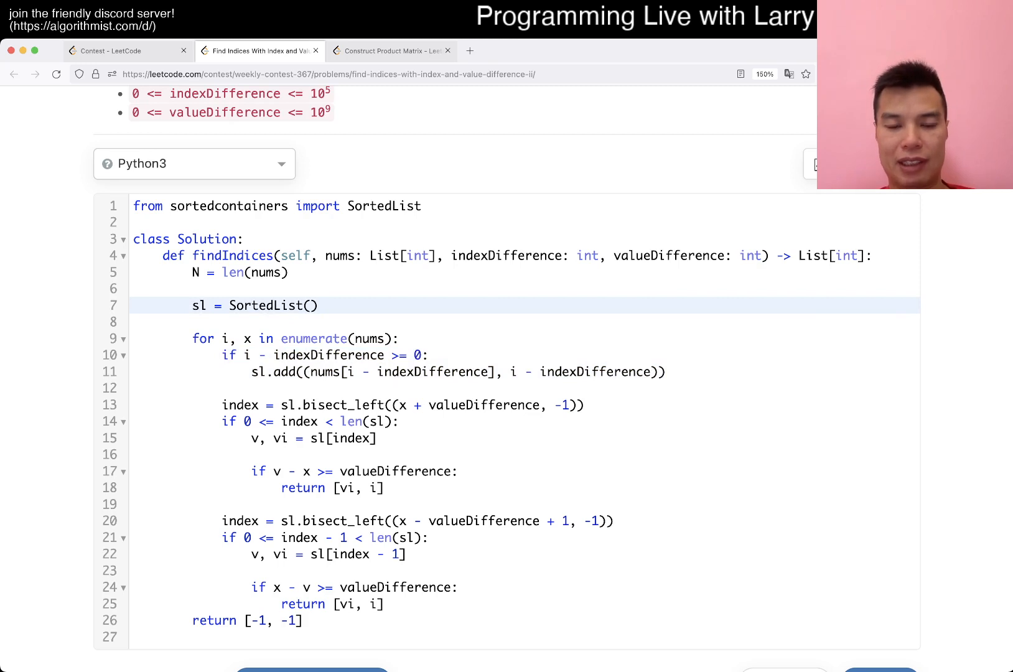
pyautogui.click(288, 371)
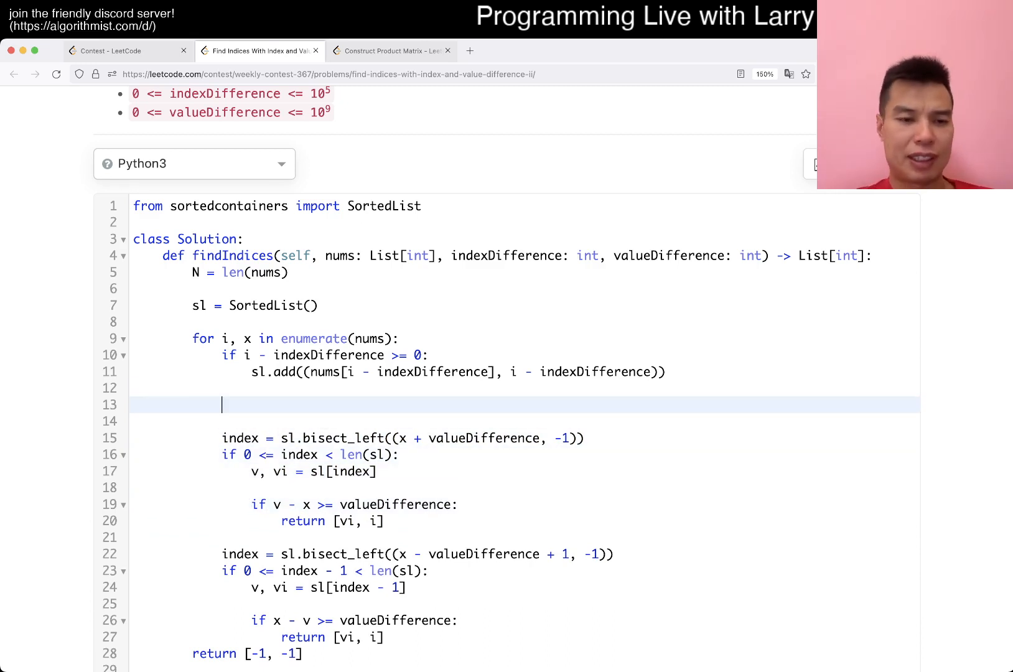
# Step: Replace the bisect blocks with sl[0] and sl[-1] abs(v - x) checks, then run the code
pyautogui.write('sl[0]')
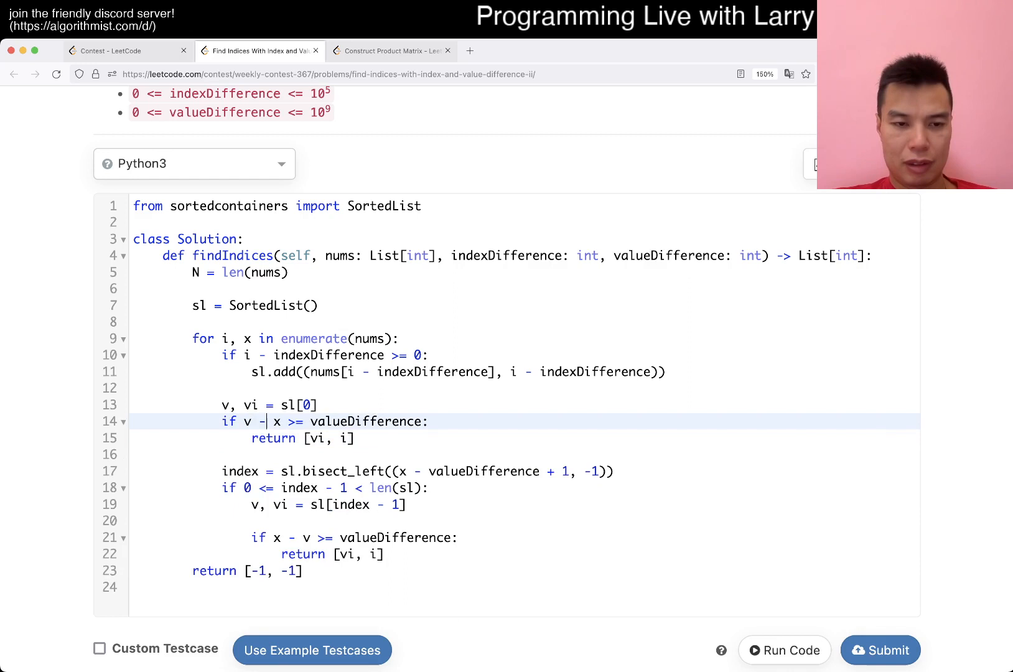
pyautogui.write('abs(v - x)')
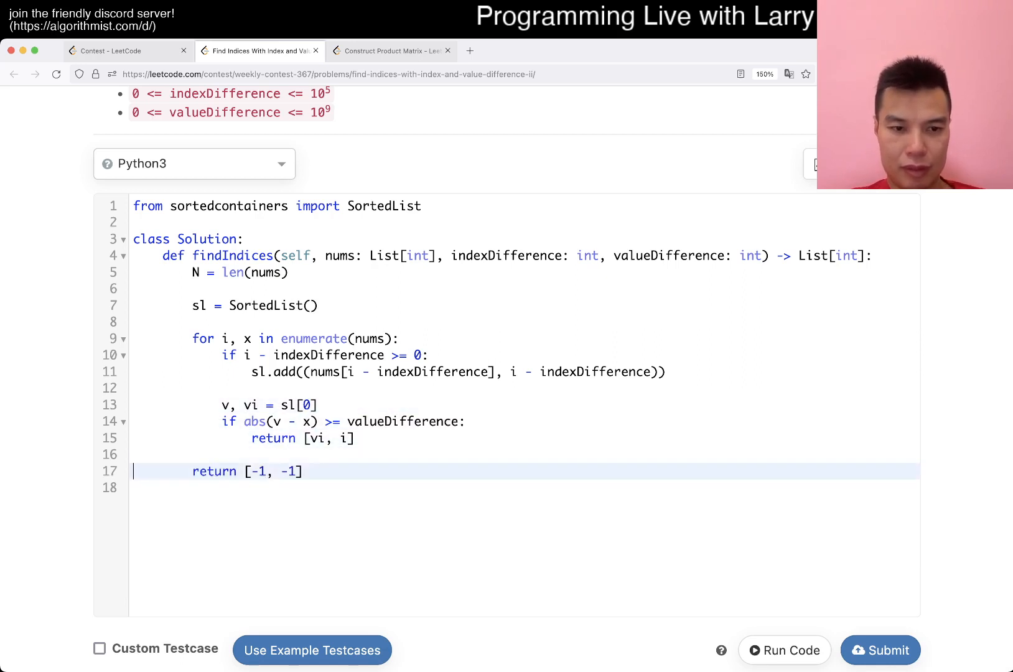
pyautogui.write('v, vi = sl[-1]')
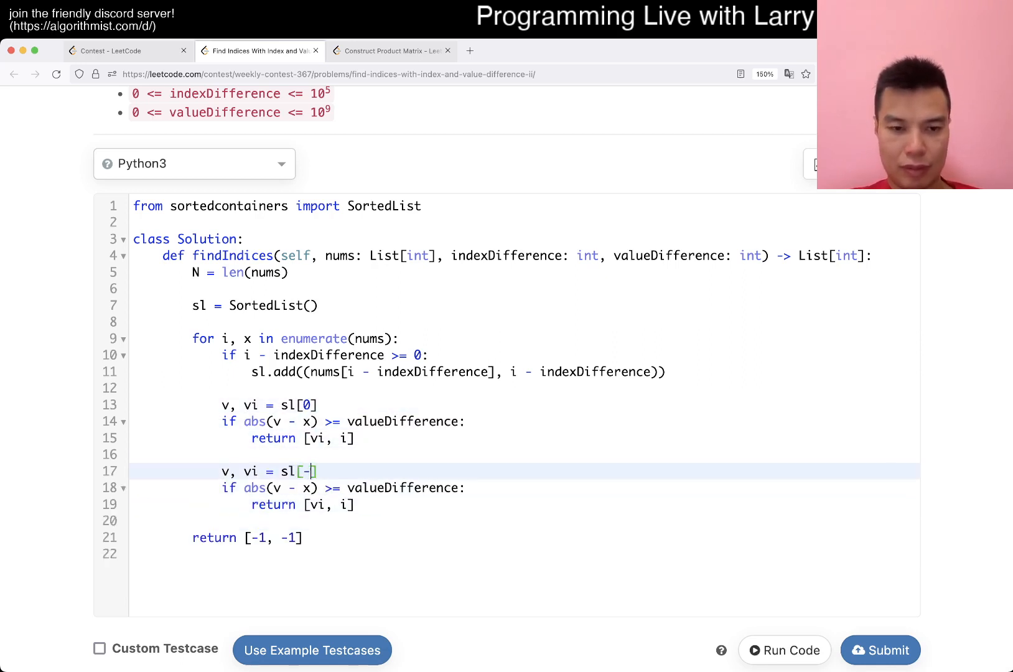
pyautogui.click(783, 650)
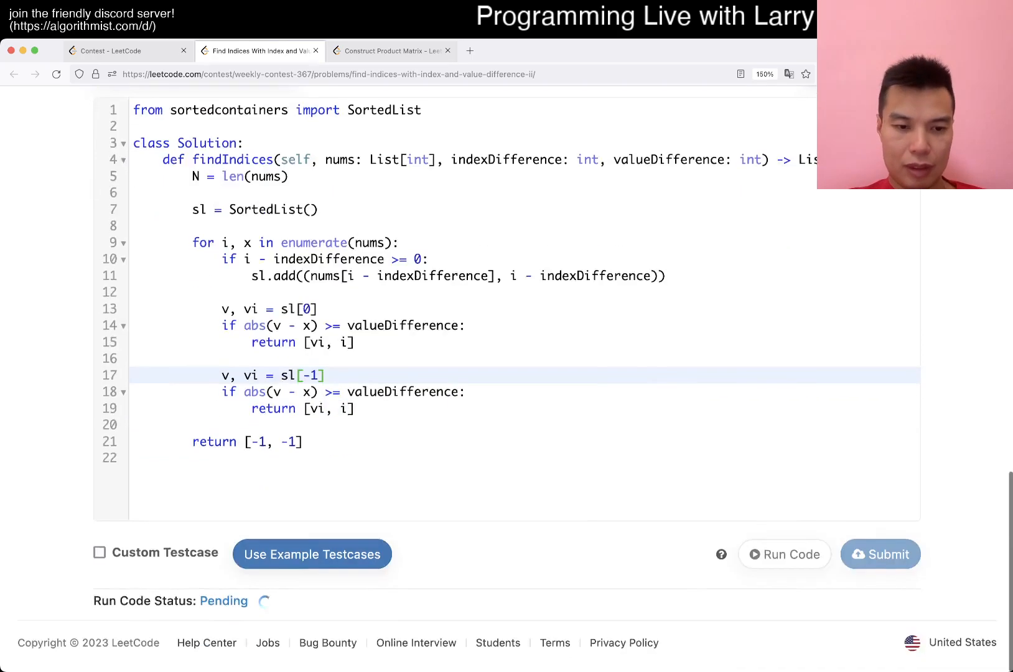
# Step: Add an 'if len(sl) == 0' guard that skips the index, then rerun the tests
pyautogui.click(99, 552)
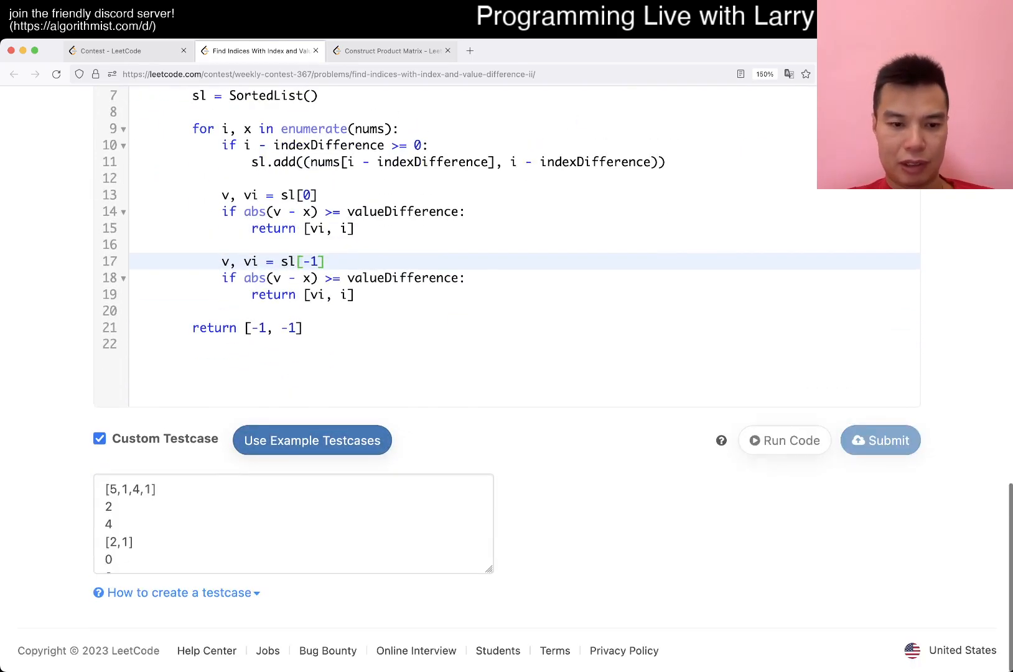
pyautogui.click(784, 440)
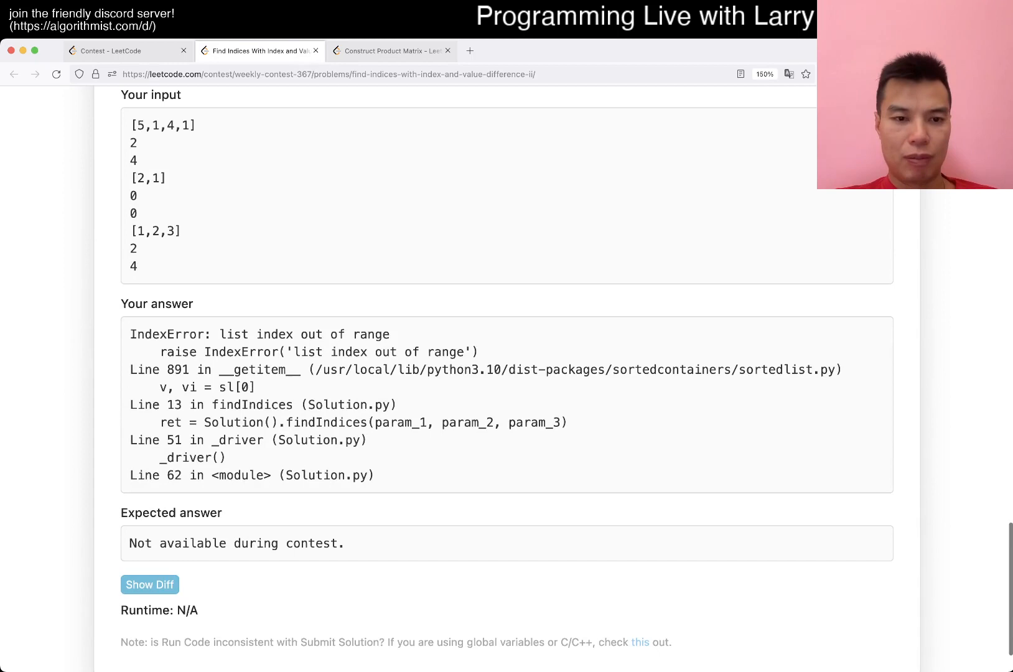
pyautogui.scroll(3)
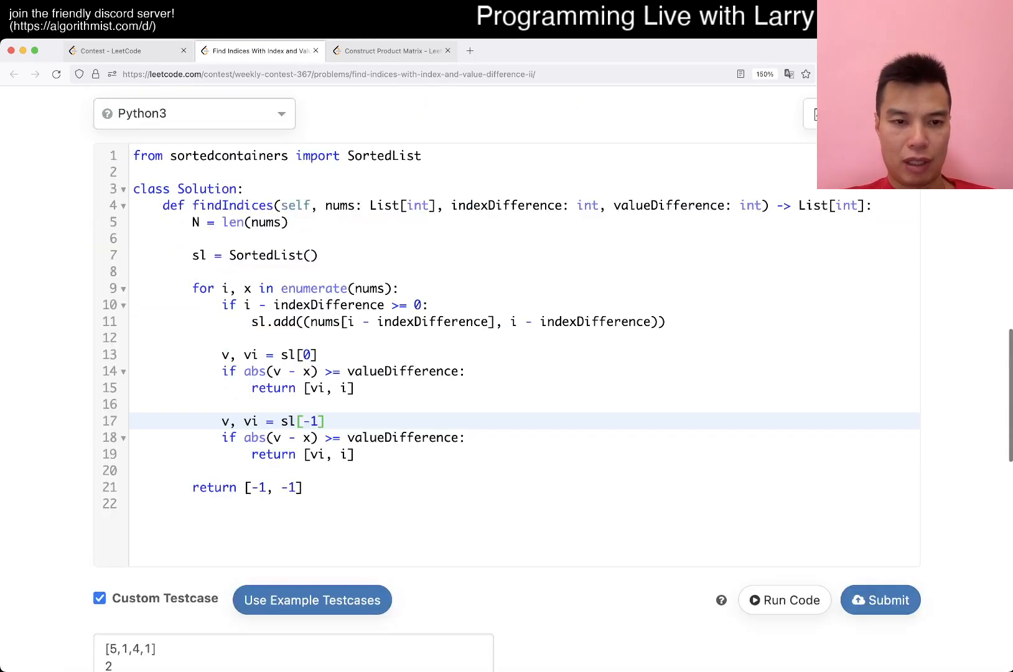
pyautogui.write('i')
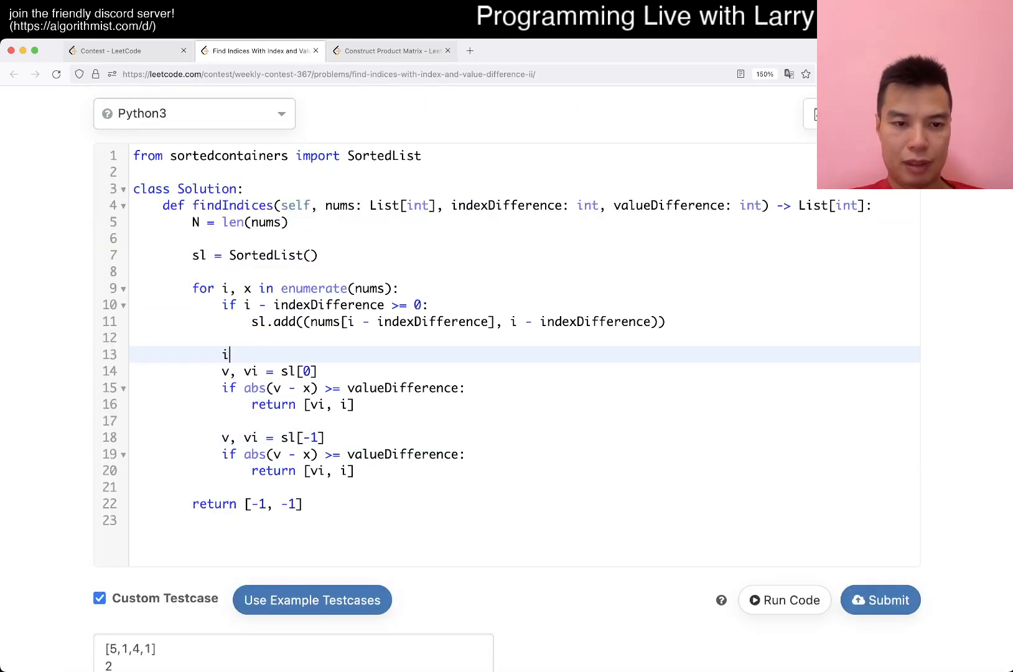
pyautogui.write('f len(sl) =')
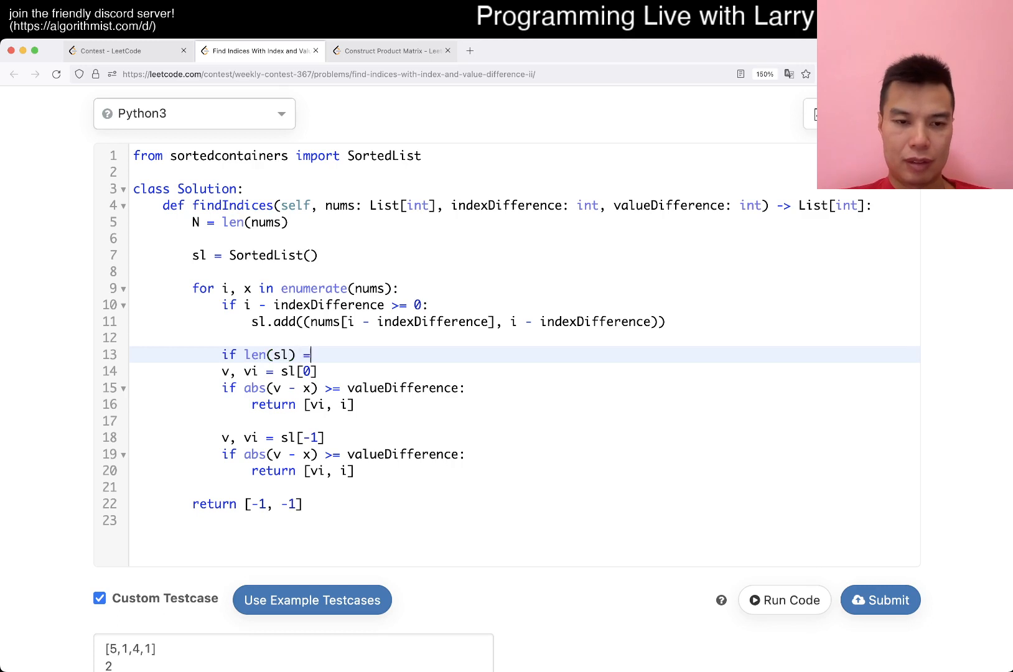
pyautogui.write('=')
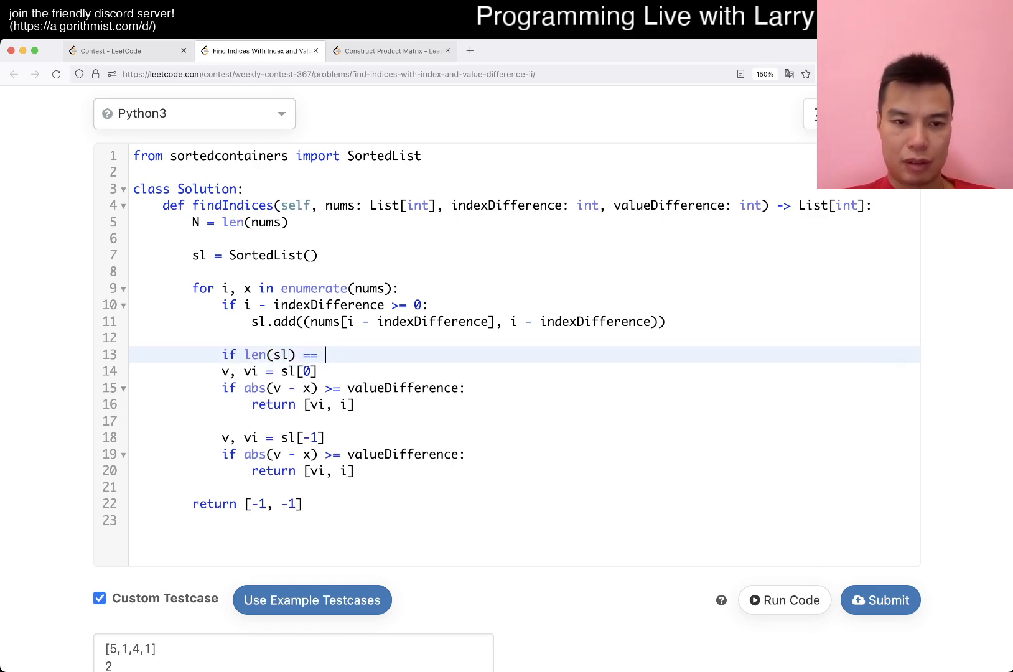
pyautogui.write('0:')
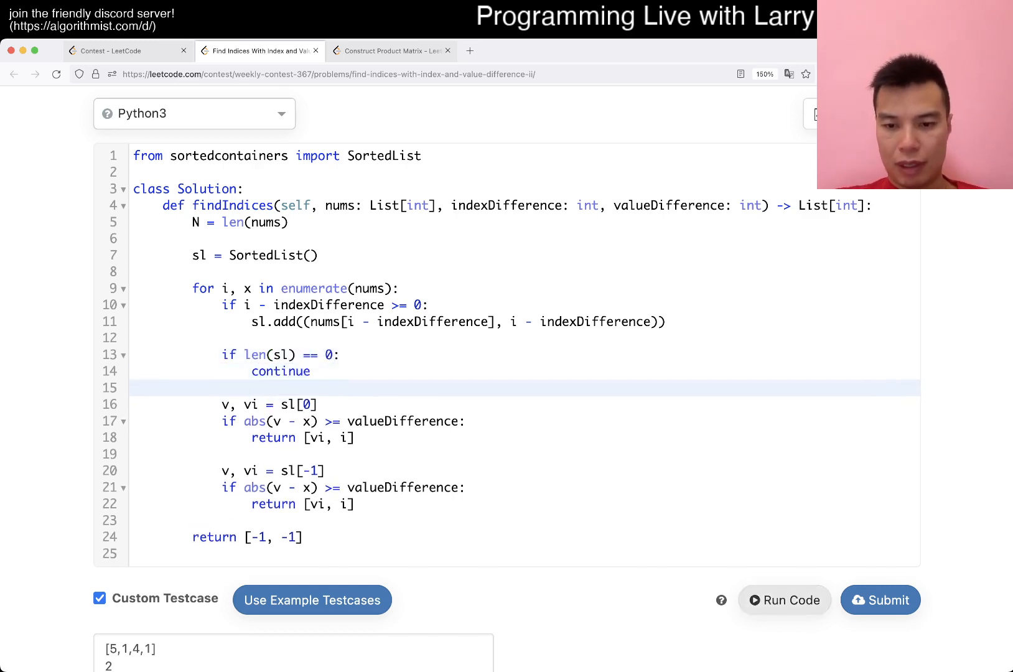
pyautogui.click(783, 600)
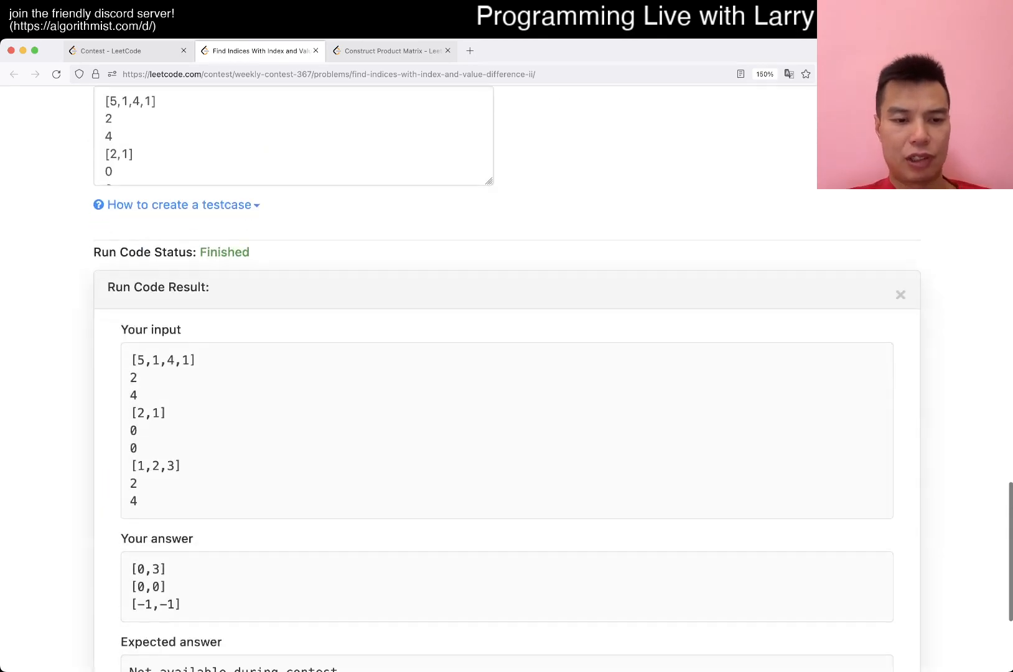
# Step: Submit the solution containing the empty-SortedList guard for judging
pyautogui.scroll(3)
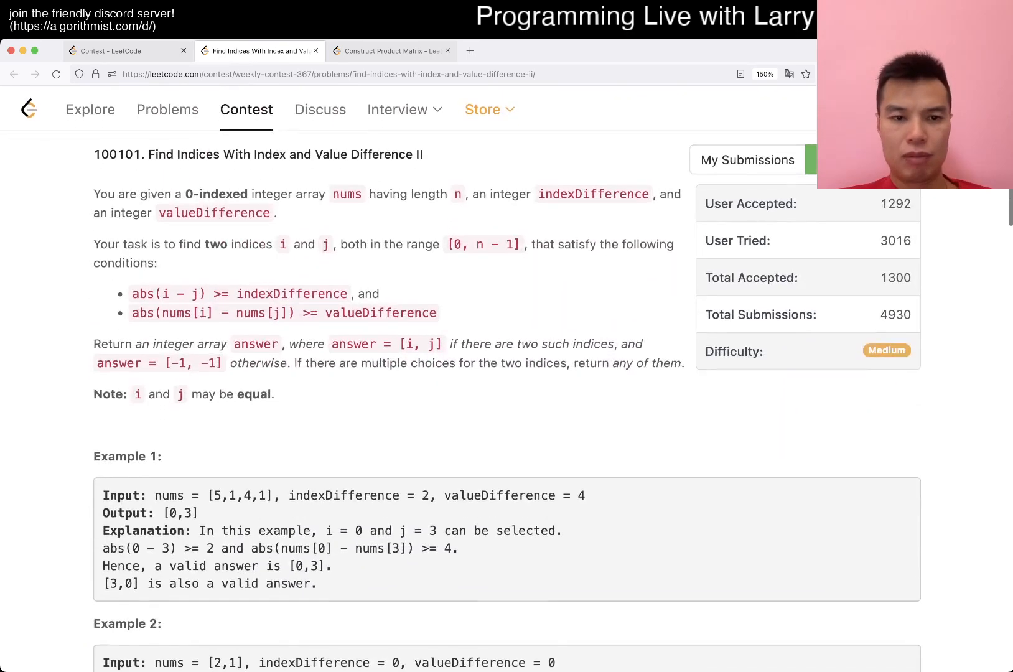
pyautogui.scroll(-3)
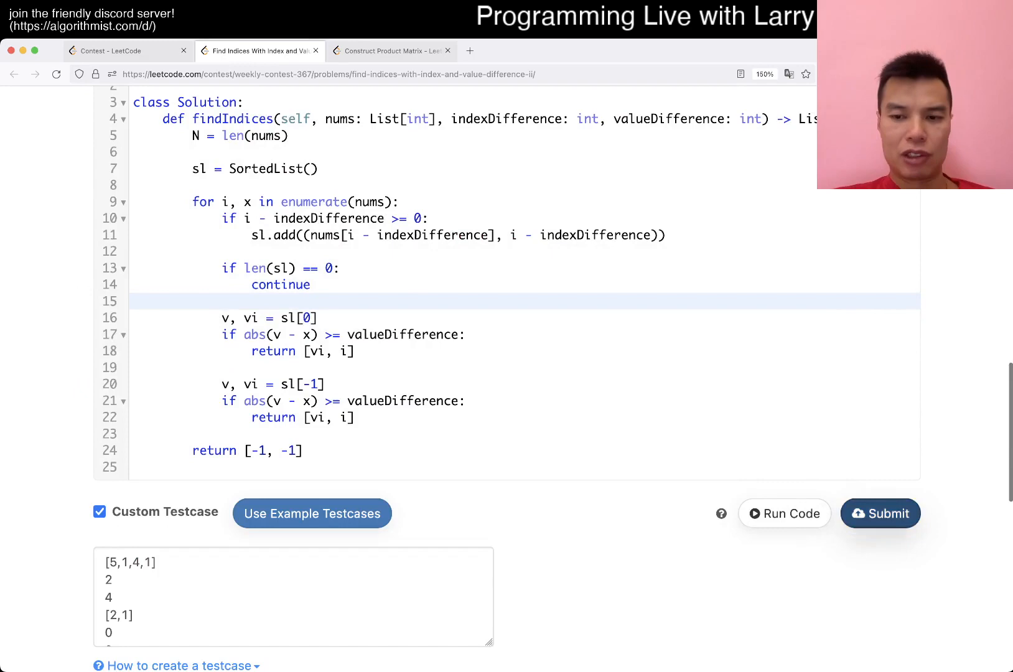
pyautogui.click(879, 513)
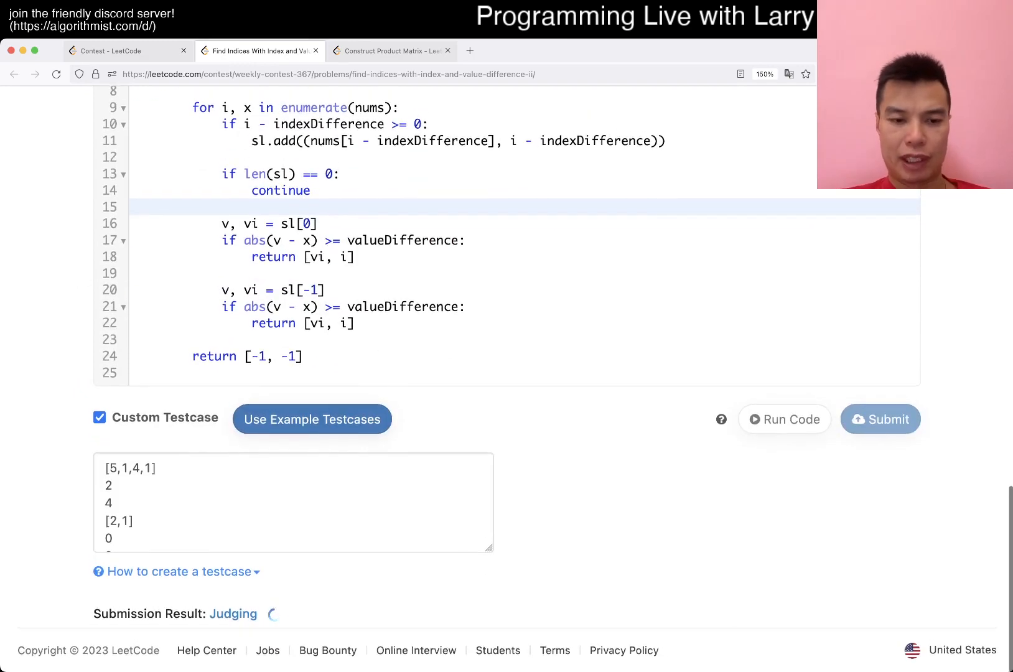
pyautogui.scroll(3)
pyautogui.write('mn')
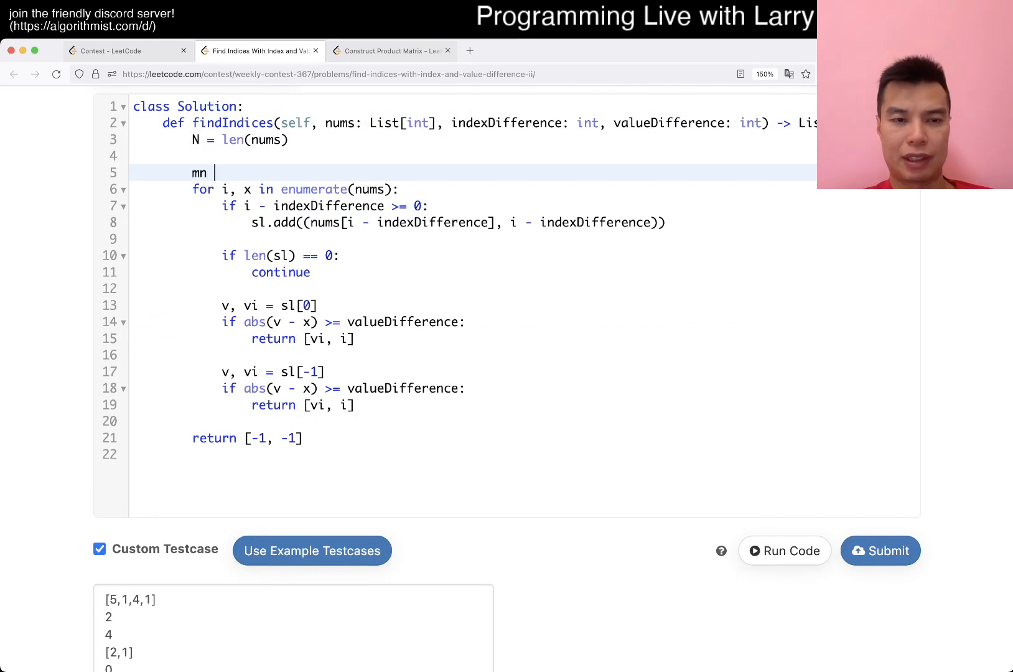
# Step: Define INF = 10 ** 20 and initialise mn/mni to INF/None and mx/mxi to -INF/None
pyautogui.write('= INF')
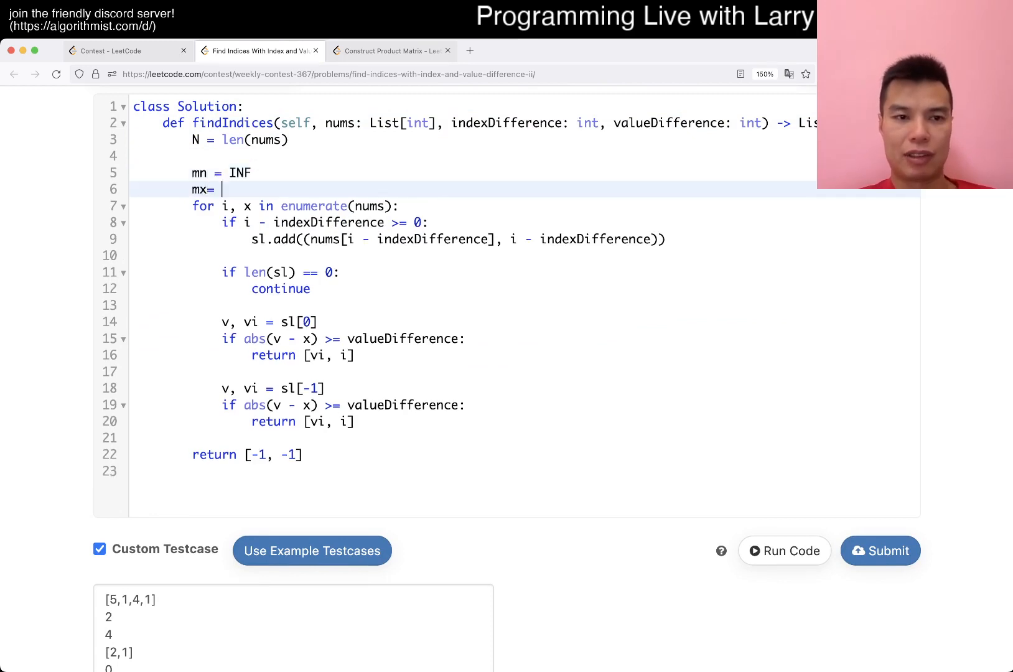
pyautogui.write('-INF')
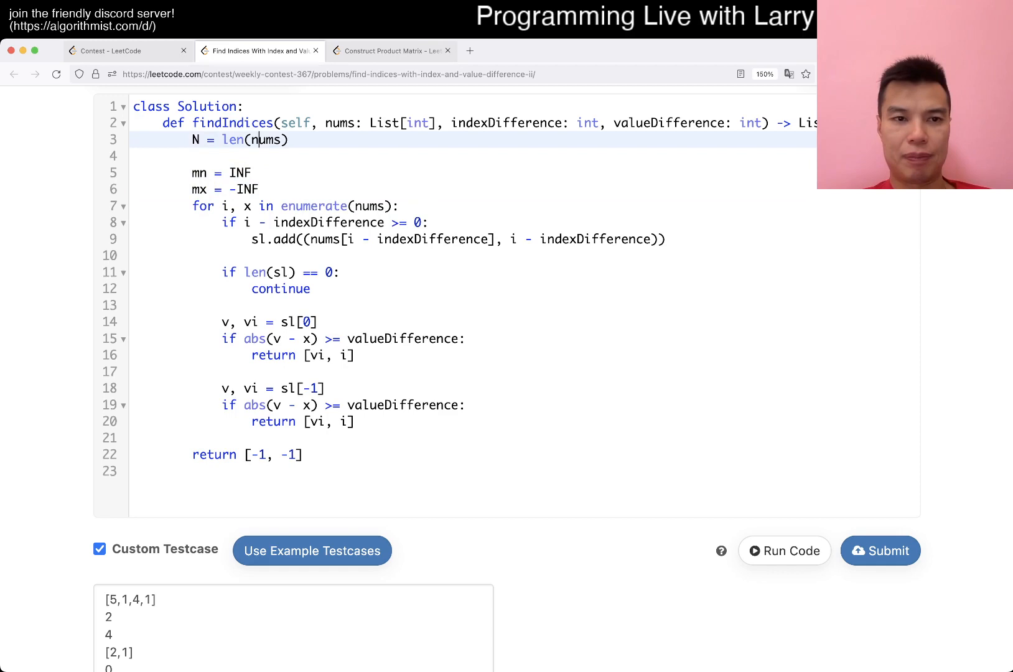
pyautogui.write('INF = 10 **')
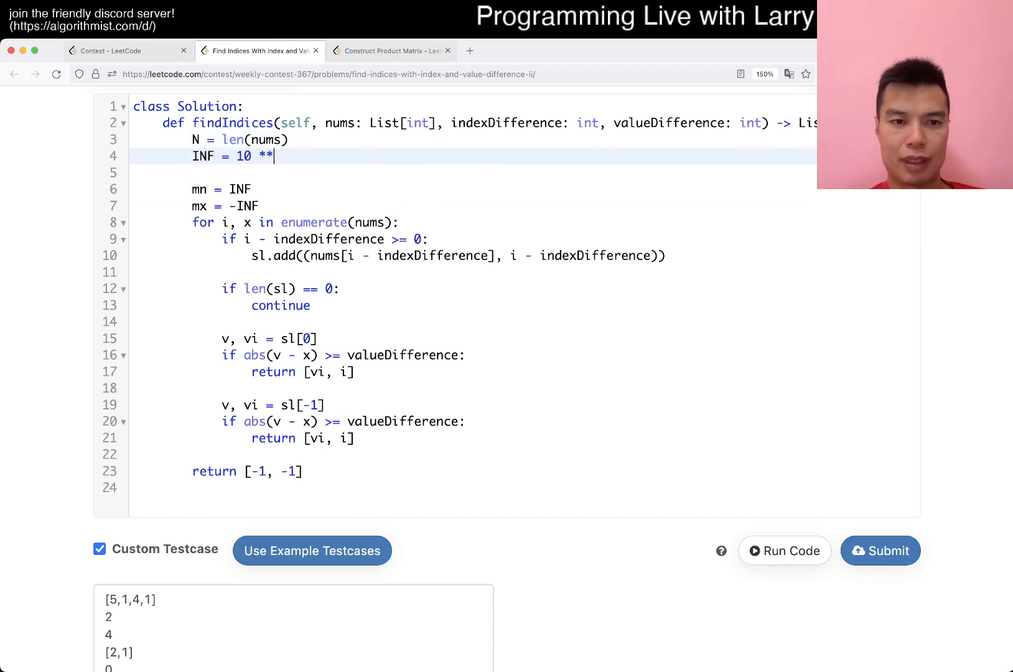
pyautogui.write('20')
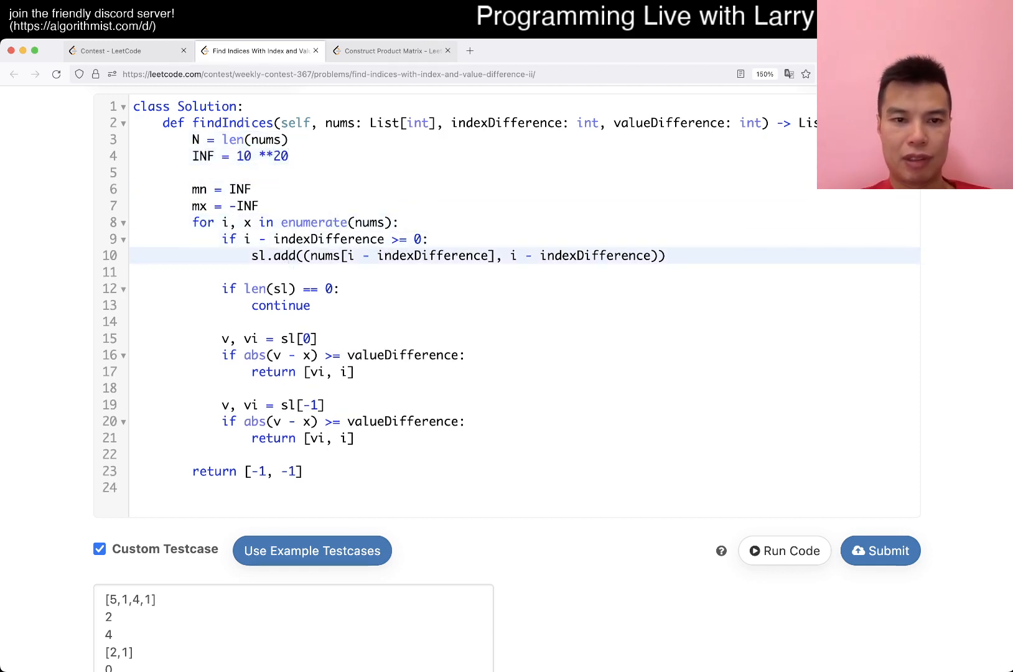
pyautogui.write('mn = min(mn,')
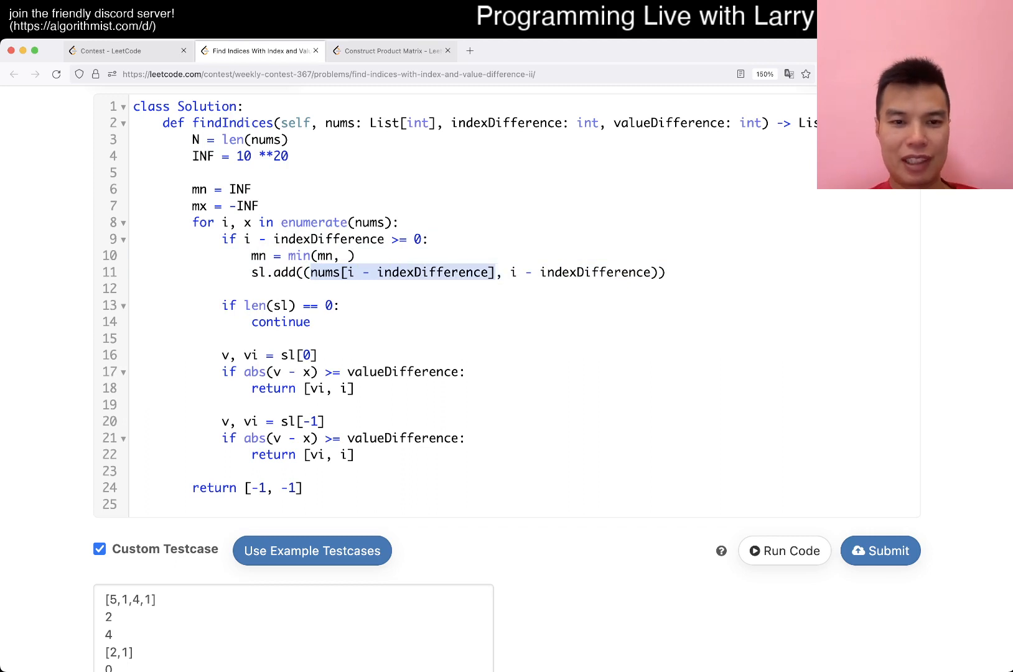
pyautogui.write('nums[i - indexDifference]')
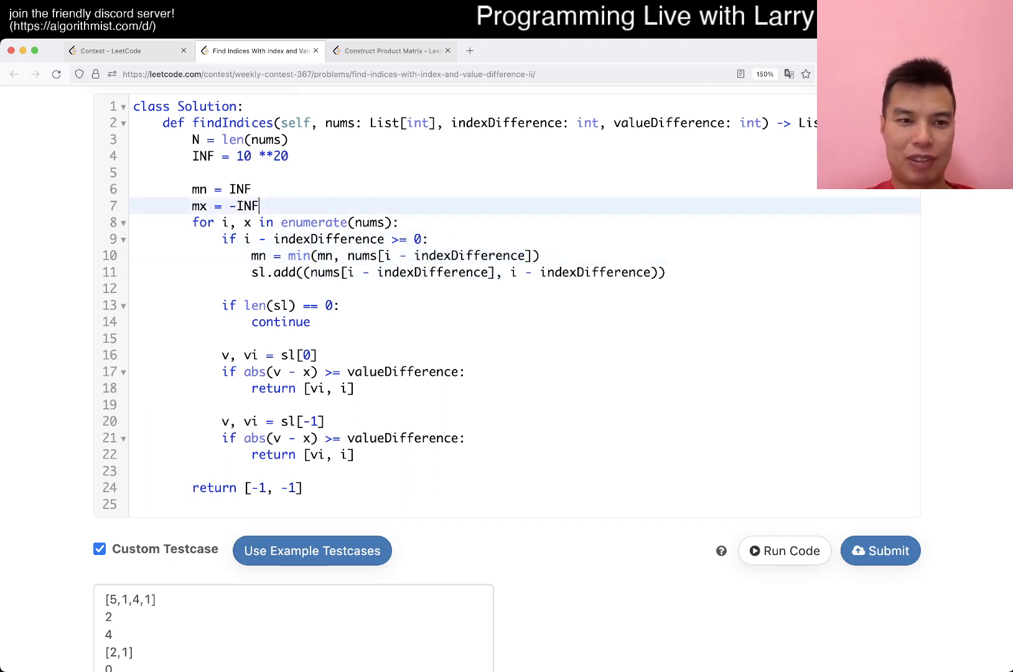
pyautogui.write('mni = IN')
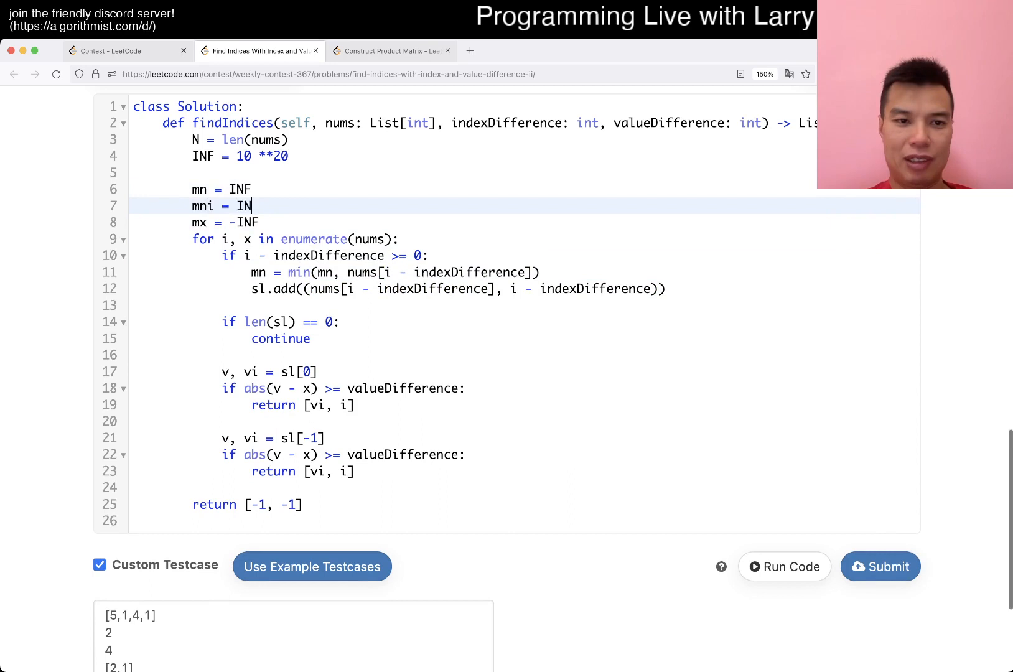
pyautogui.write('None')
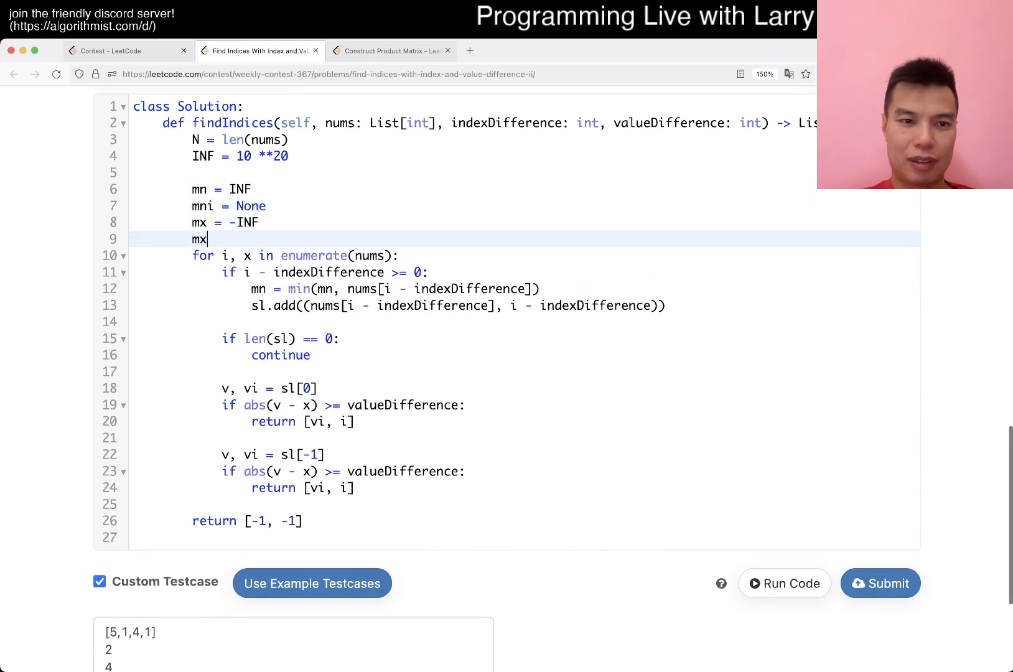
pyautogui.write('i = None')
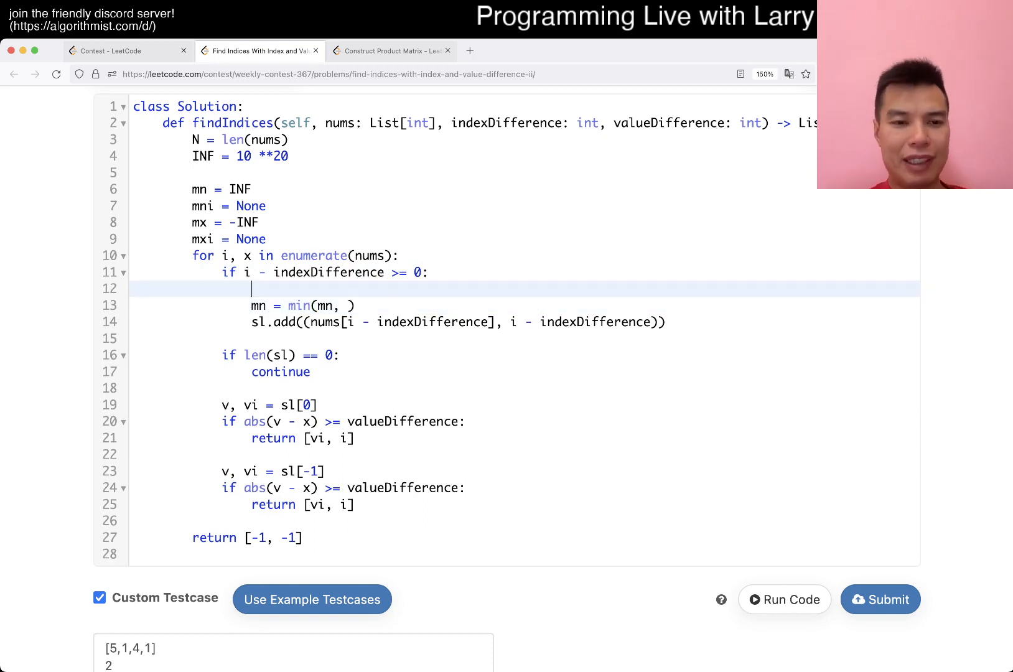
# Step: Update mn and mni when nums[i - indexDifference] is below mn
pyautogui.write('if nums[i - indexDifference]')
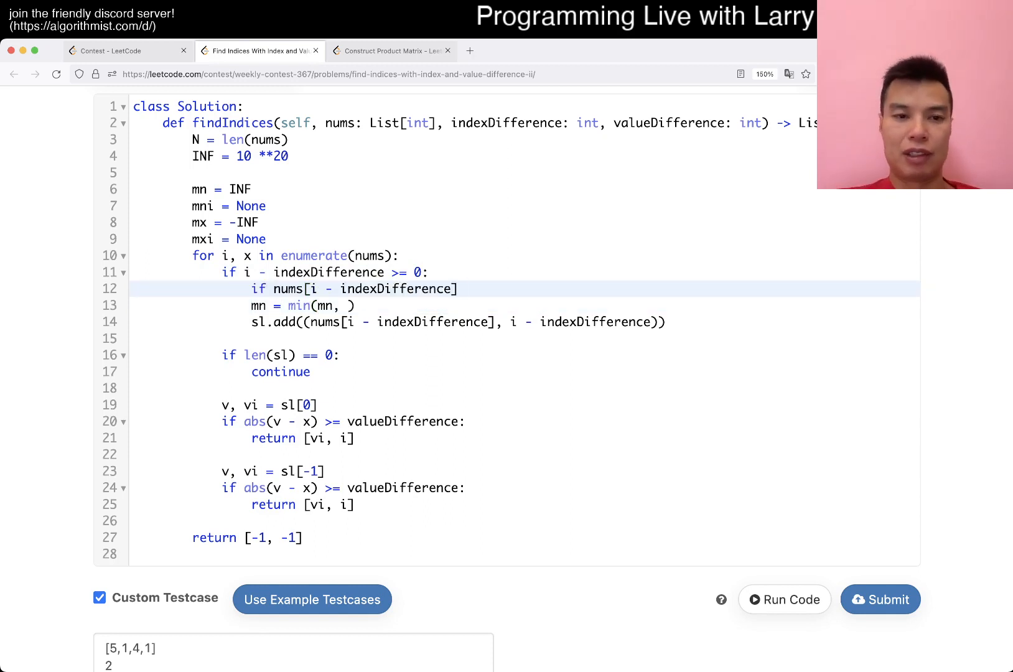
pyautogui.write('< mn')
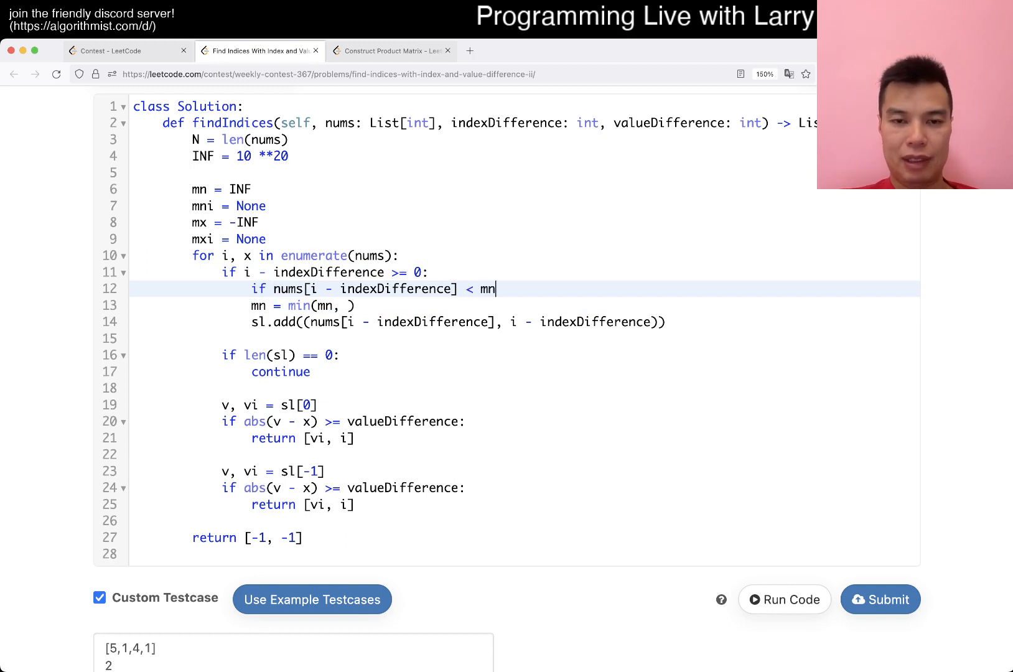
pyautogui.write('mn = nums')
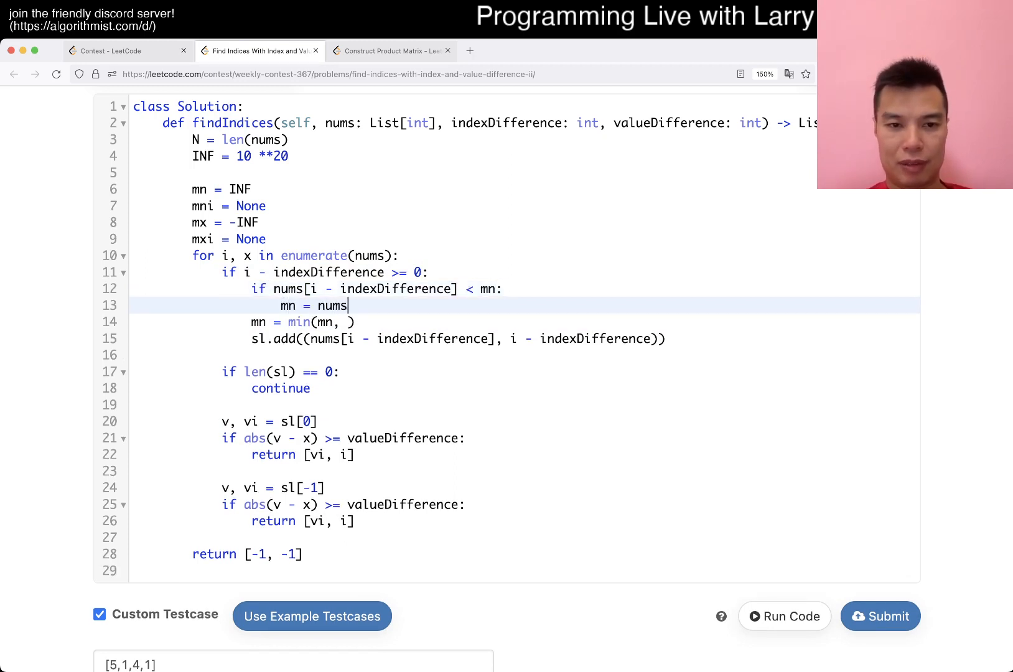
pyautogui.write('[i - indexDifference')
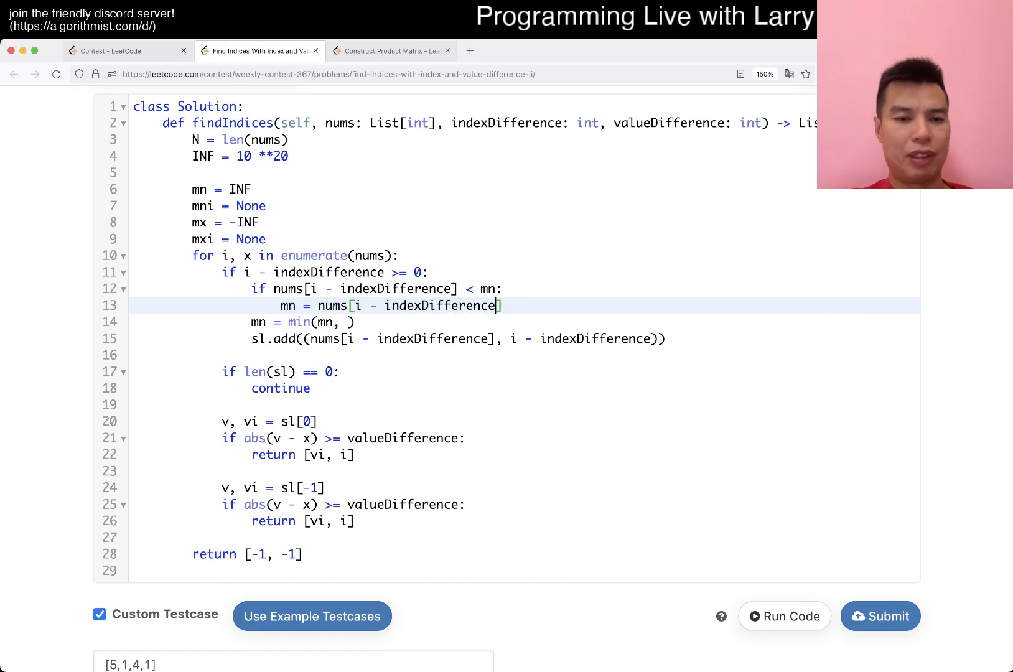
pyautogui.press('Return')
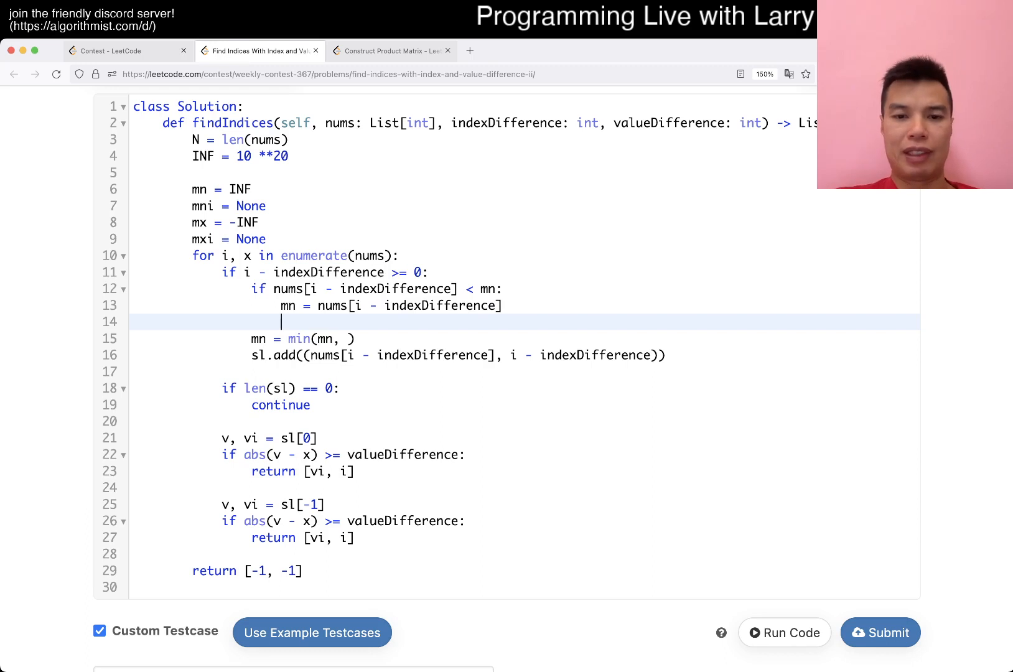
pyautogui.write('mni =')
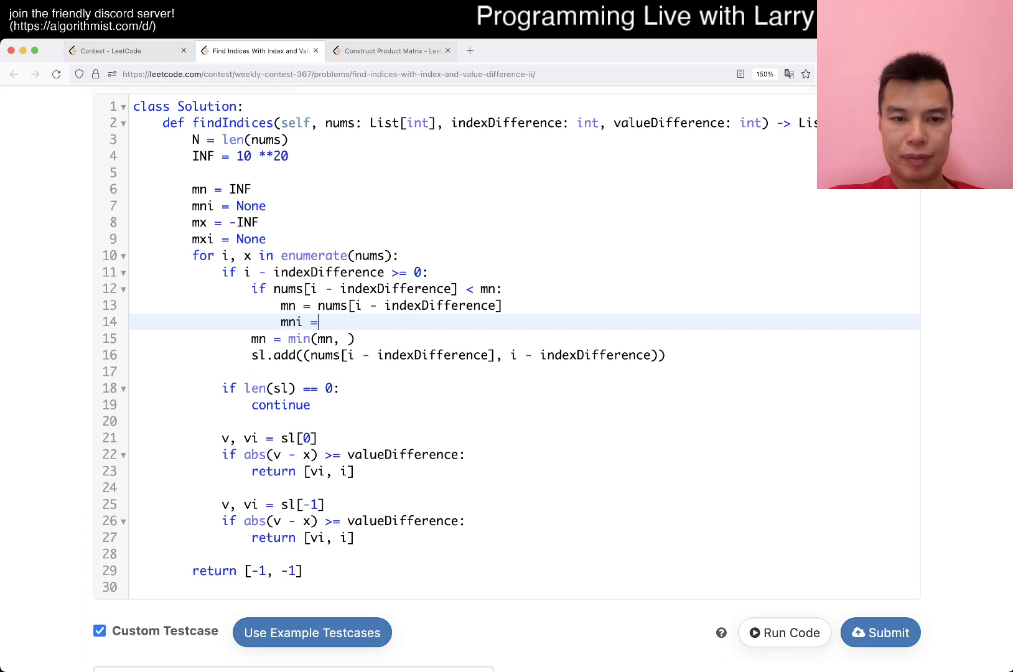
pyautogui.write('i - indexDifference')
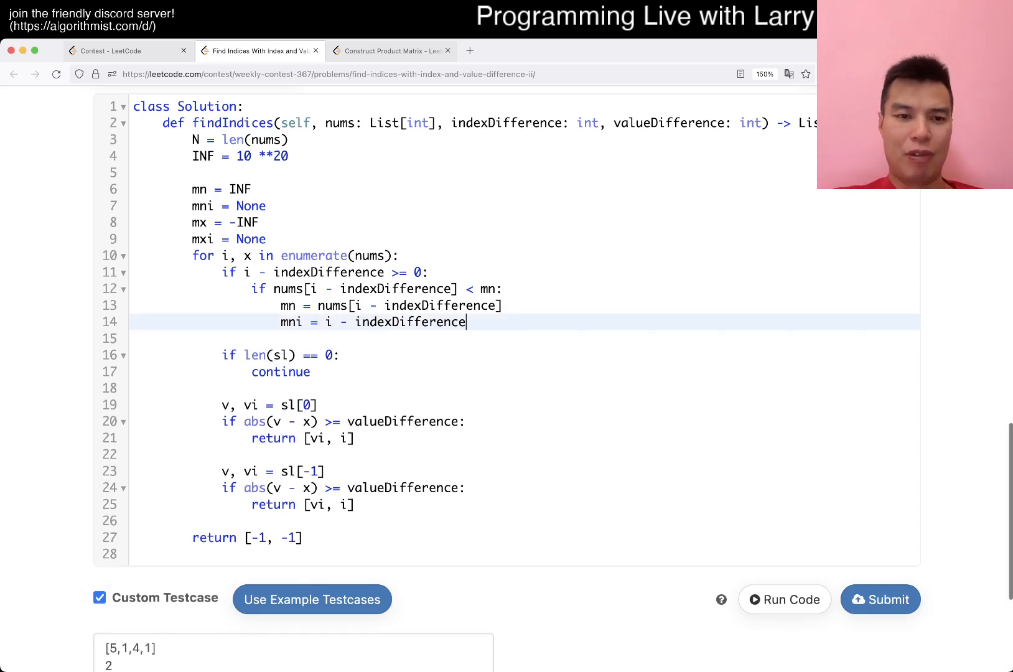
# Step: Update mx and mxi from nums[i - indexDifference] for the running maximum
pyautogui.write('if nums[i]')
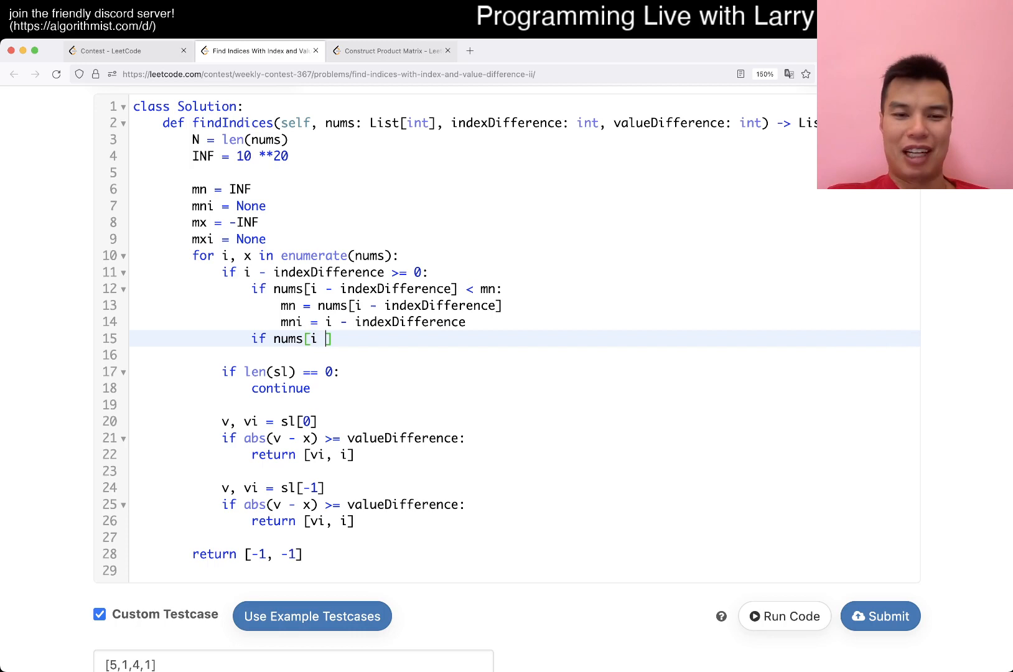
pyautogui.write('-')
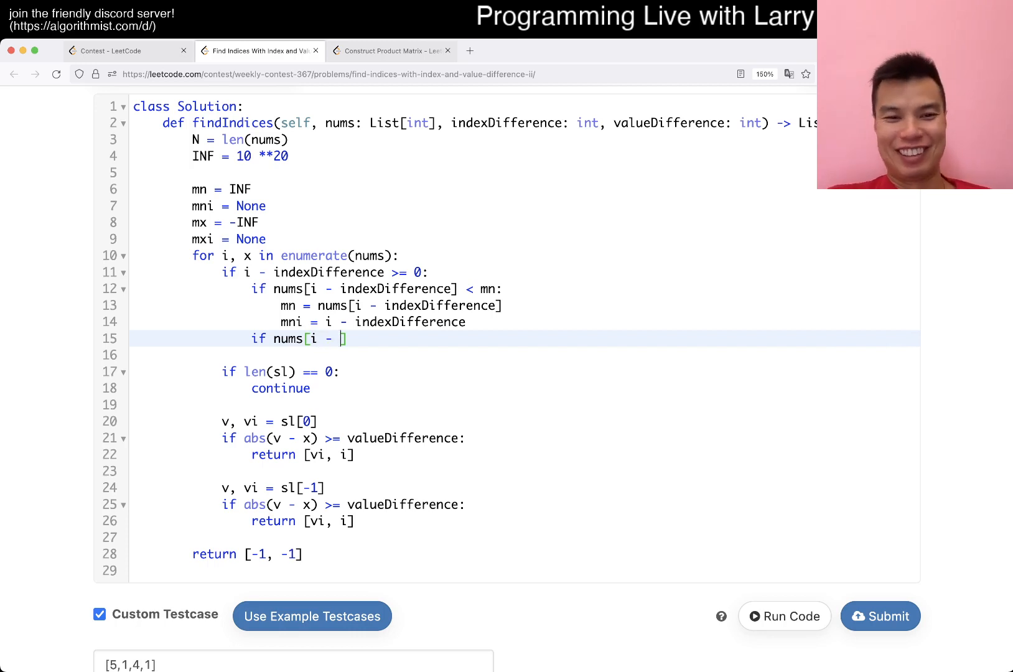
pyautogui.write('indexDifference')
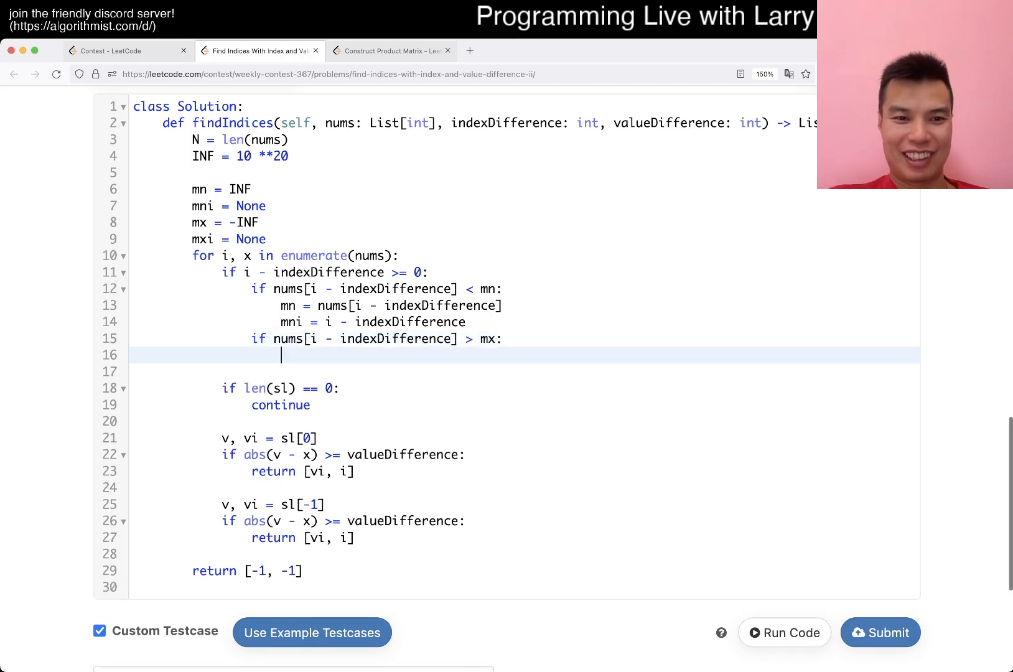
pyautogui.write('mx = nums[i - indexDifference')
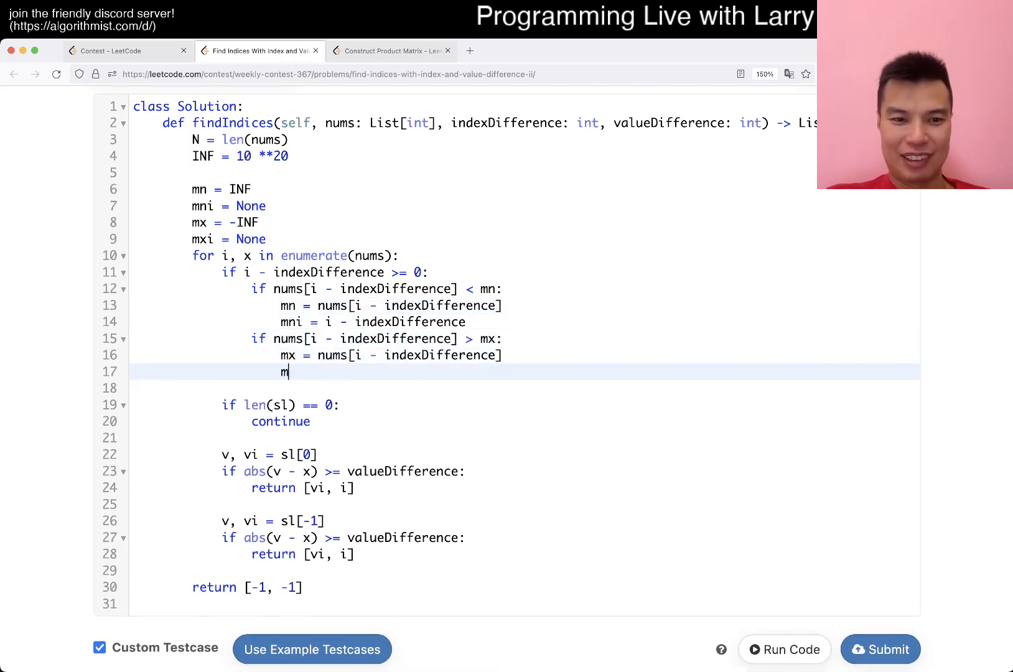
pyautogui.write('xi = i - indexD')
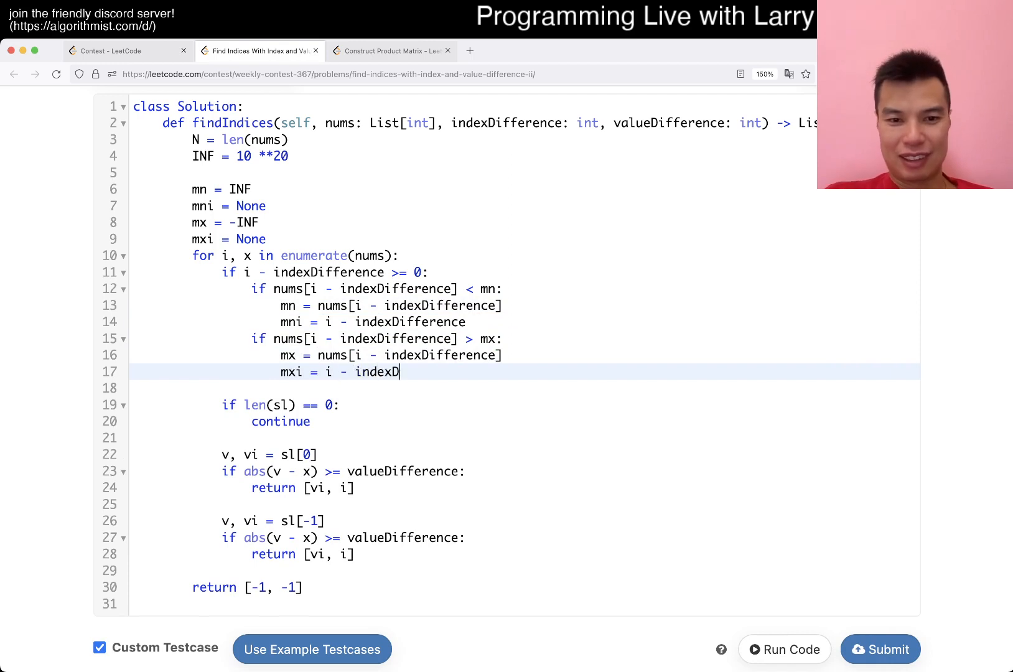
pyautogui.write('ifference')
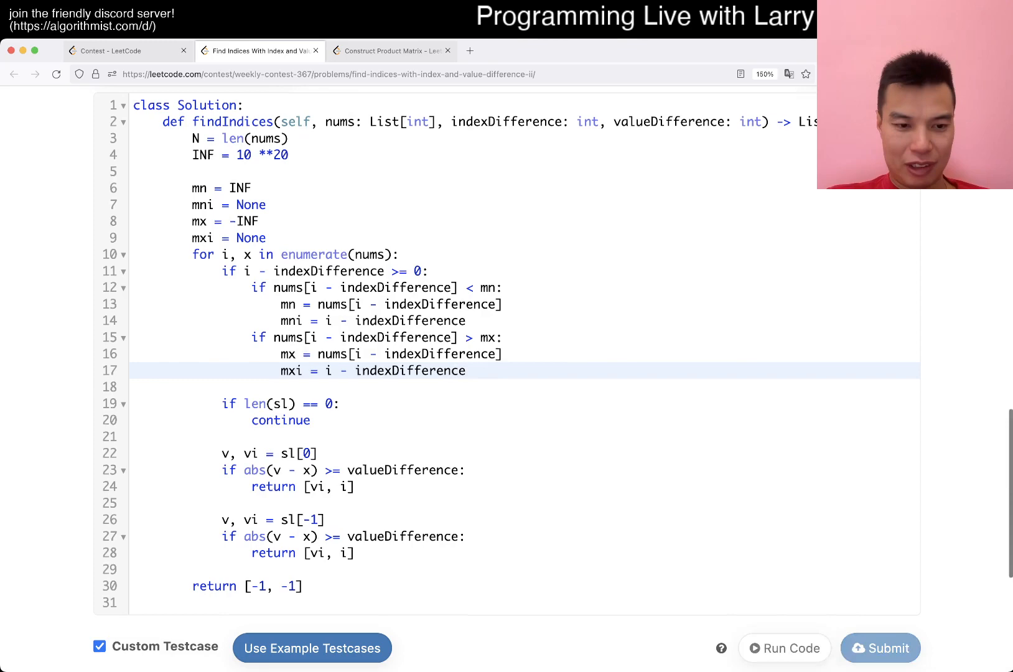
pyautogui.click(783, 649)
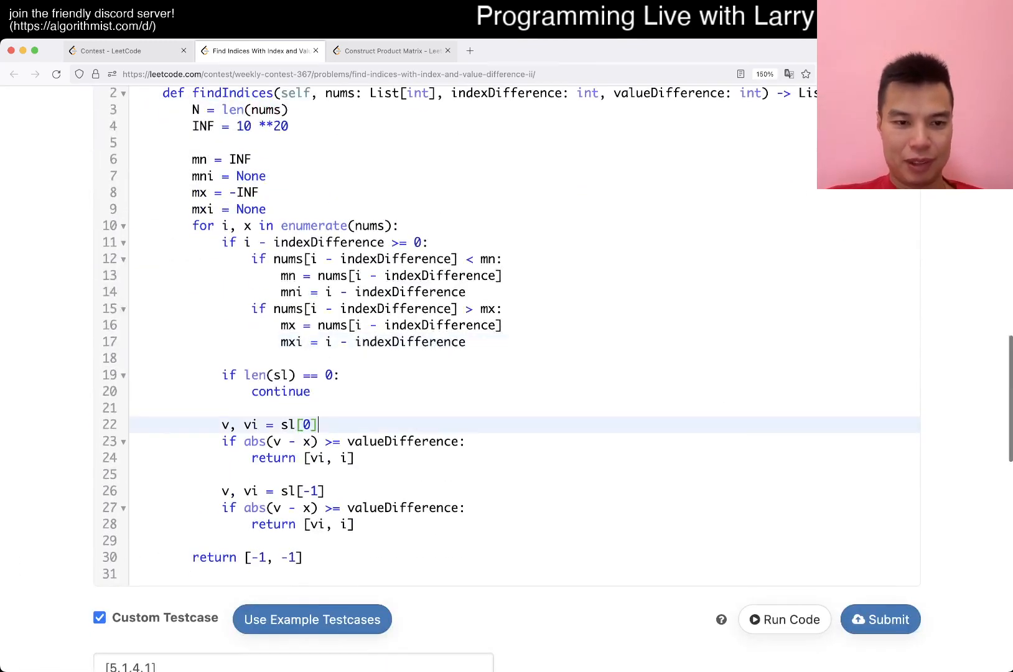
# Step: Swap sl[0] and sl[-1] for (mn, mni) and (mx, mxi), and guard on mni is None
pyautogui.write('(')
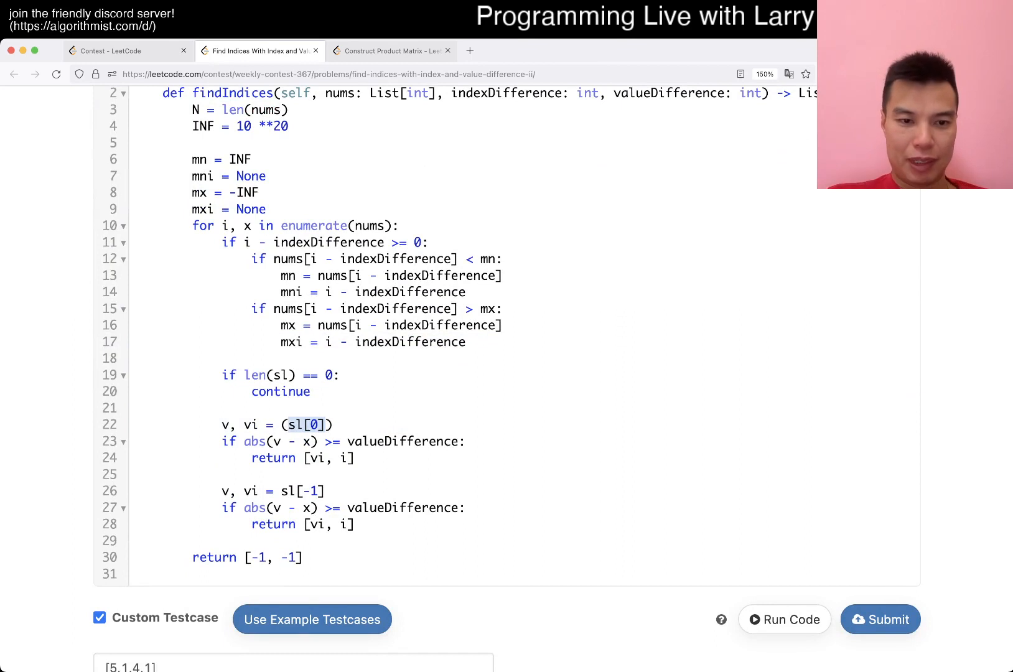
pyautogui.write('(mn, mni)')
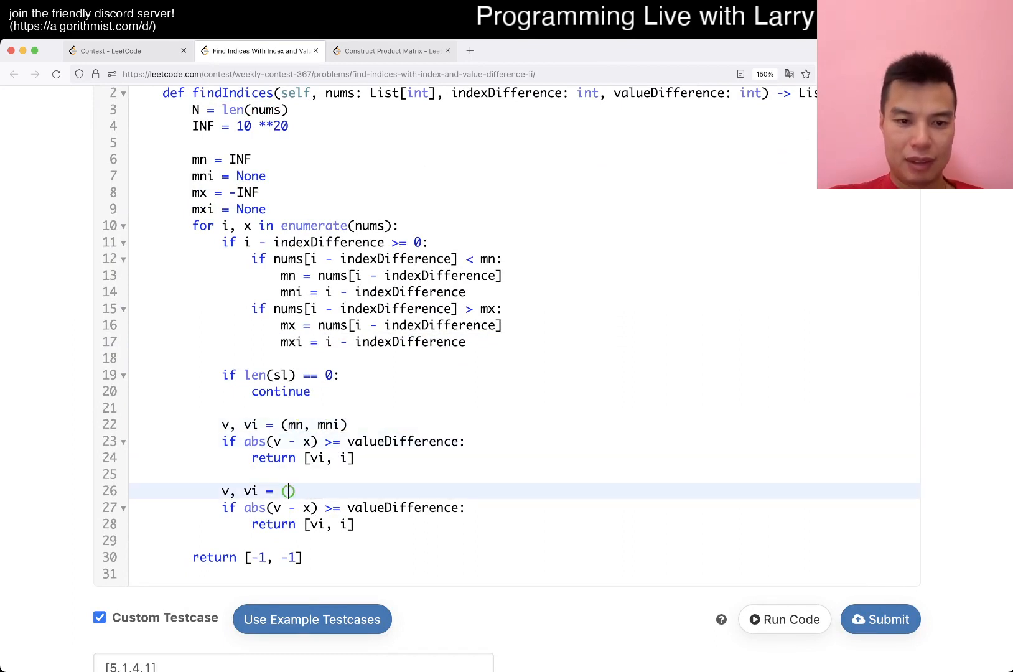
pyautogui.write('mx, mxi')
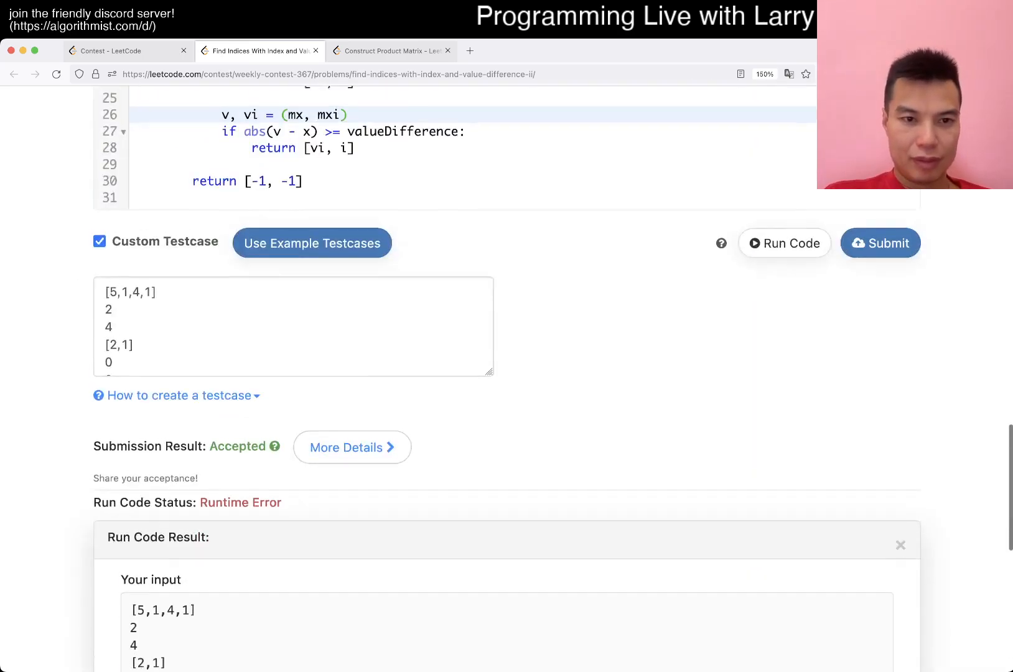
pyautogui.scroll(3)
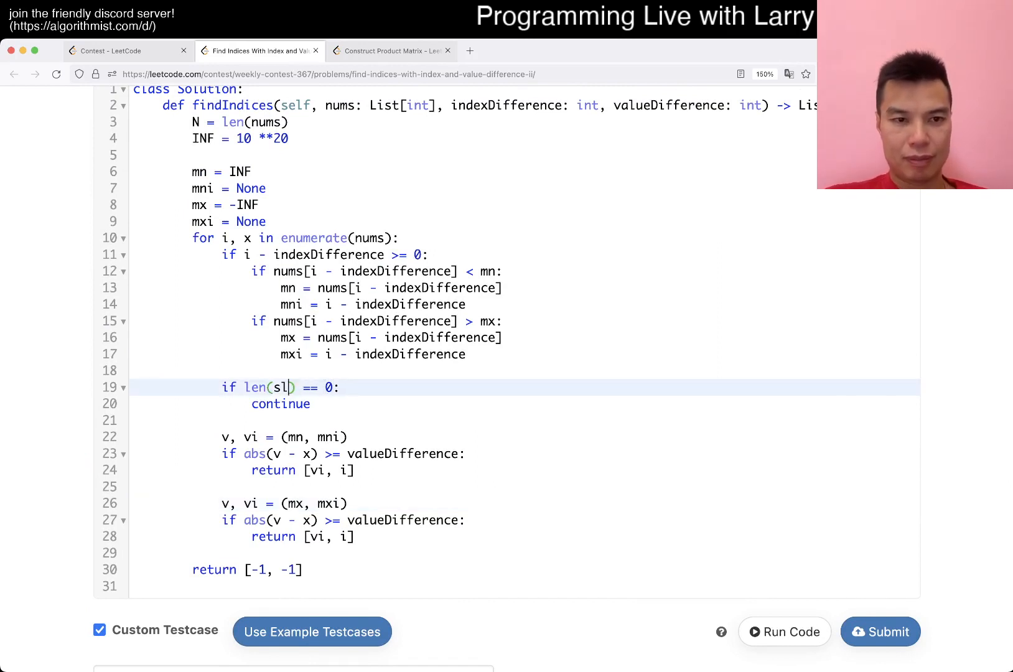
pyautogui.write('m')
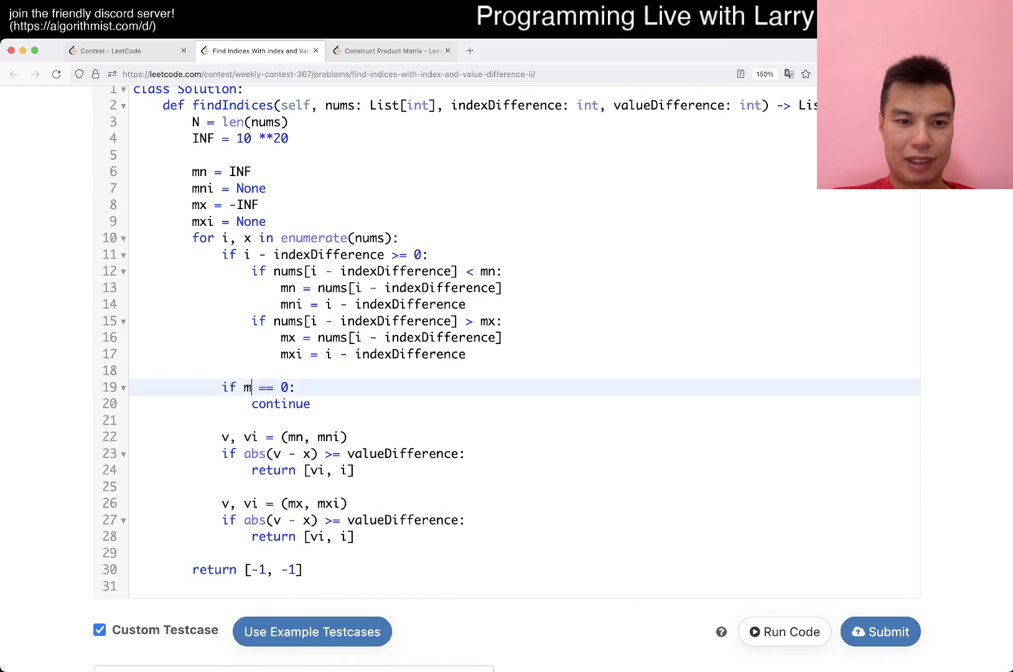
pyautogui.write('ni is None')
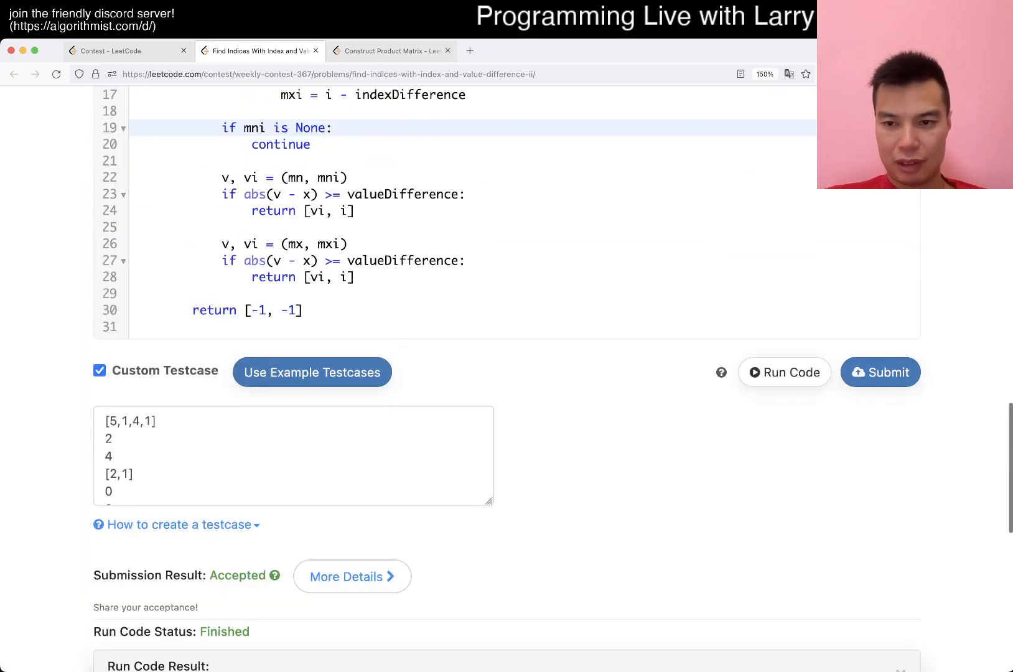
pyautogui.scroll(3)
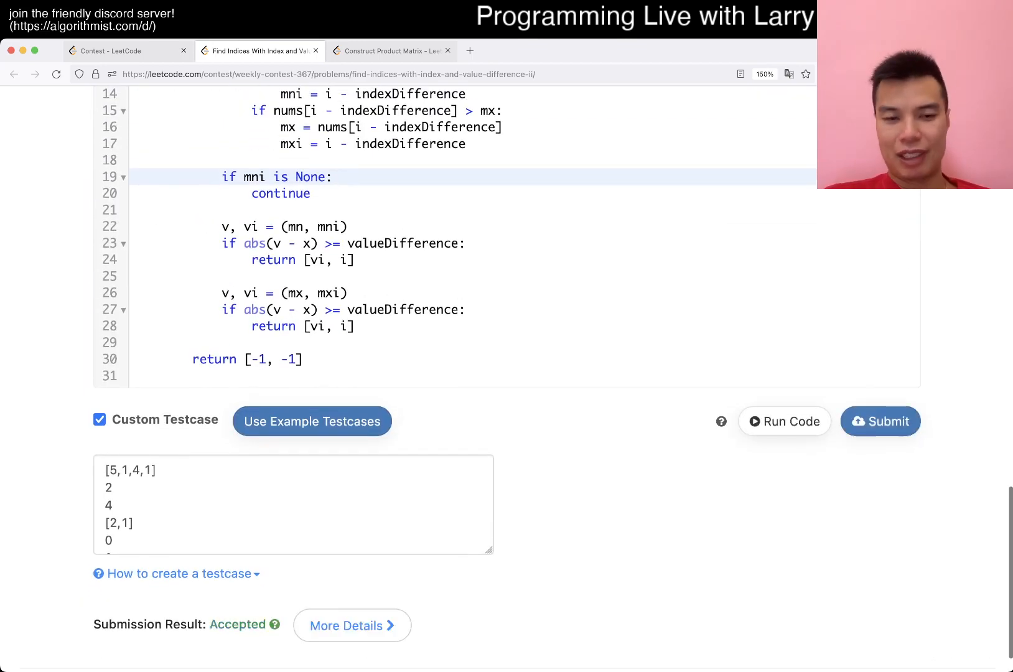
pyautogui.scroll(3)
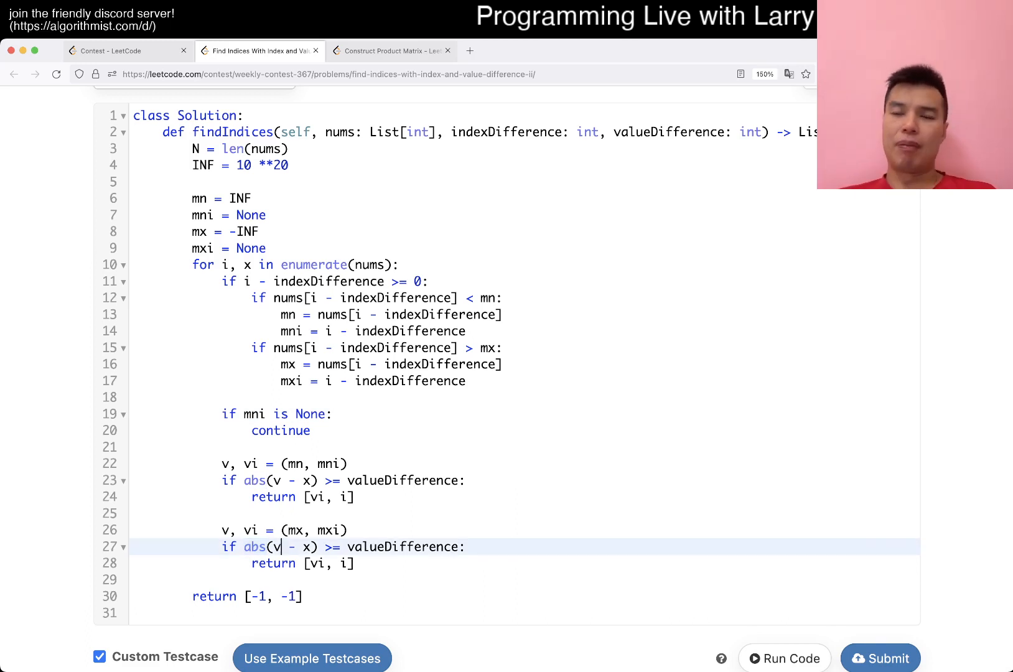
pyautogui.click(127, 50)
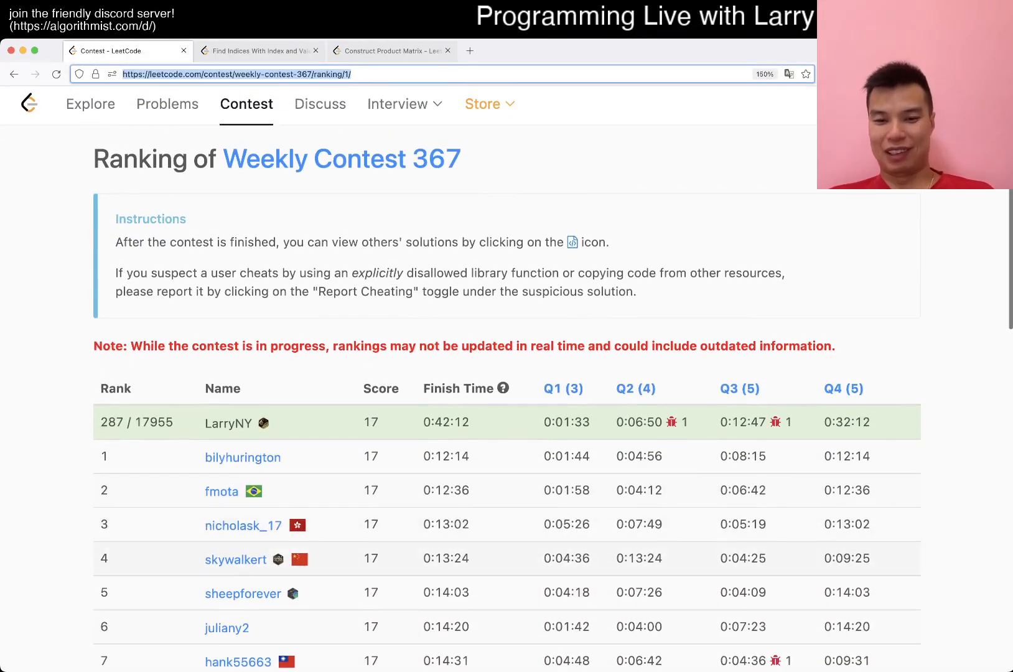
pyautogui.click(258, 50)
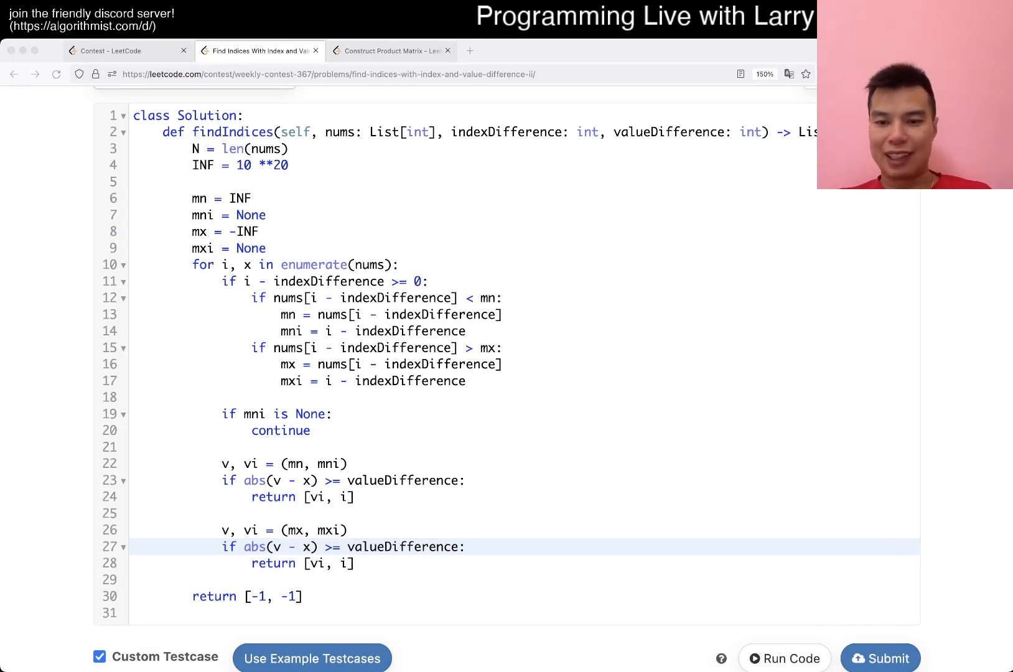
pyautogui.click(259, 51)
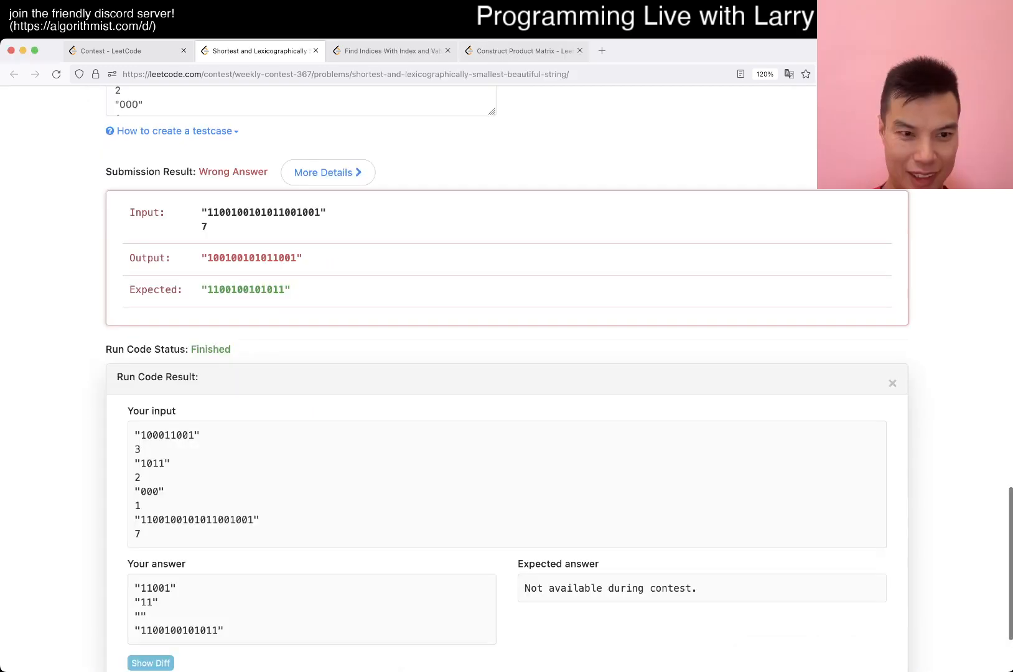
pyautogui.scroll(3)
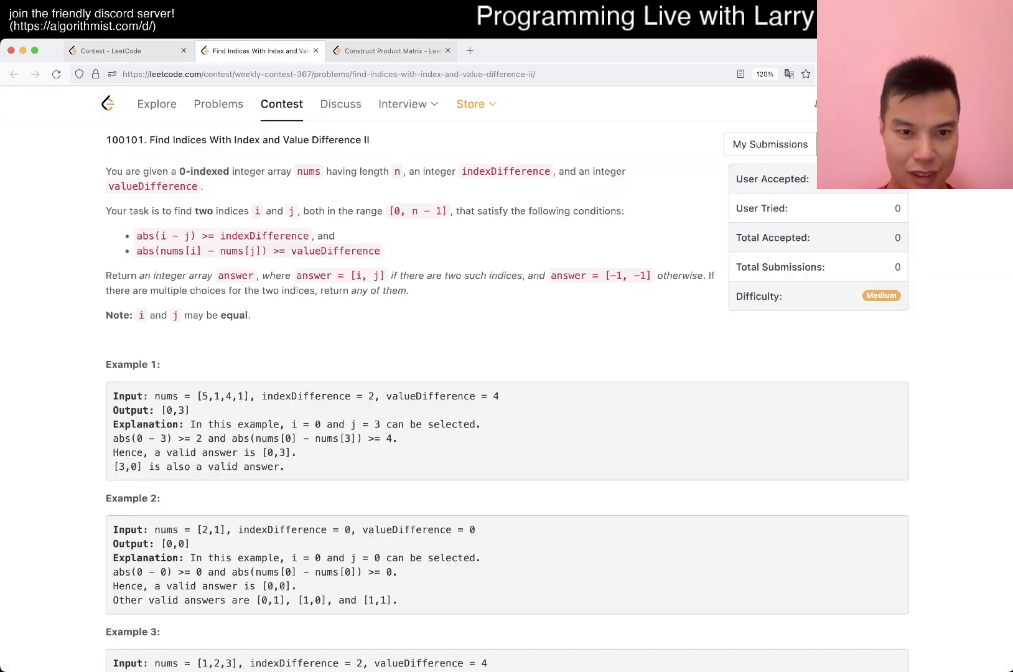
pyautogui.scroll(-3)
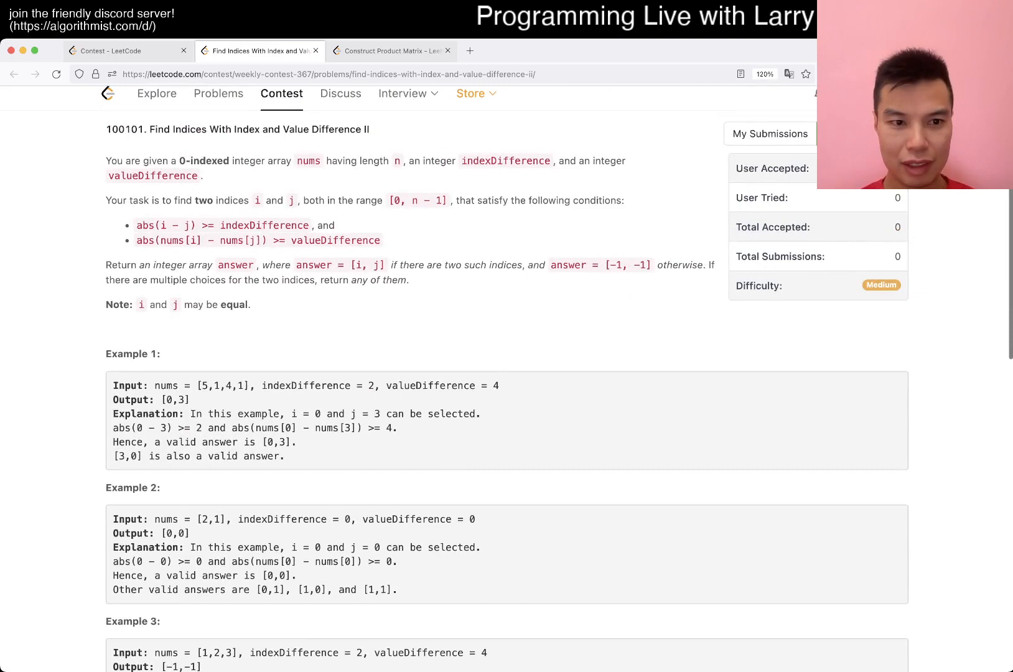
pyautogui.scroll(-3)
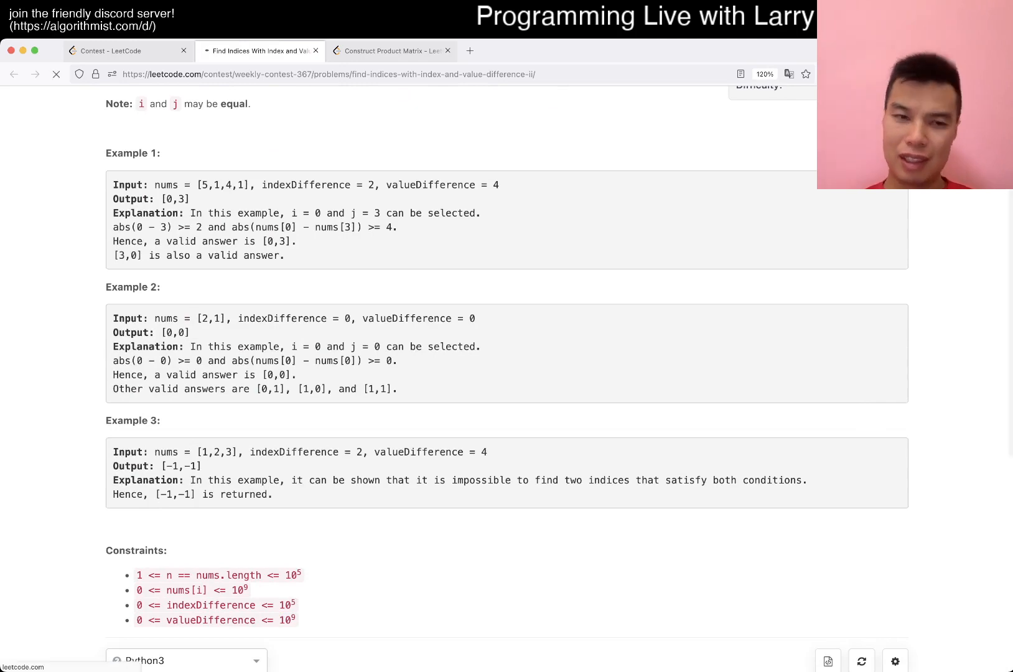
pyautogui.scroll(-3)
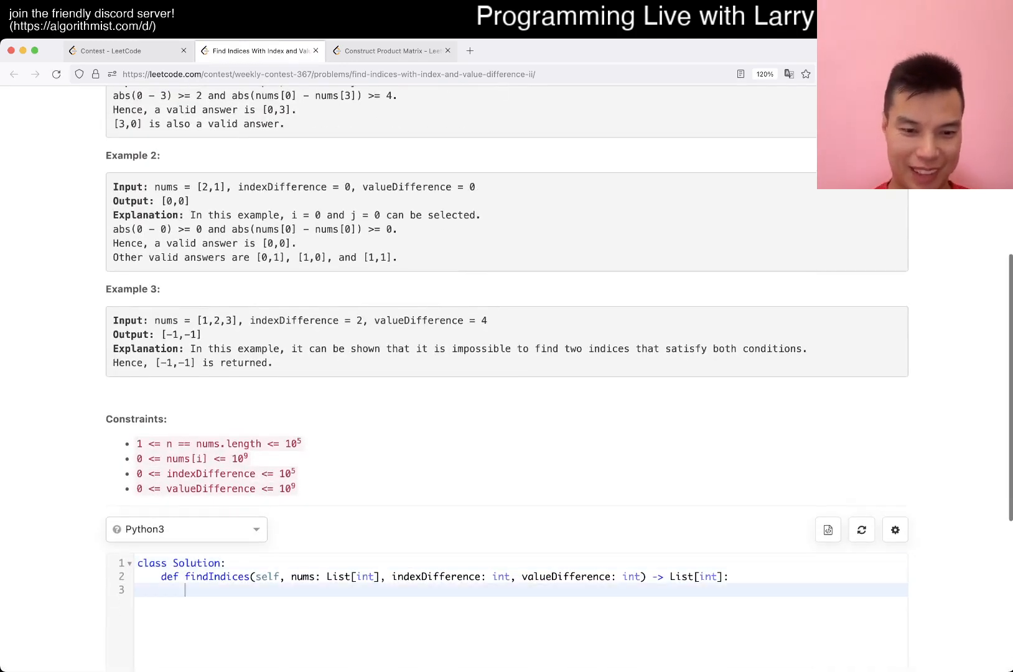
# Step: Add N = len(nums), a SortedList, and the sortedcontainers SortedList import
pyautogui.write('N = len(nums)')
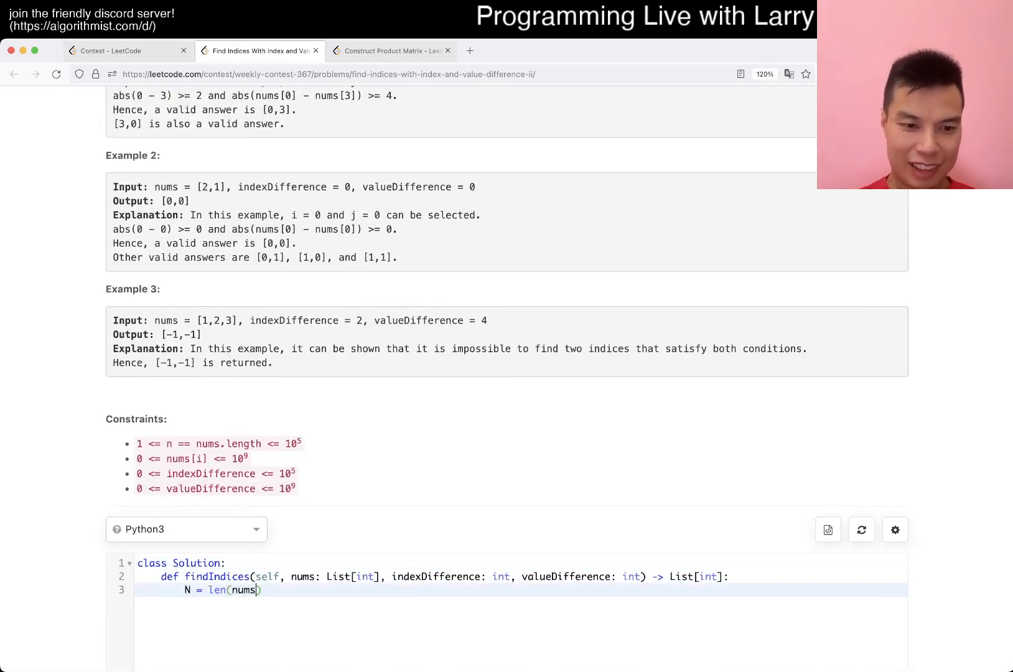
pyautogui.scroll(3)
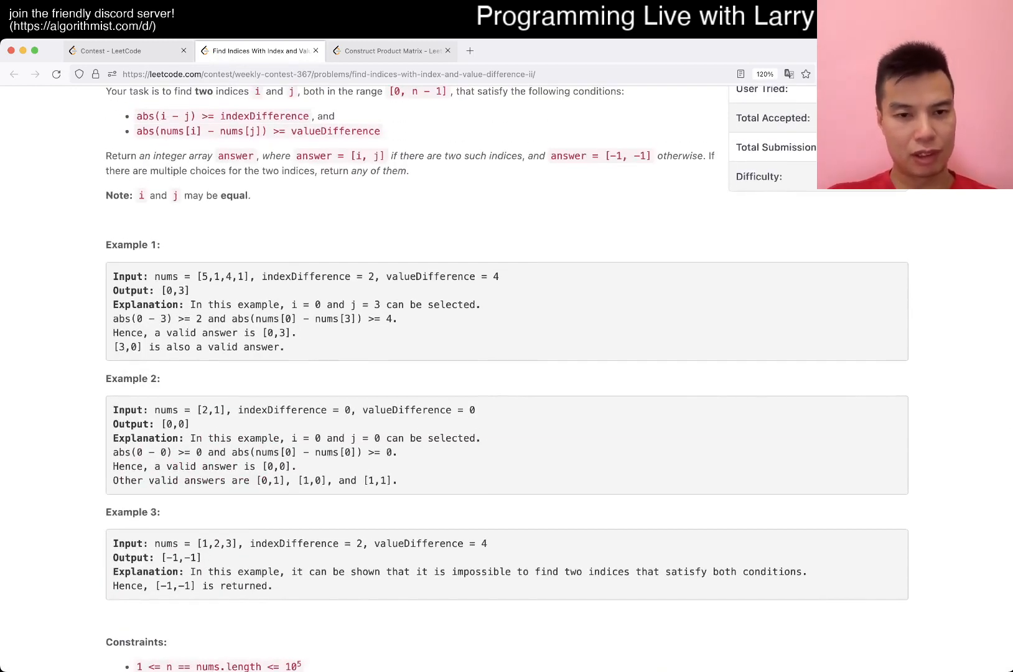
pyautogui.scroll(-3)
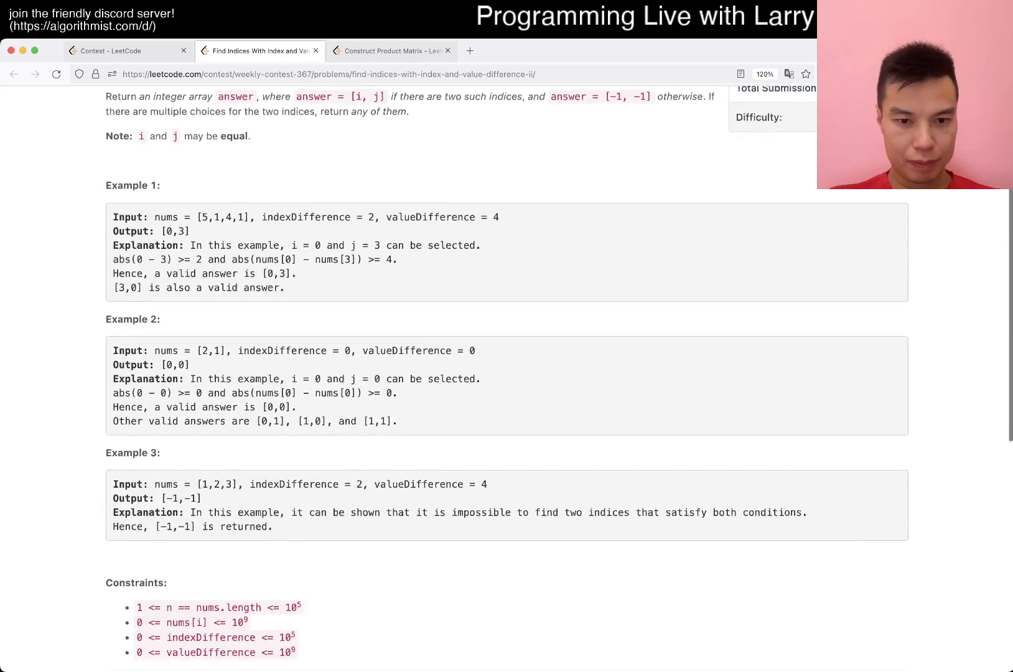
pyautogui.scroll(-3)
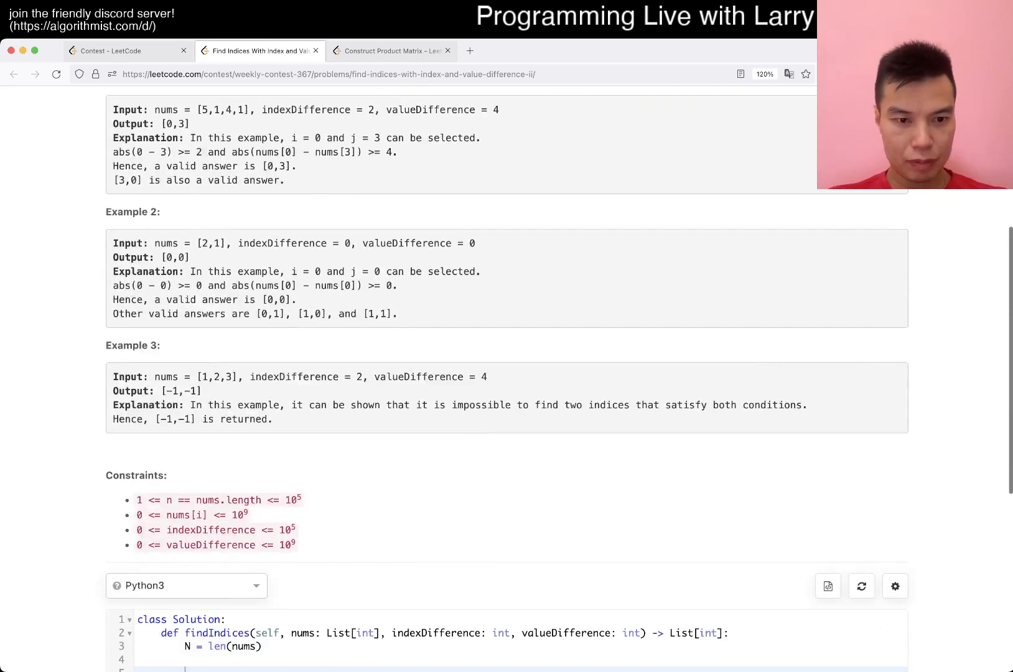
pyautogui.scroll(-3)
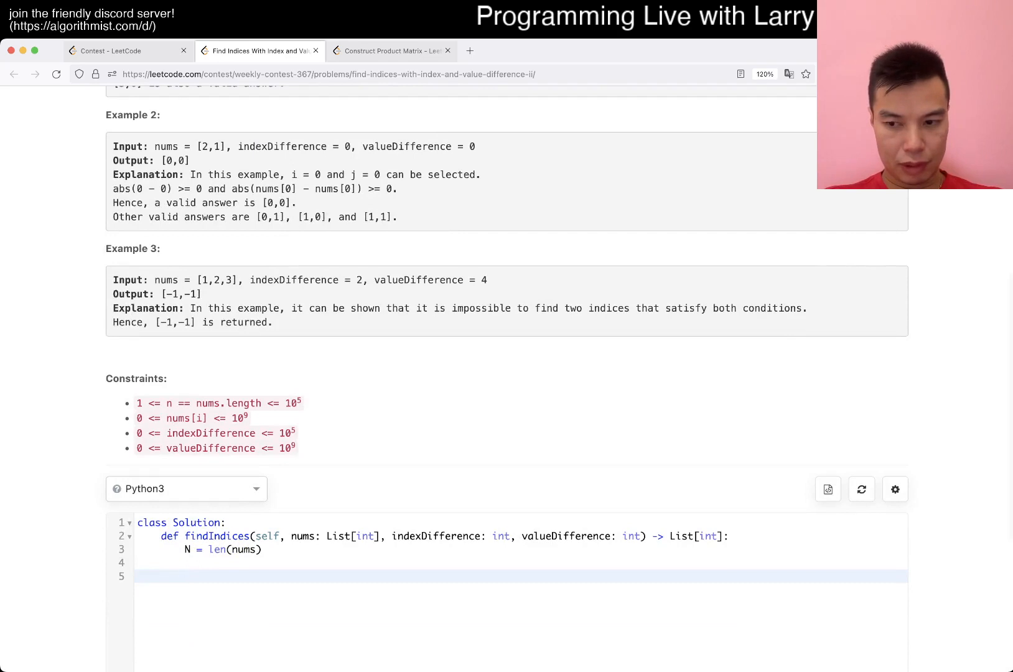
pyautogui.write('sl = SortedList(')
pyautogui.write('fr')
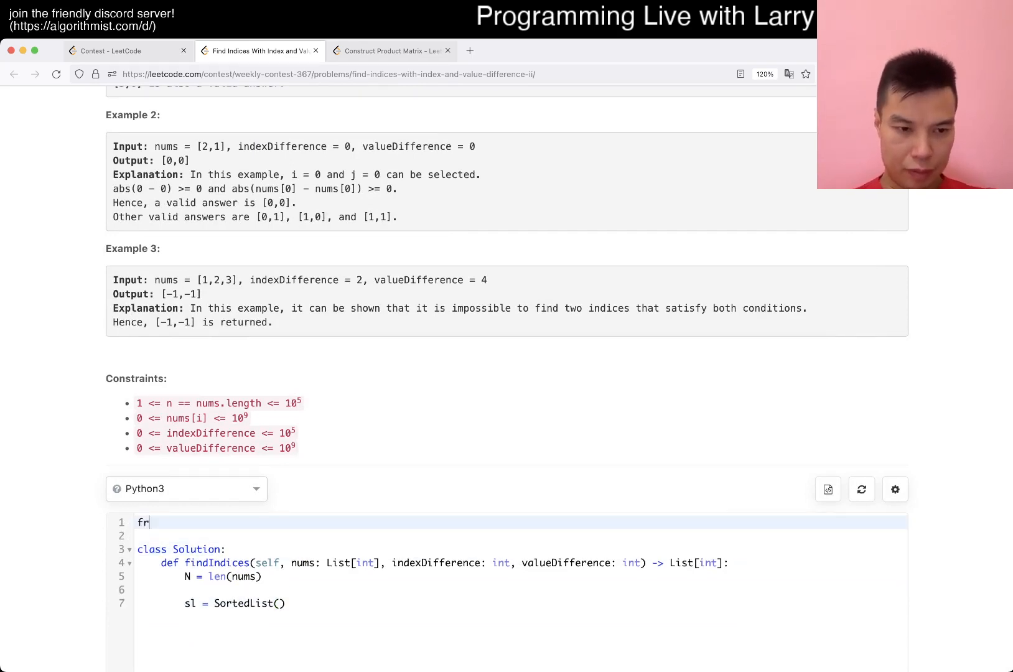
pyautogui.write('om sortedcontainers')
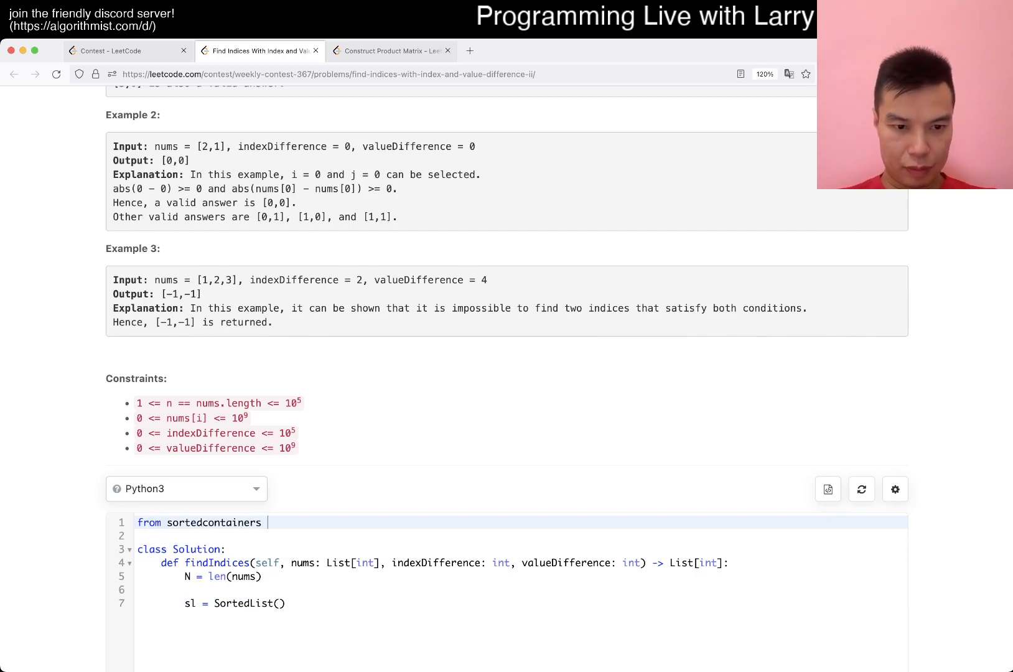
pyautogui.write('import SortedList')
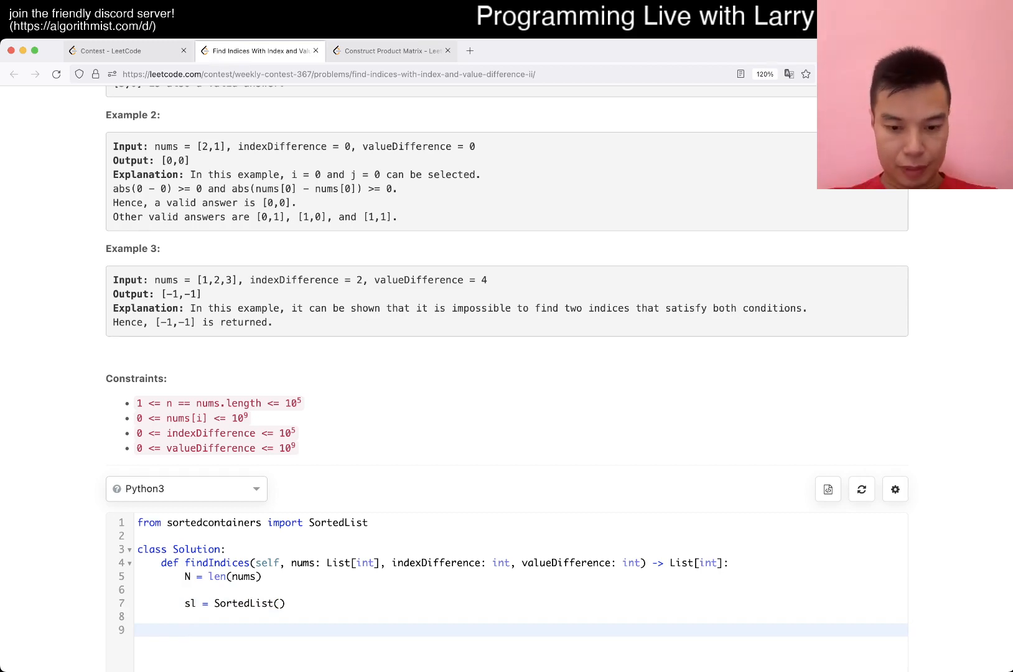
# Step: Start a 'for i, x in enumerate(nums)' loop
pyautogui.write('for i,')
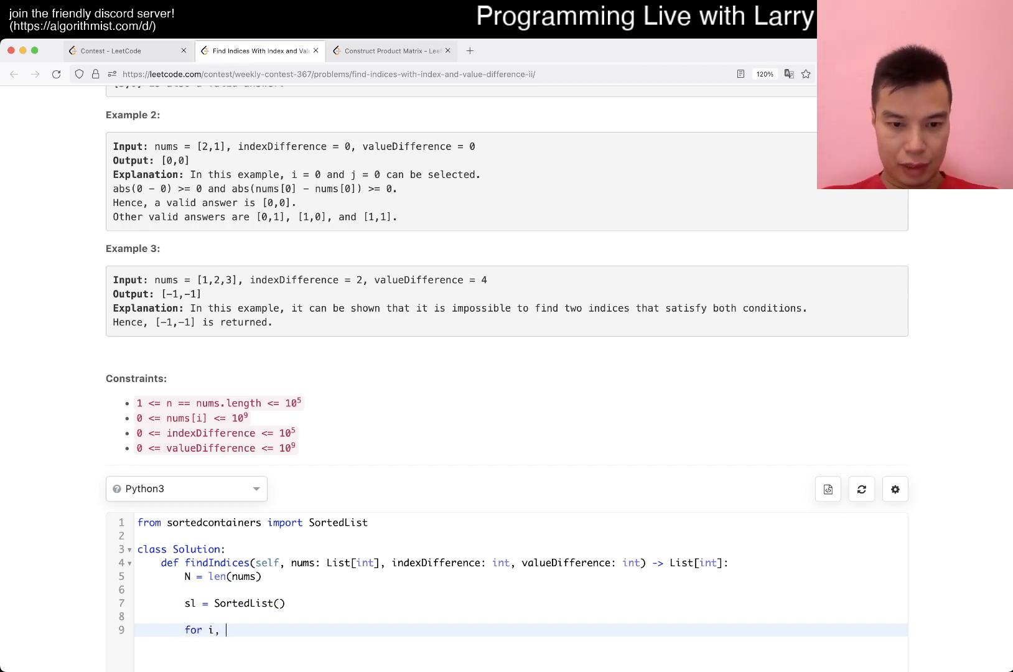
pyautogui.write('x in enumerate(nums):')
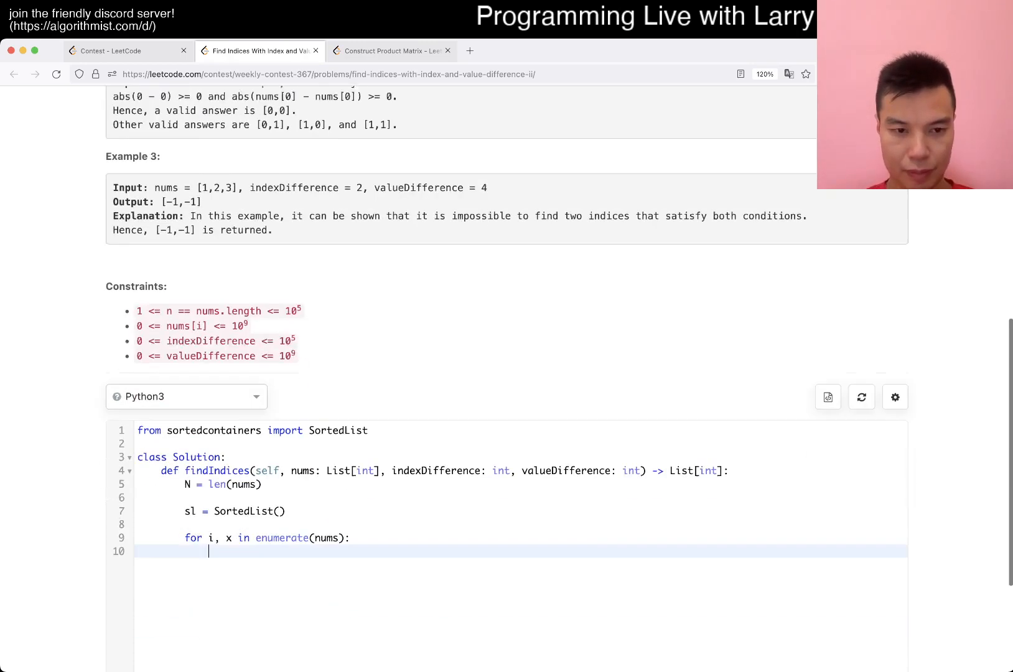
pyautogui.scroll(3)
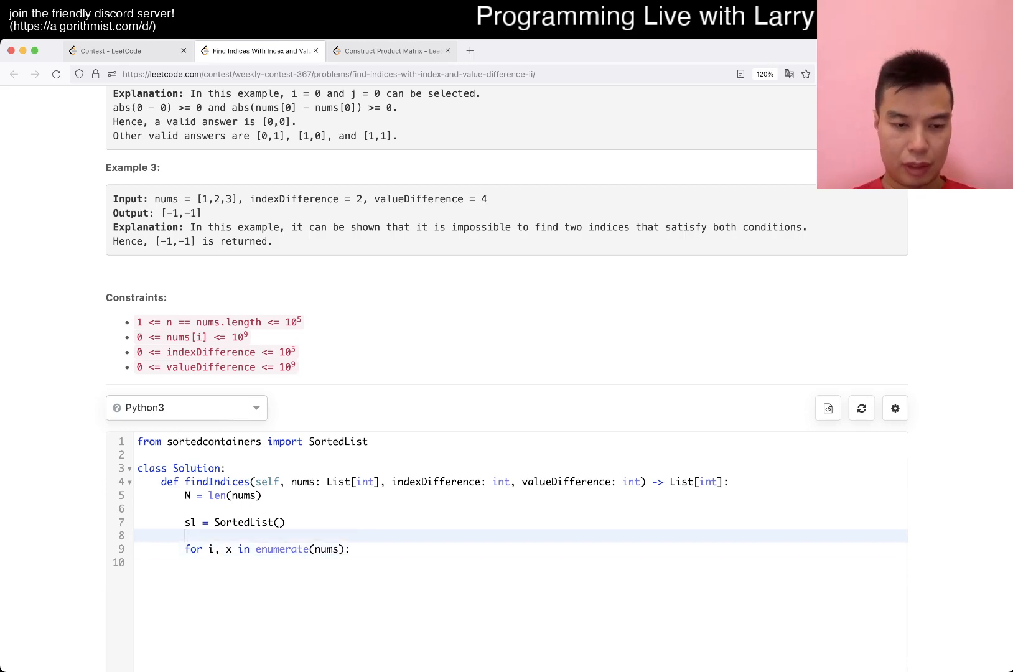
pyautogui.press('Return')
pyautogui.write('if')
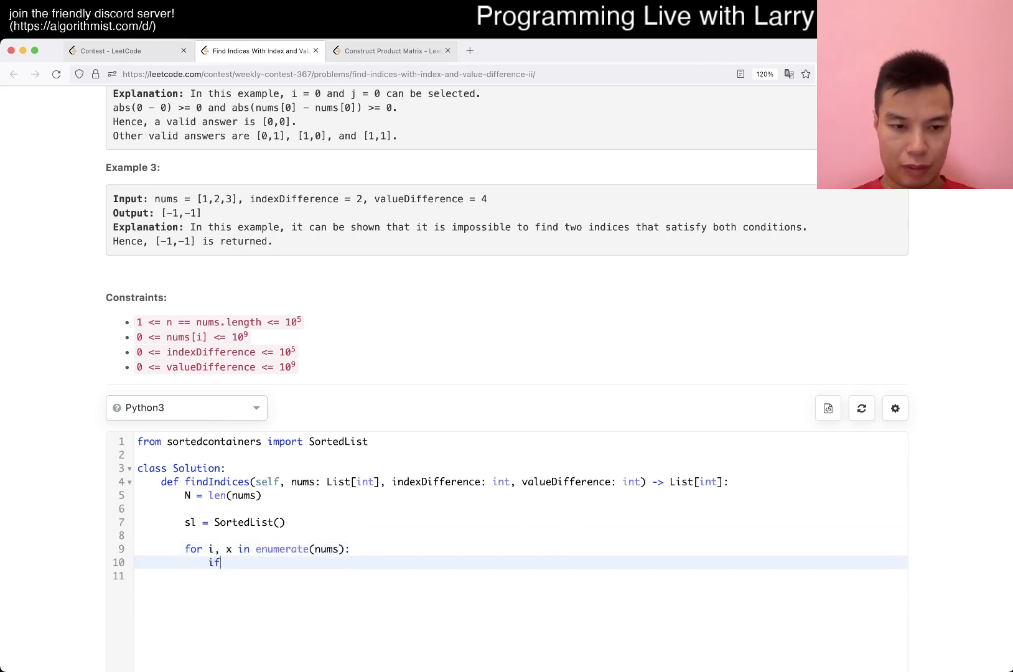
# Step: Add (nums[i - indexDifference], i - indexDifference) to the SortedList inside the loop
pyautogui.write('i - indexId')
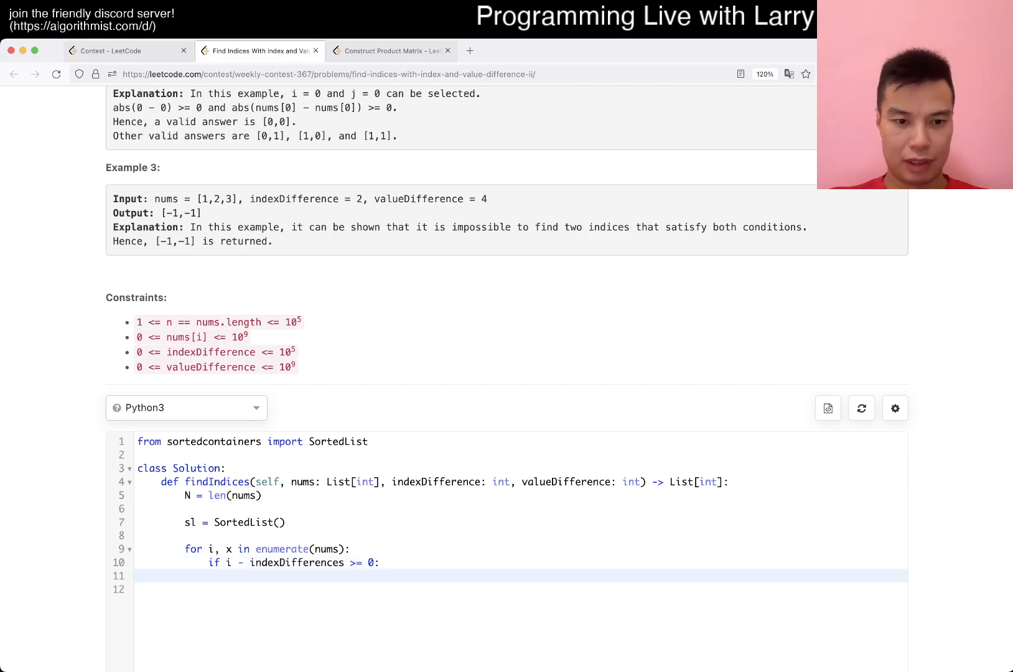
pyautogui.write('sl.add()')
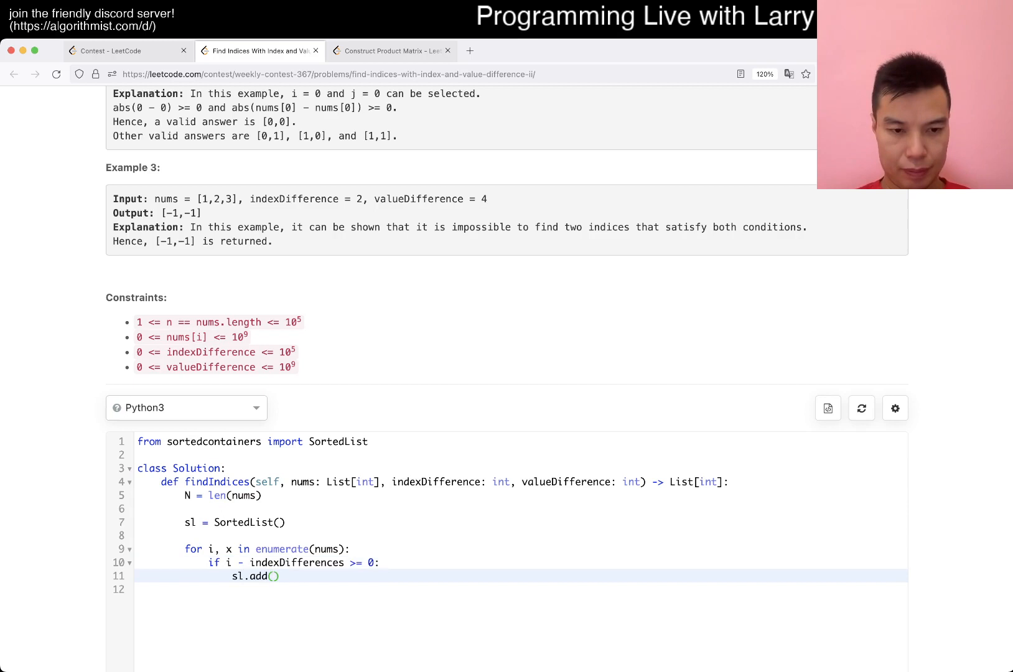
pyautogui.write('()')
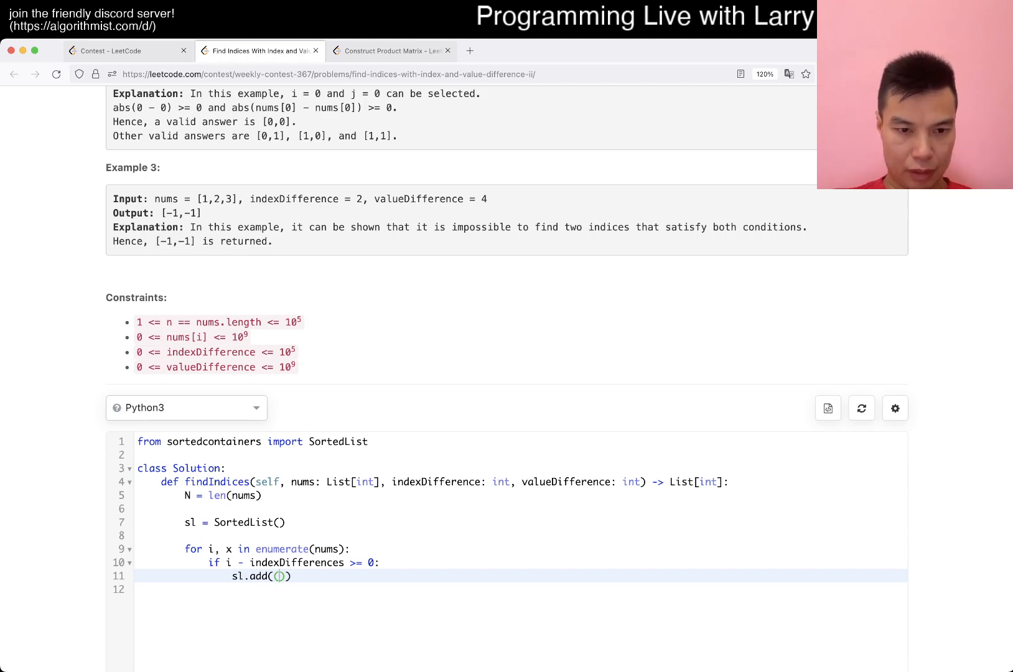
pyautogui.write('nums[')
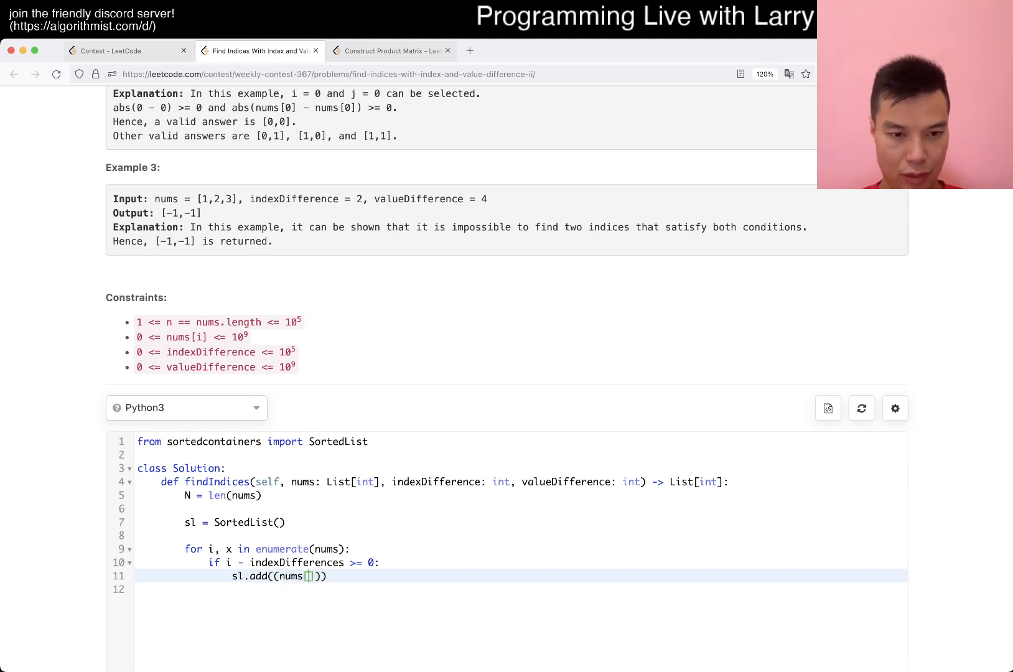
pyautogui.write('i -')
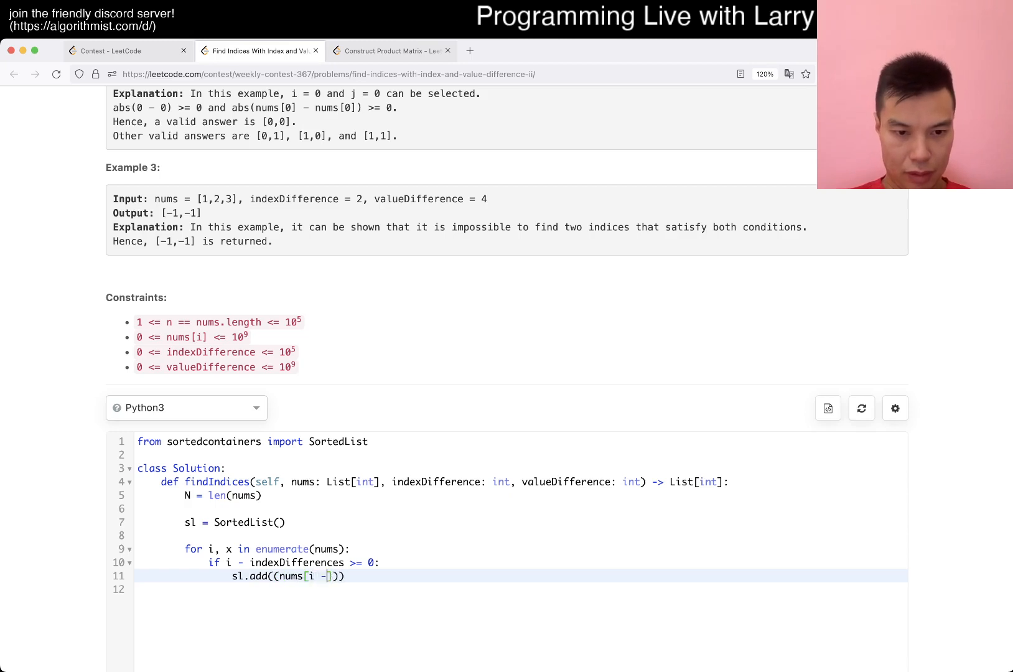
pyautogui.write('indexDifferences')
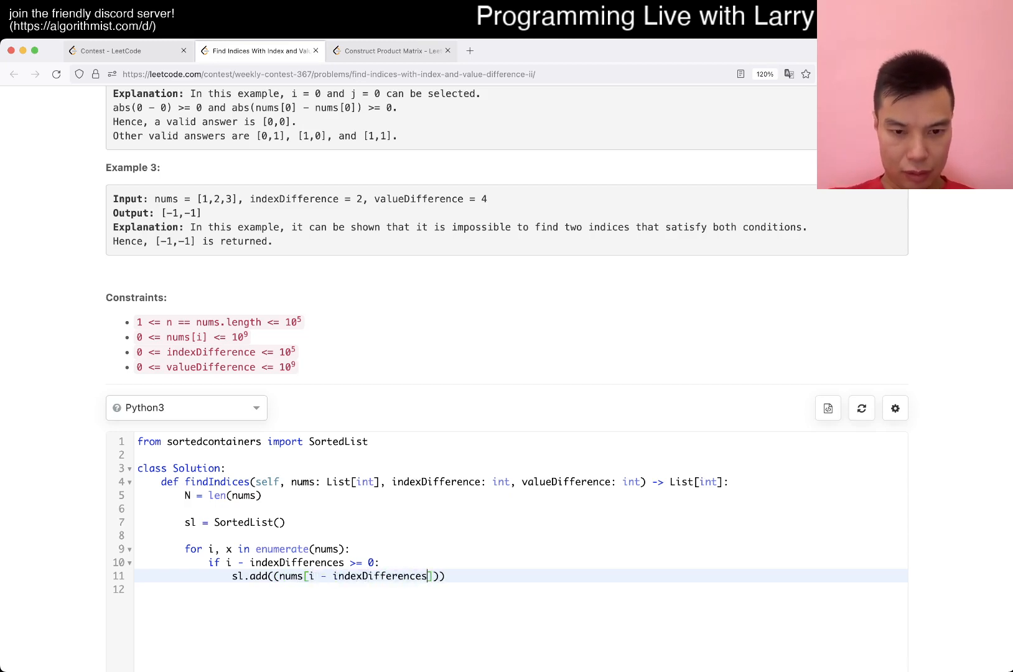
pyautogui.write(', i -')
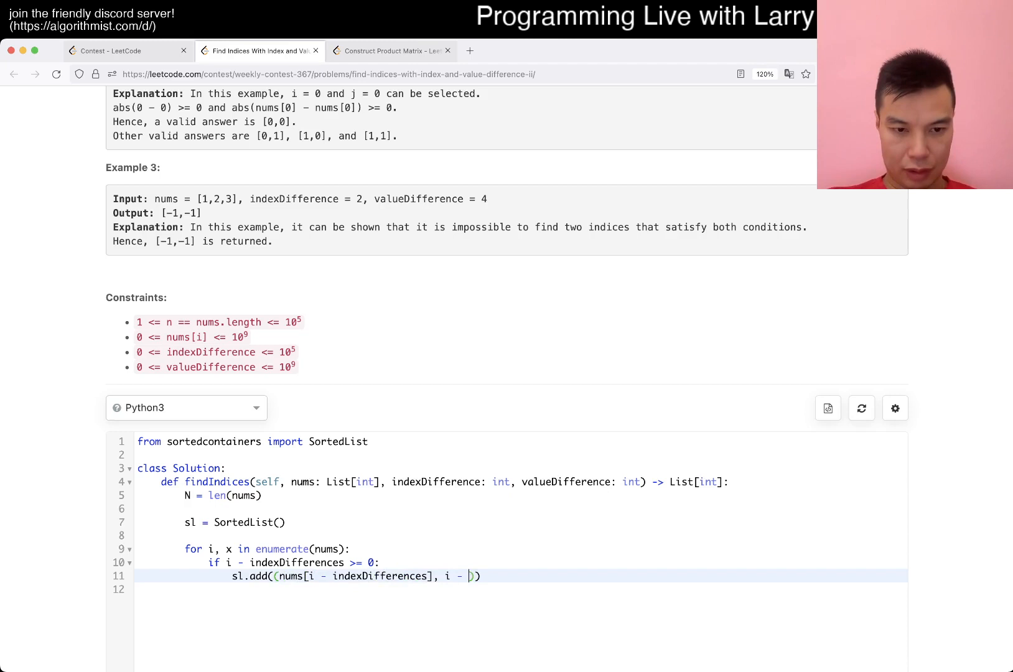
pyautogui.write('indexDiffe')
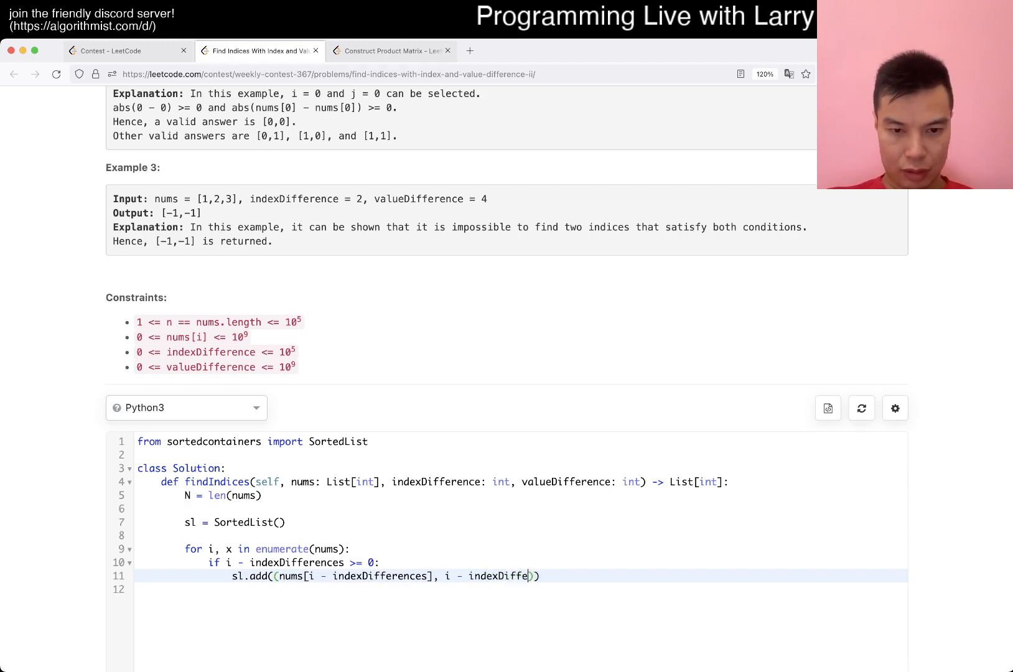
pyautogui.write('rences')
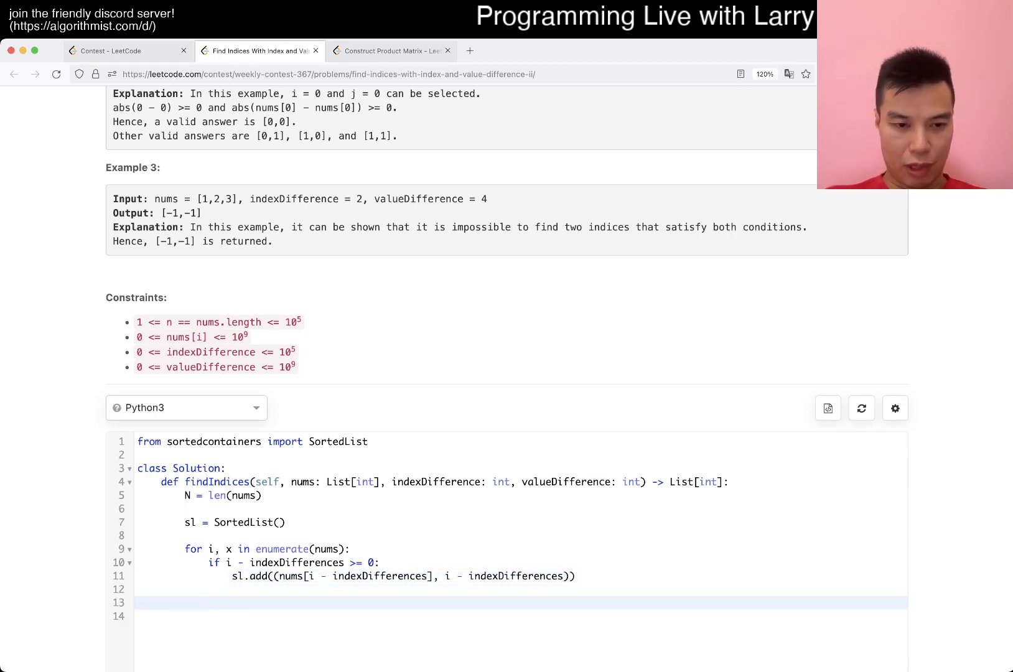
# Step: Assign index from a bisect_left lookup on x + valueDifference
pyautogui.write('sl.sor')
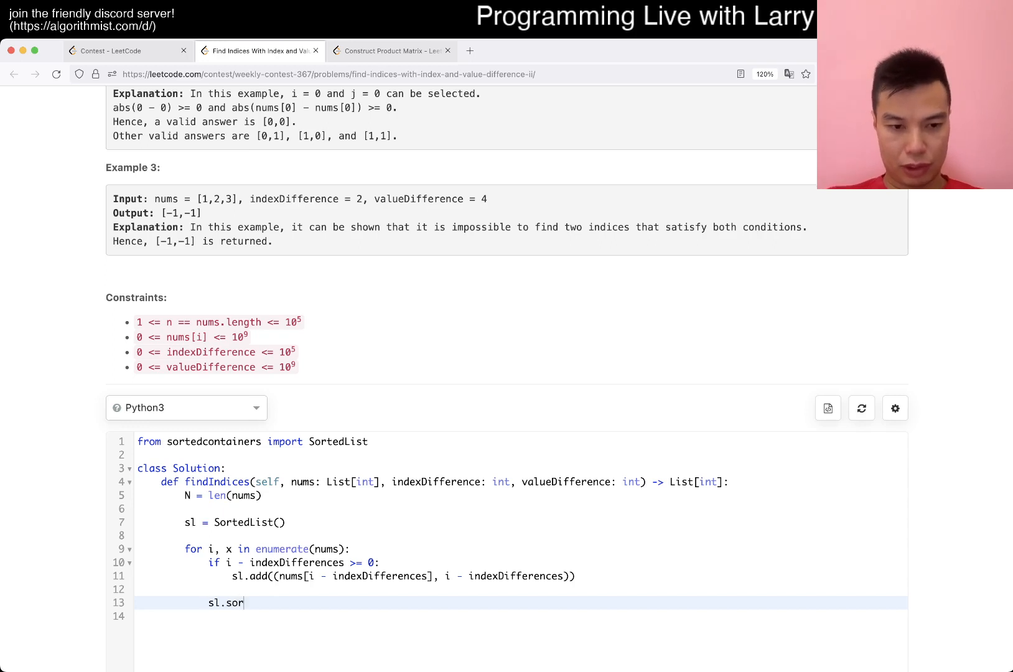
pyautogui.write('binar')
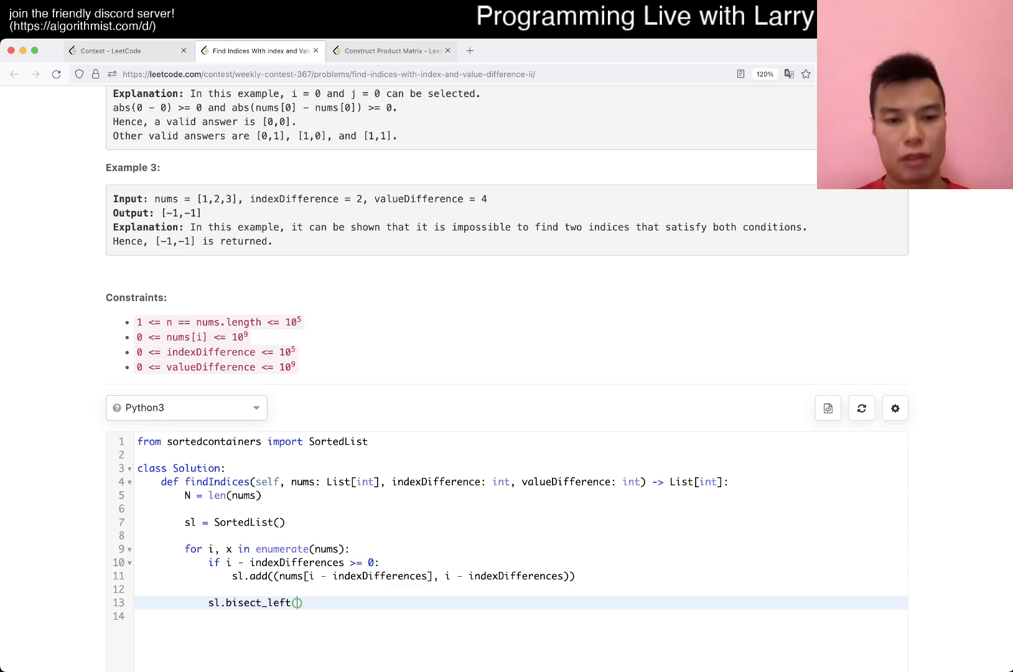
pyautogui.write('(')
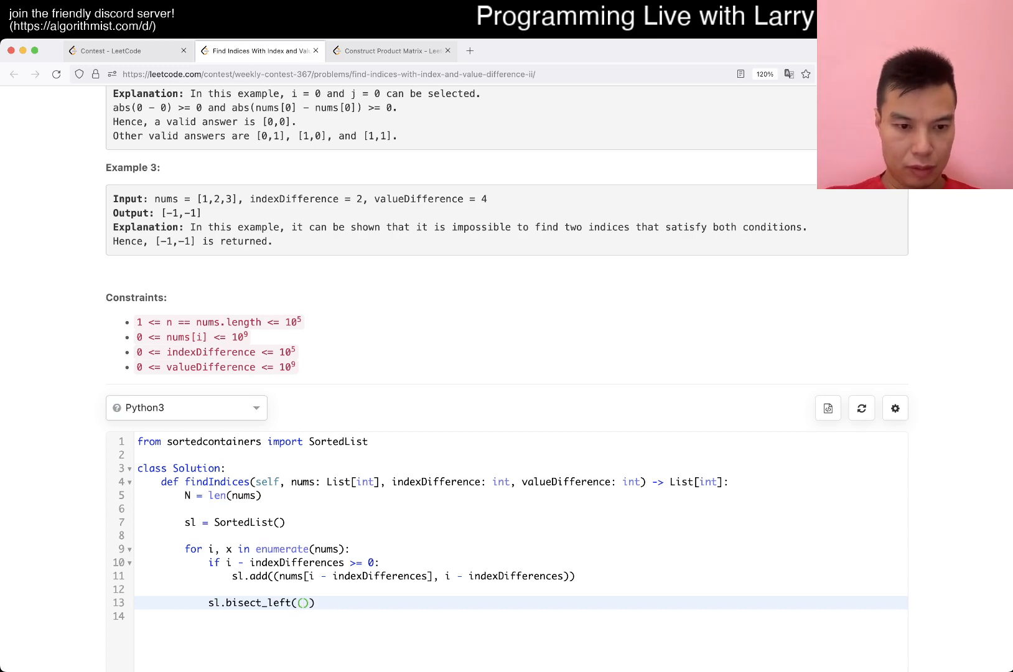
pyautogui.write('x +')
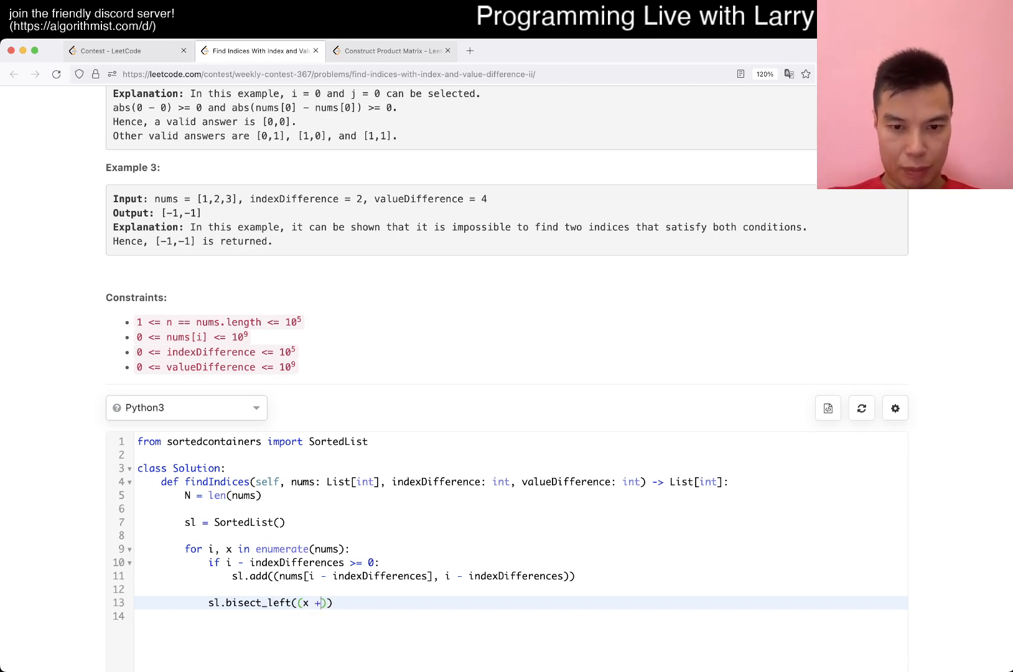
pyautogui.write('valueDifference, -1')
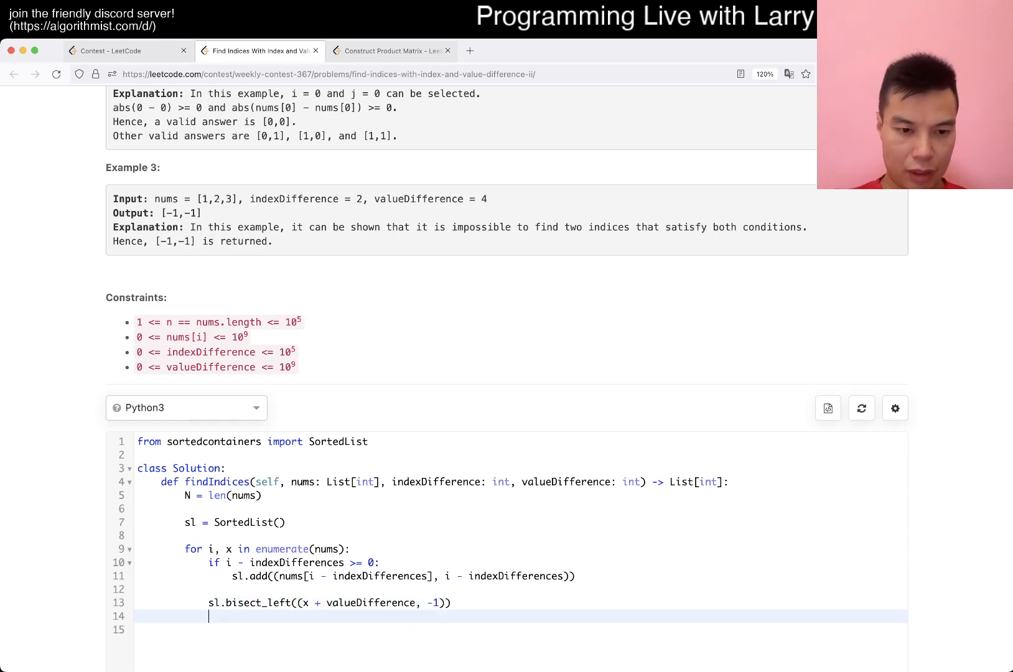
pyautogui.write('index =')
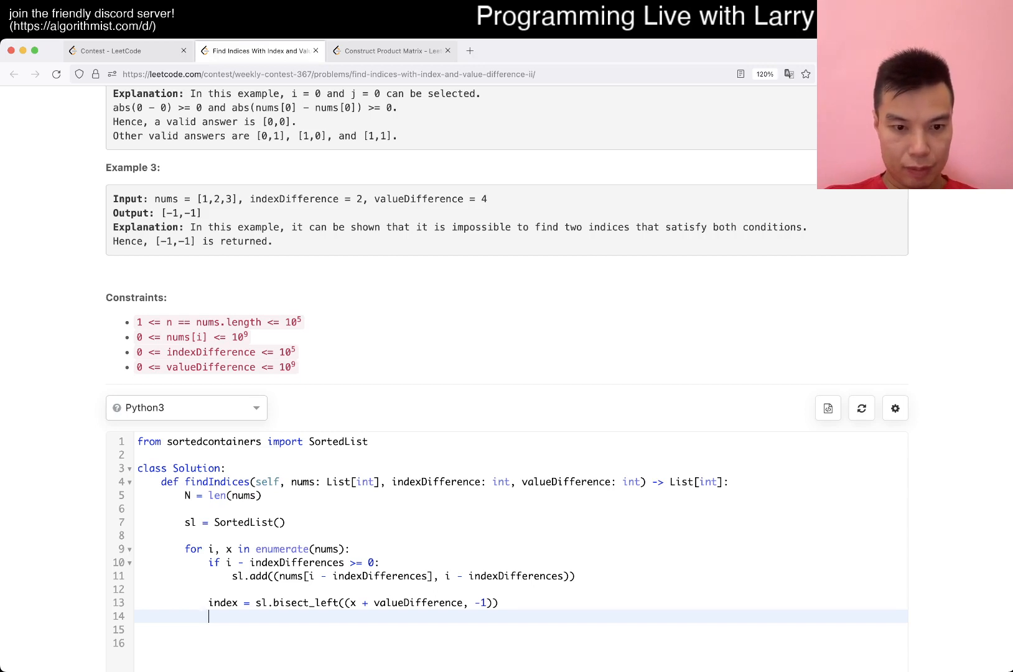
# Step: Unpack v, vi = sl[index] under an 'if 0 <= index < len(sl):' guard
pyautogui.write('i')
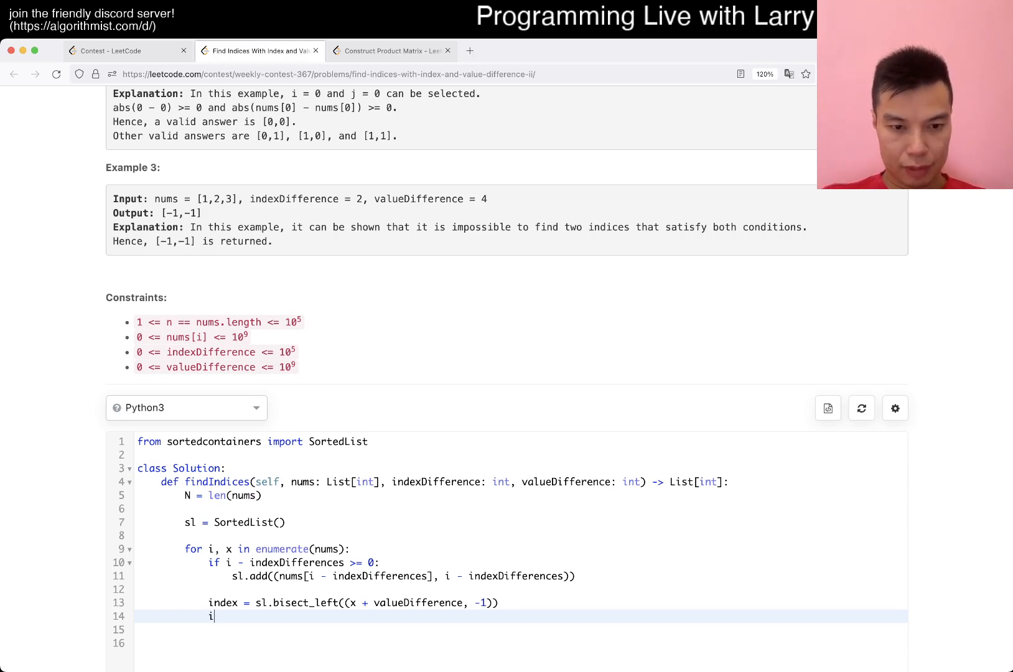
pyautogui.write('sl[]')
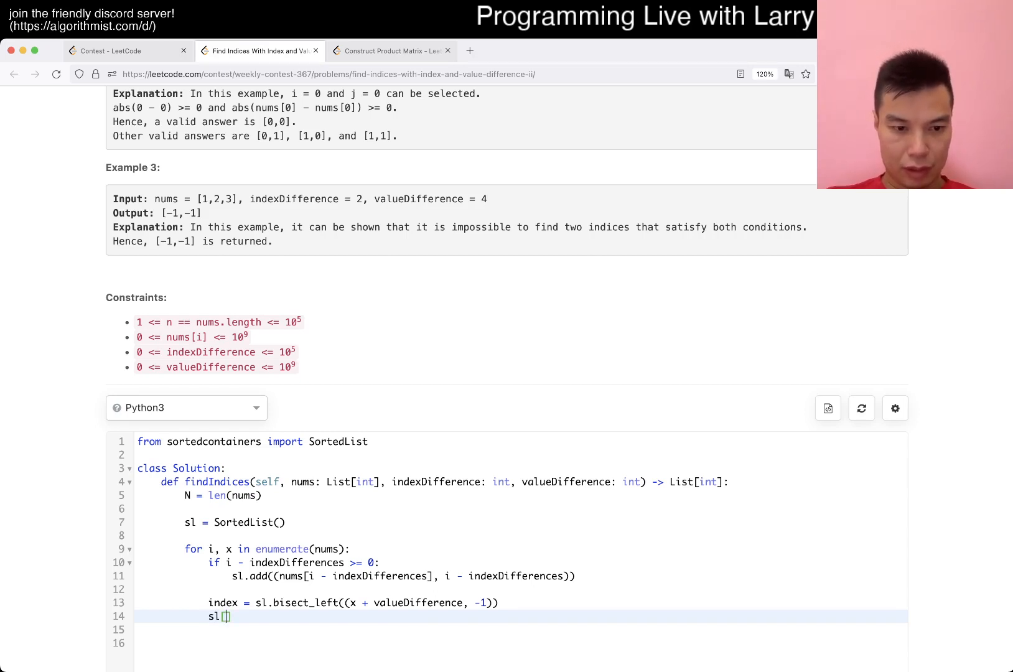
pyautogui.write('index')
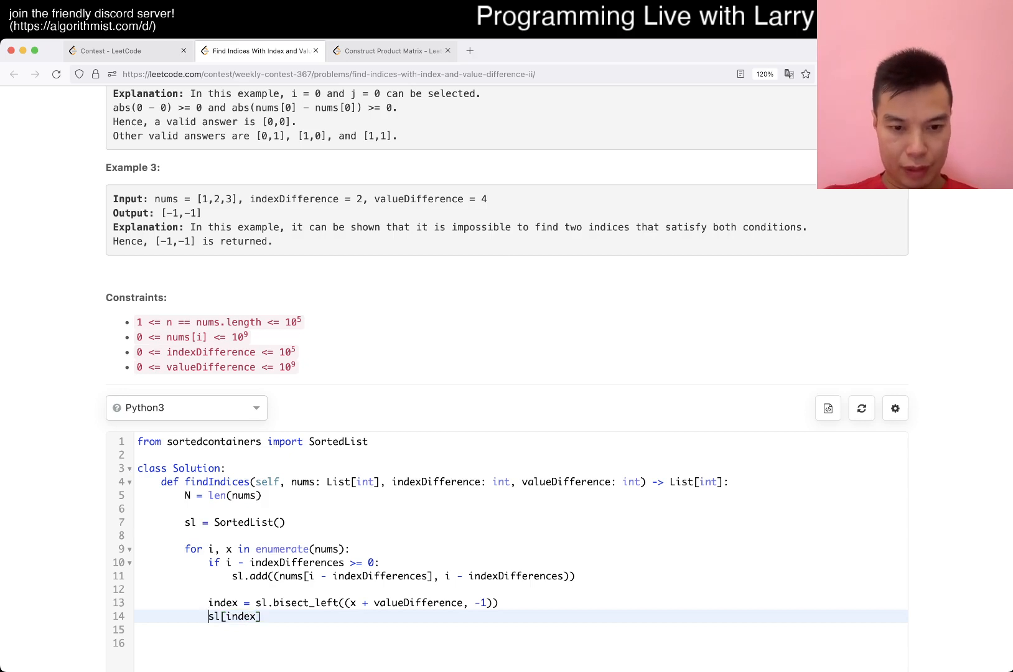
pyautogui.write('v,')
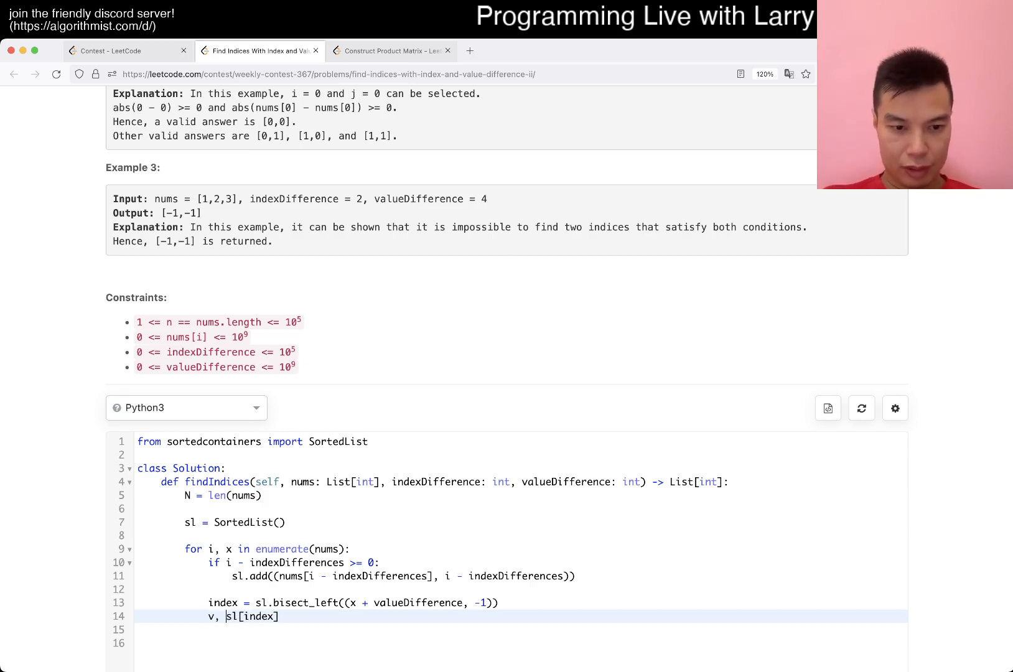
pyautogui.write('ind')
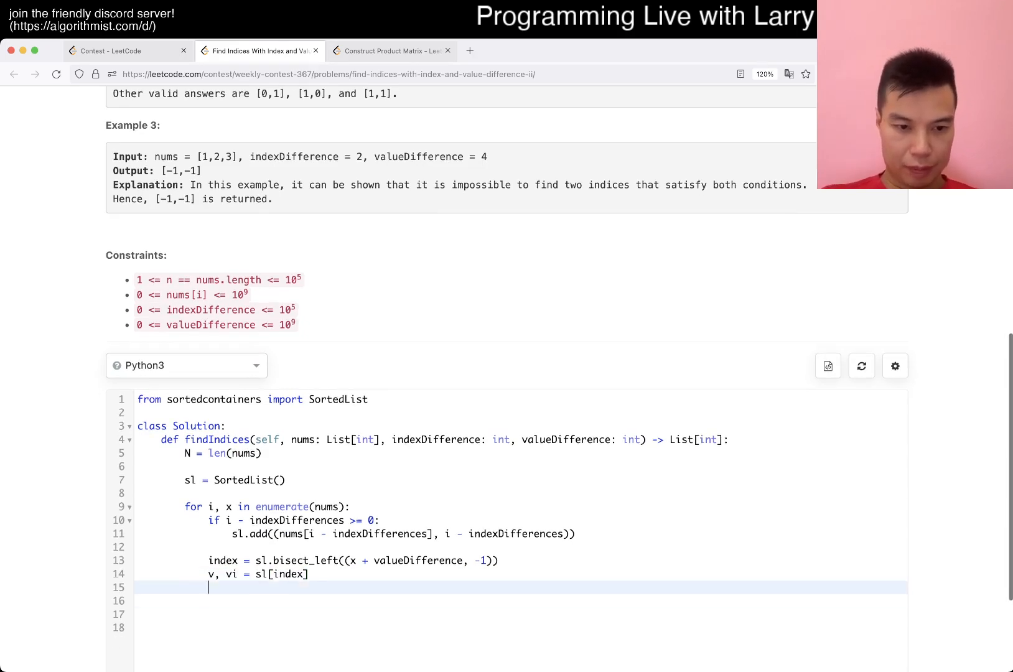
pyautogui.write('if index')
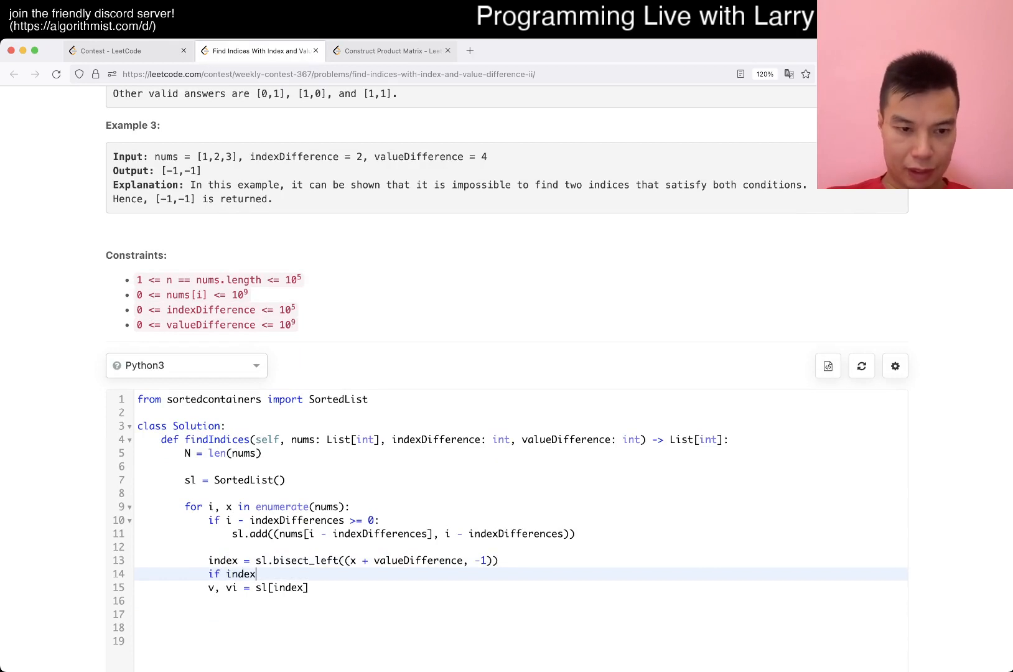
pyautogui.write('0 <')
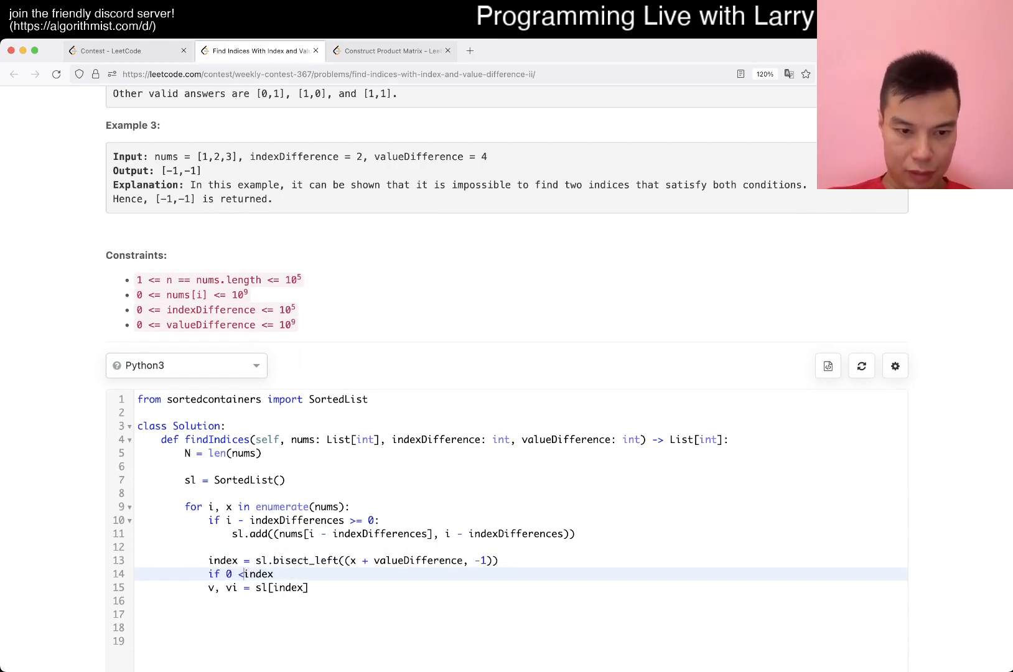
pyautogui.write('= index < l')
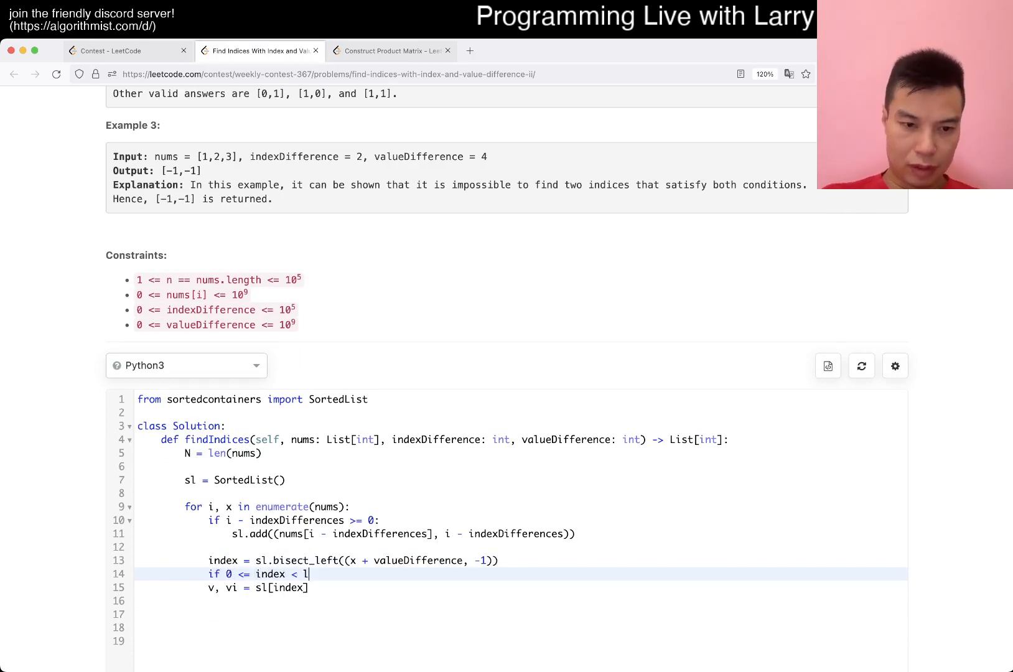
pyautogui.write('en(sl):')
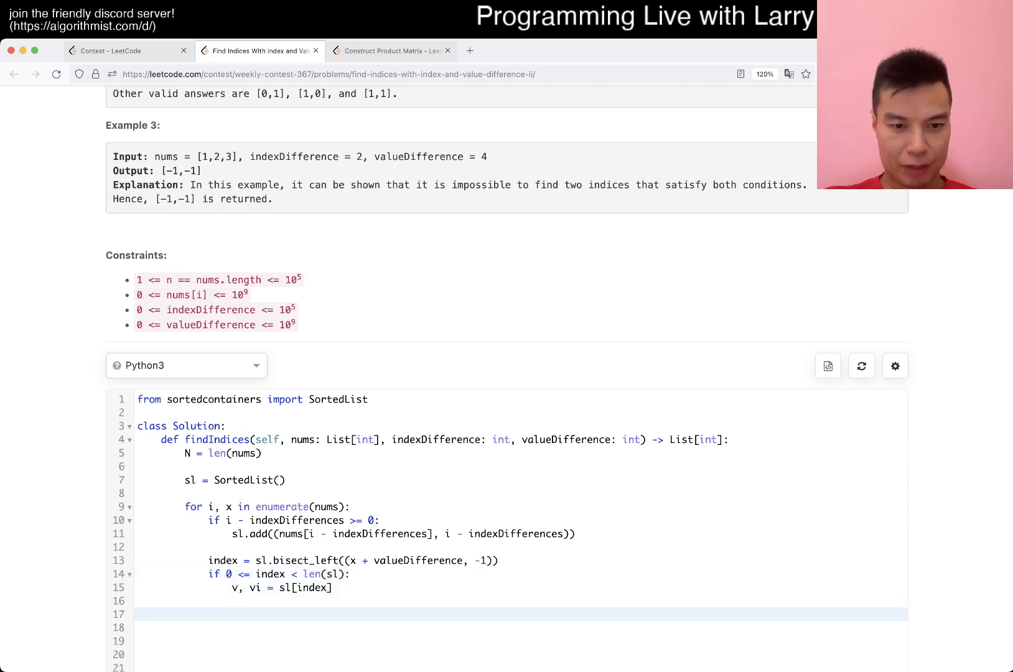
# Step: Return [vi, i] when v - x >= valueDifference
pyautogui.write('if')
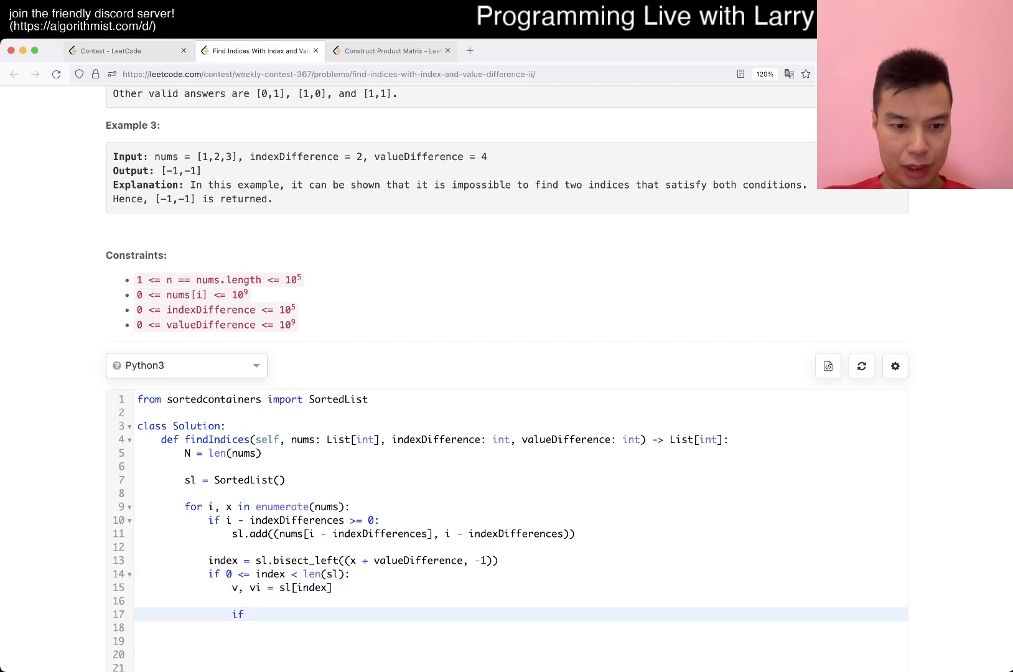
pyautogui.write('v - x')
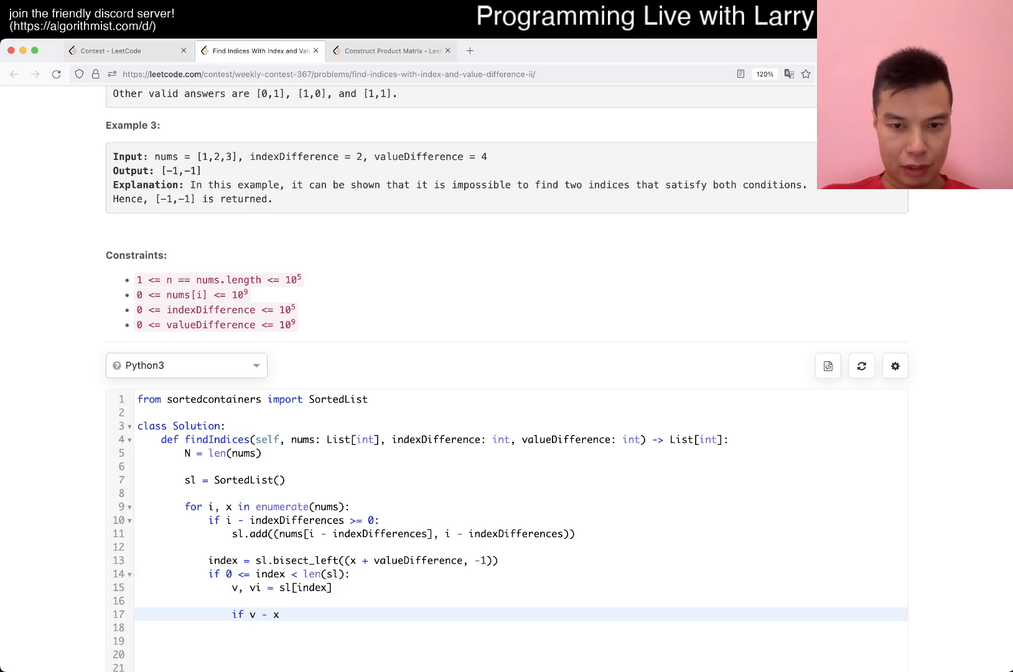
pyautogui.write('>= valueDifferenc')
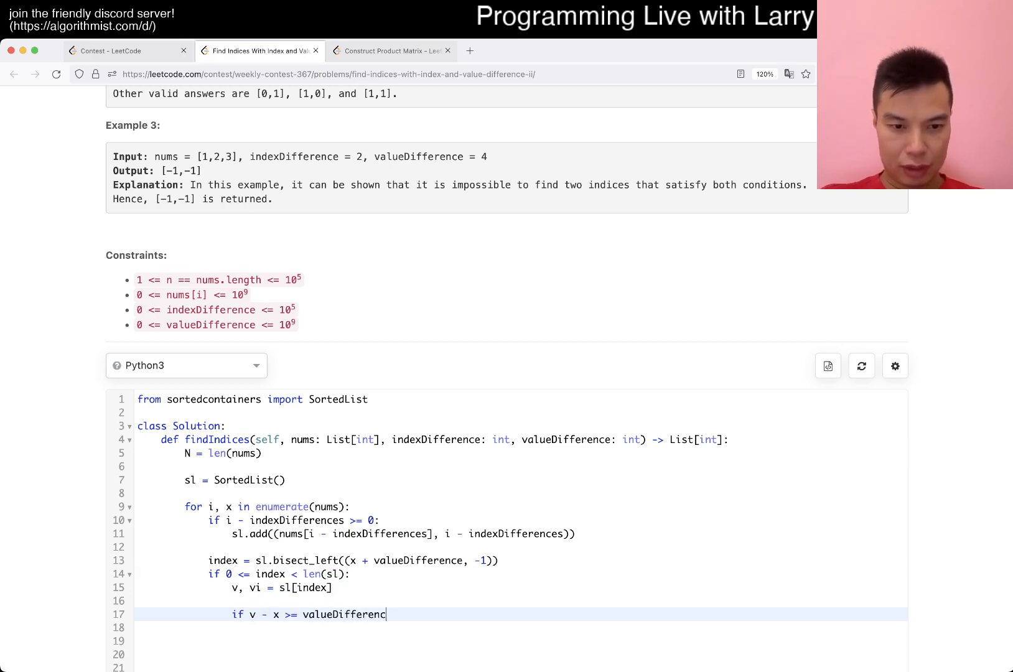
pyautogui.write('e:')
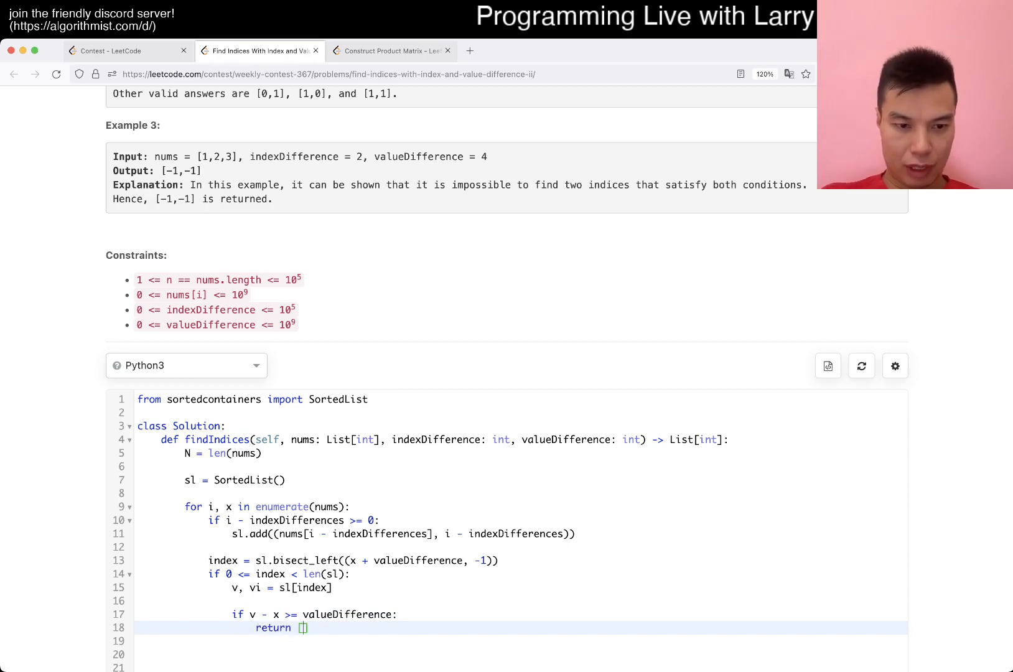
pyautogui.write('i, vi')
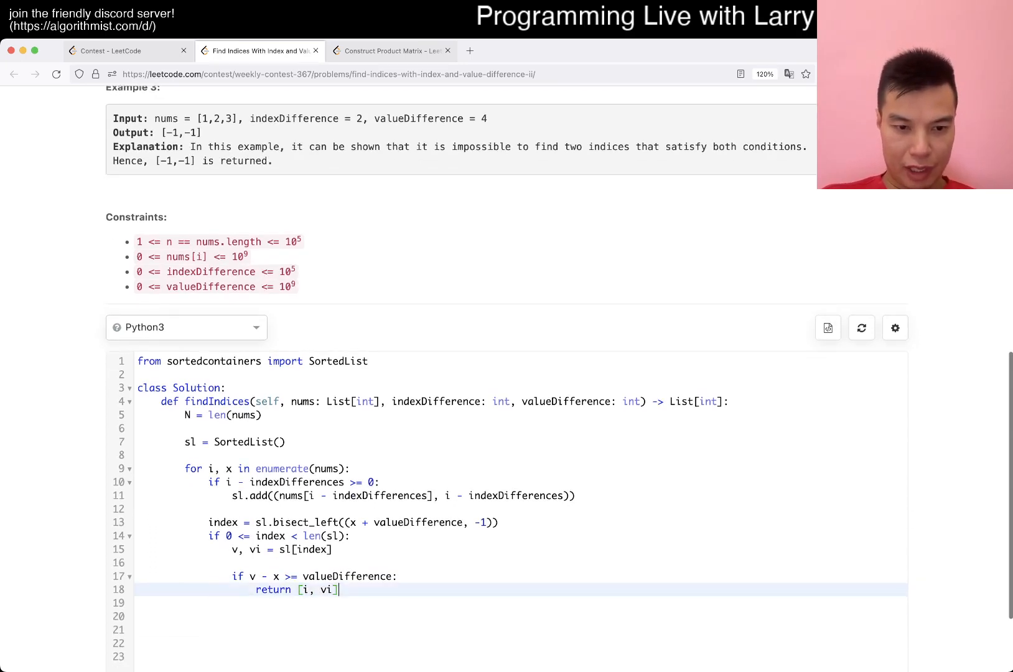
pyautogui.write('vu')
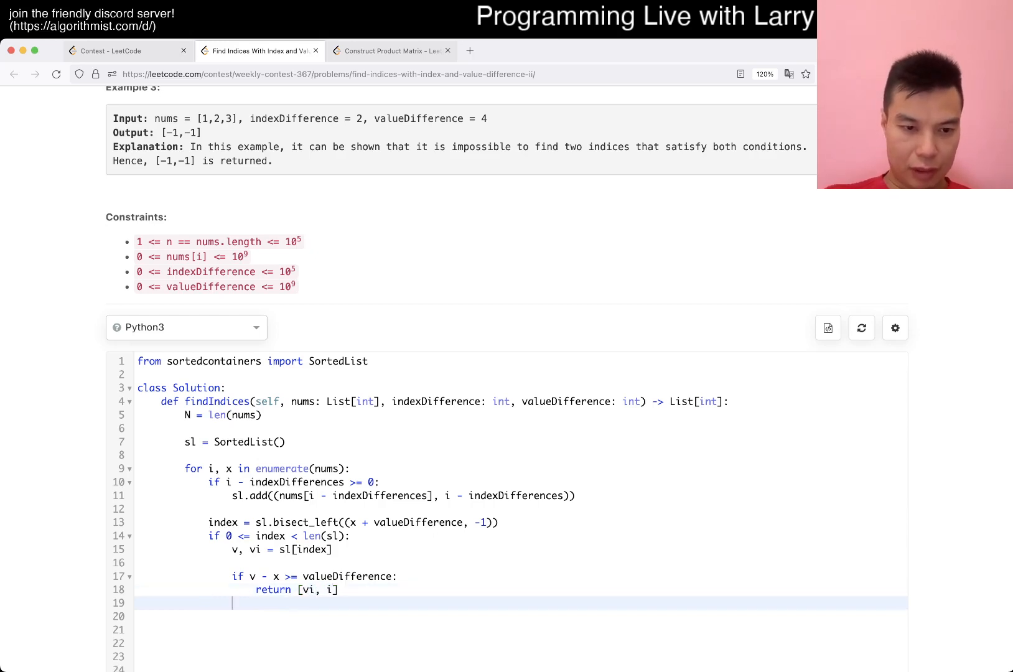
# Step: Assign index from a second bisect_left on (x - valueDifference + 1, -1)
pyautogui.write('index = sl')
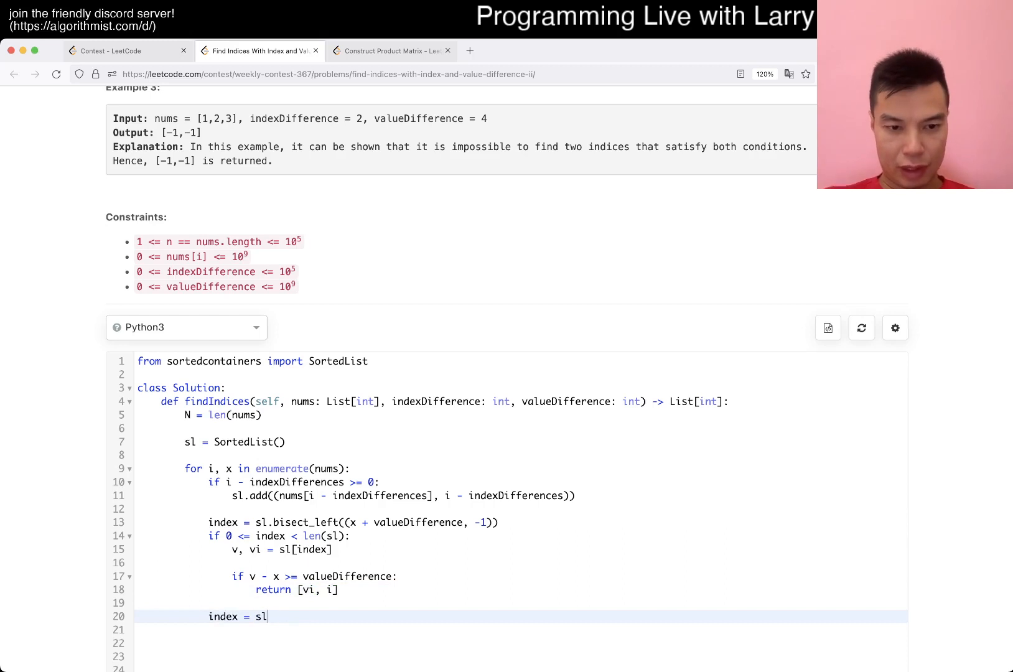
pyautogui.write('.bisect_left(')
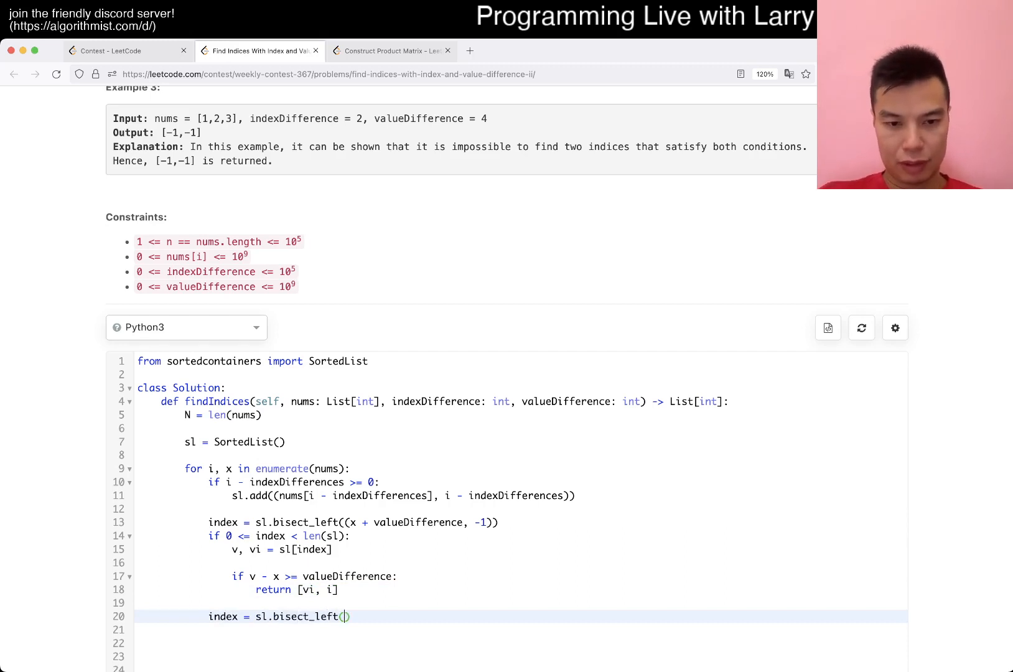
pyautogui.write('(x')
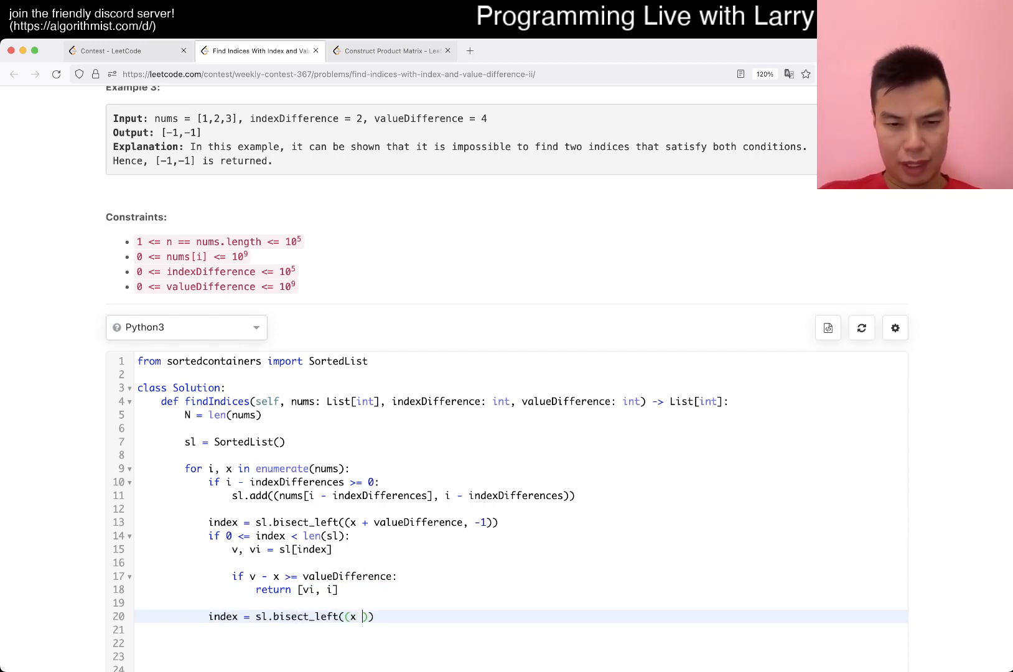
pyautogui.write('- valueDifference,')
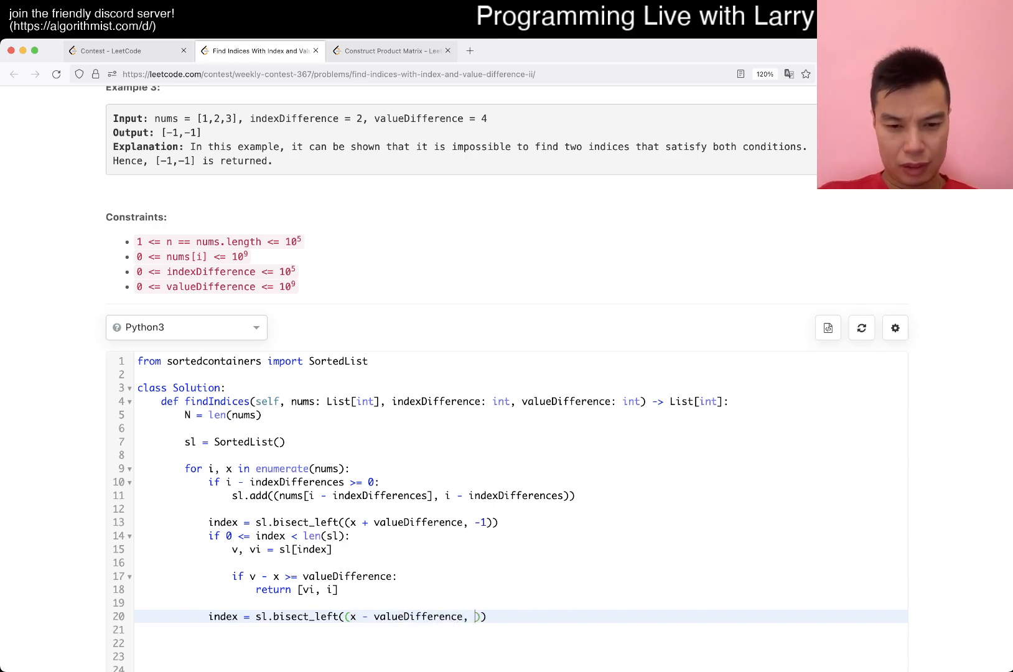
pyautogui.write('-1)')
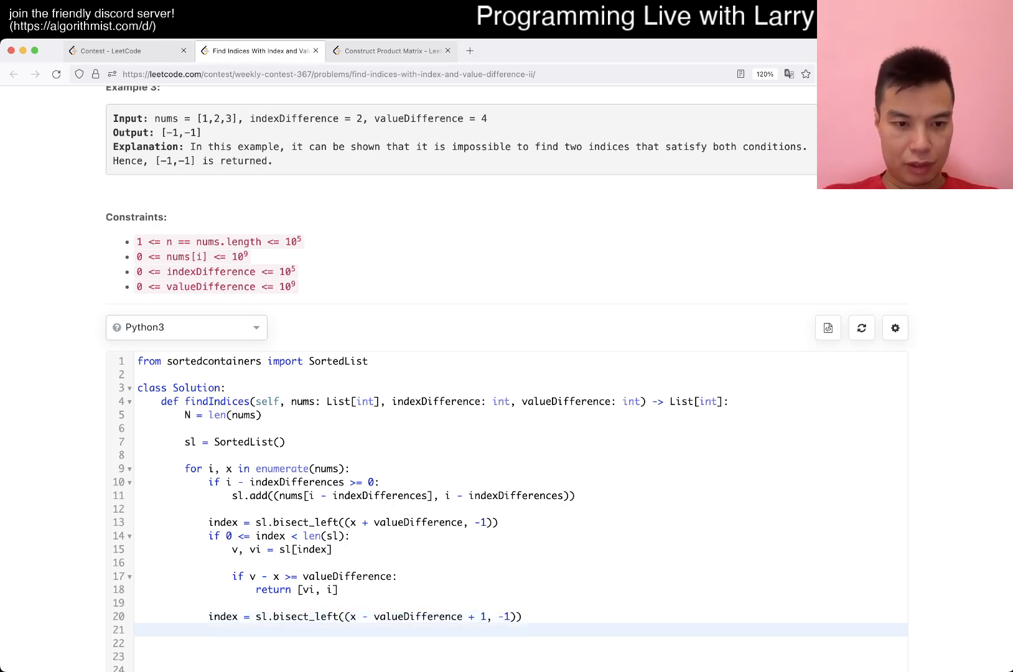
# Step: Check sl[index - 1] within bounds and end the function with return [-1, -1]
pyautogui.write('if 0 <=')
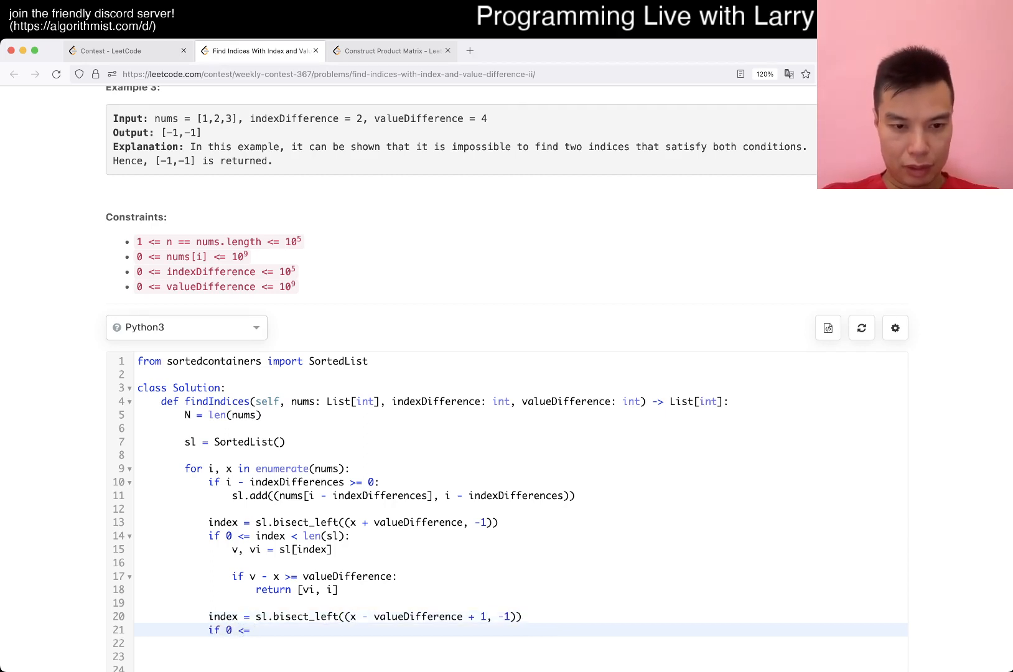
pyautogui.write('index - 1 < len(sl):')
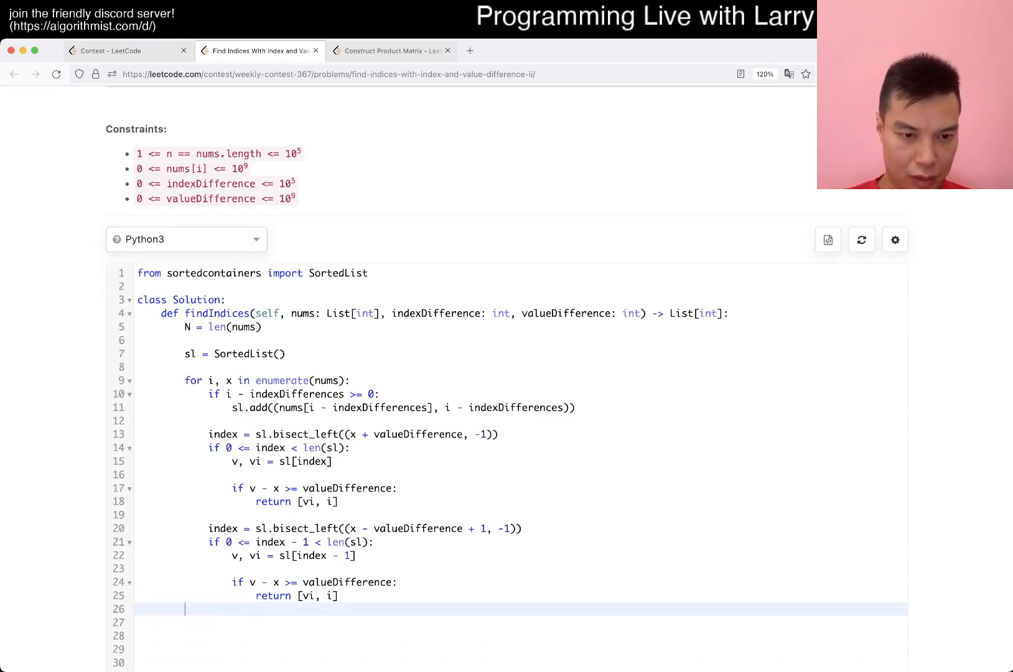
pyautogui.write('return [-1, -1]')
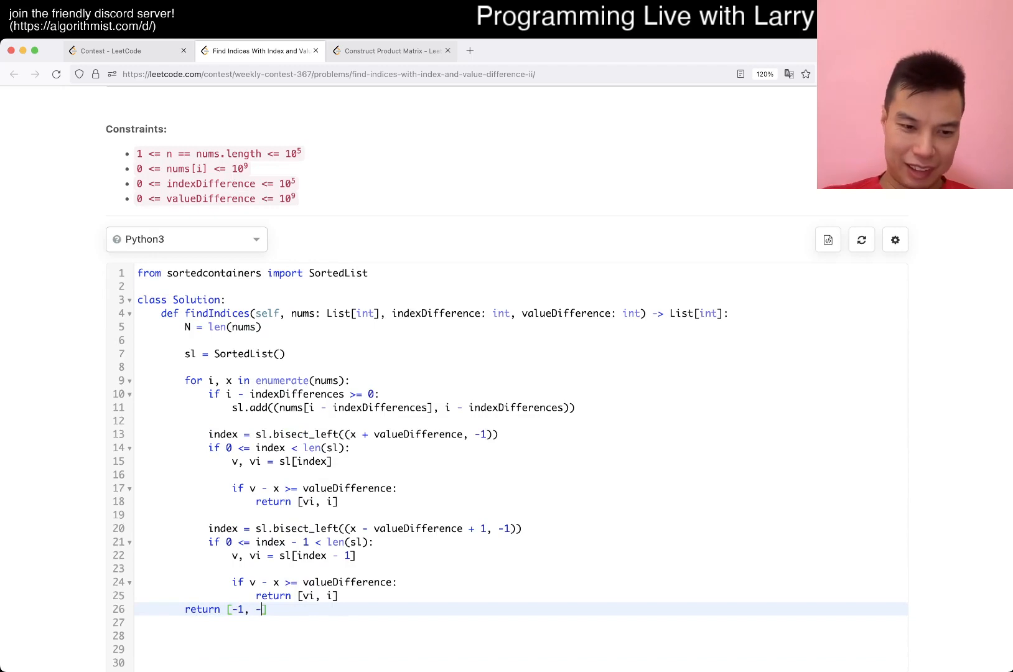
pyautogui.write('1]')
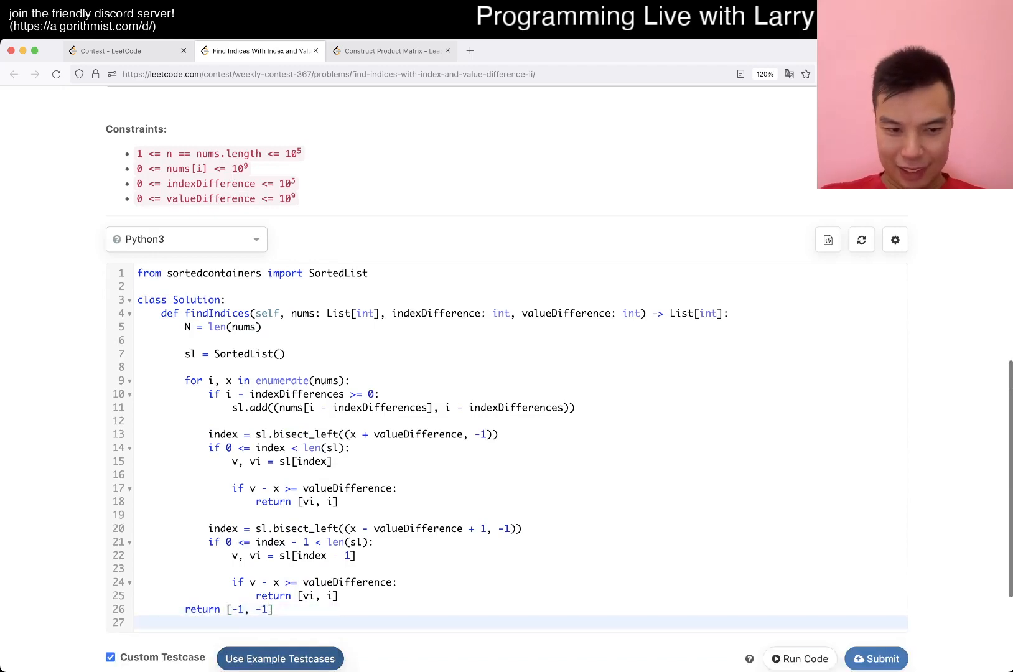
# Step: Run the custom testcases, hit a Runtime Error, and fix indexDifferences to indexDifference
pyautogui.click(799, 658)
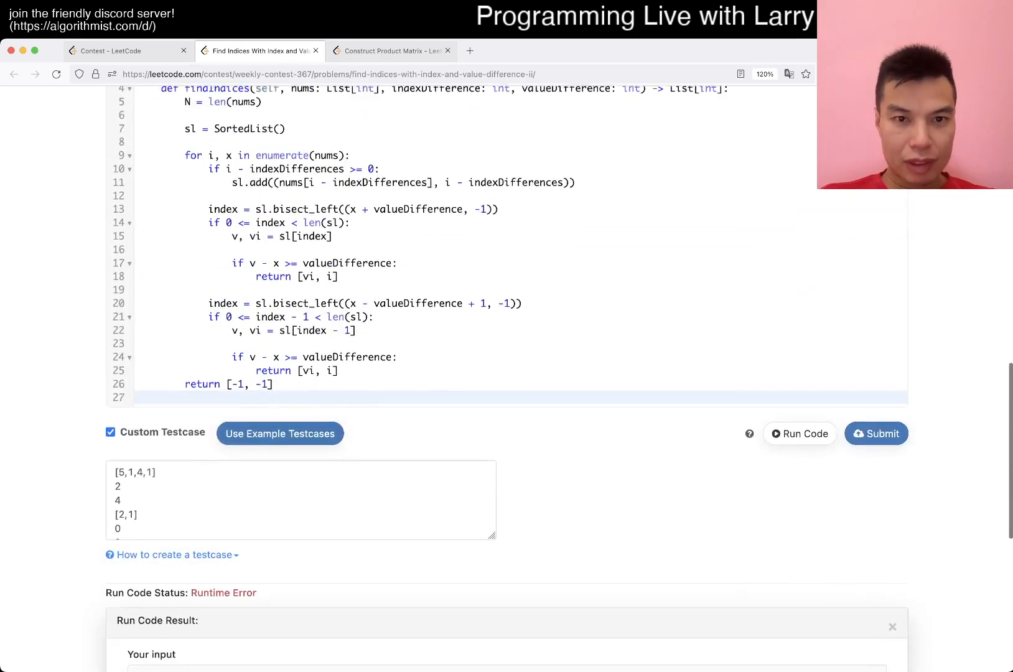
pyautogui.scroll(3)
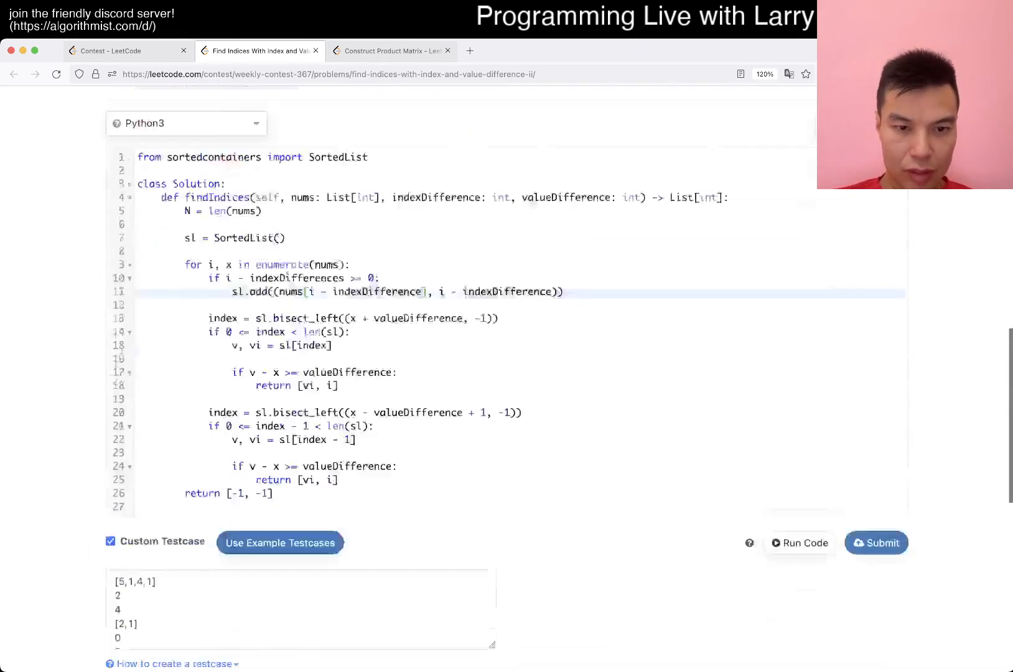
pyautogui.scroll(3)
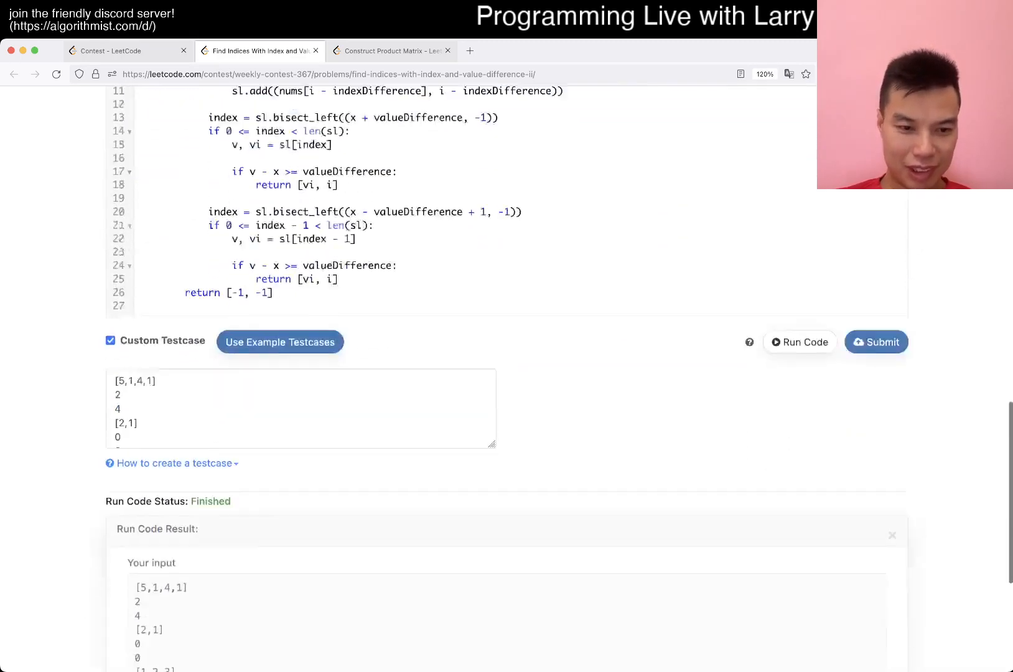
# Step: Submit the solution and get Wrong Answer on [3,12,40], 0, 9 (output [-1,-1], expected [0,1])
pyautogui.scroll(3)
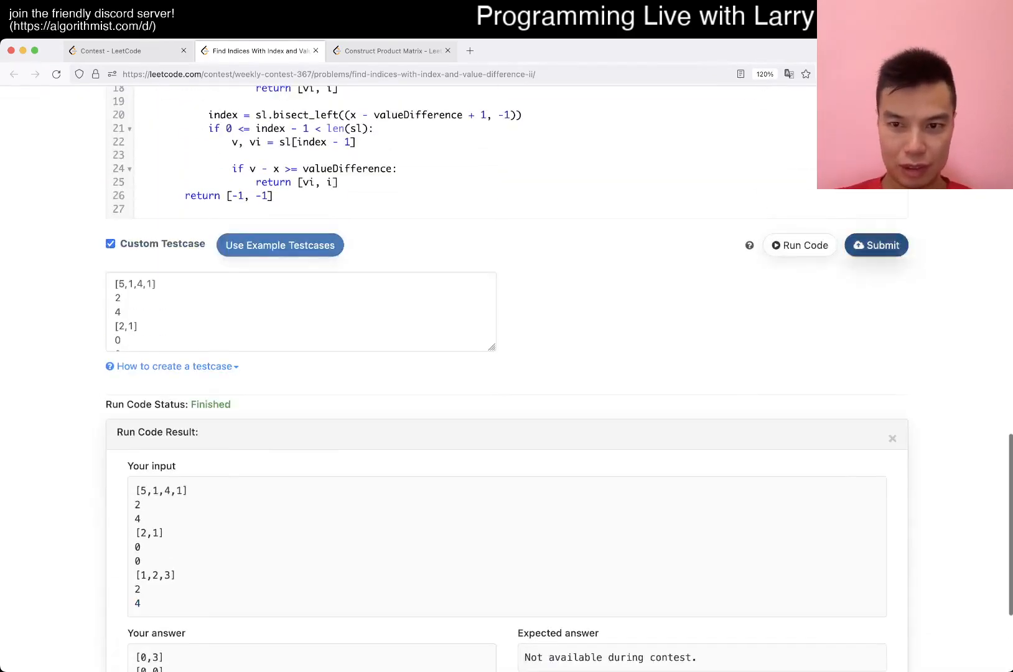
pyautogui.click(875, 245)
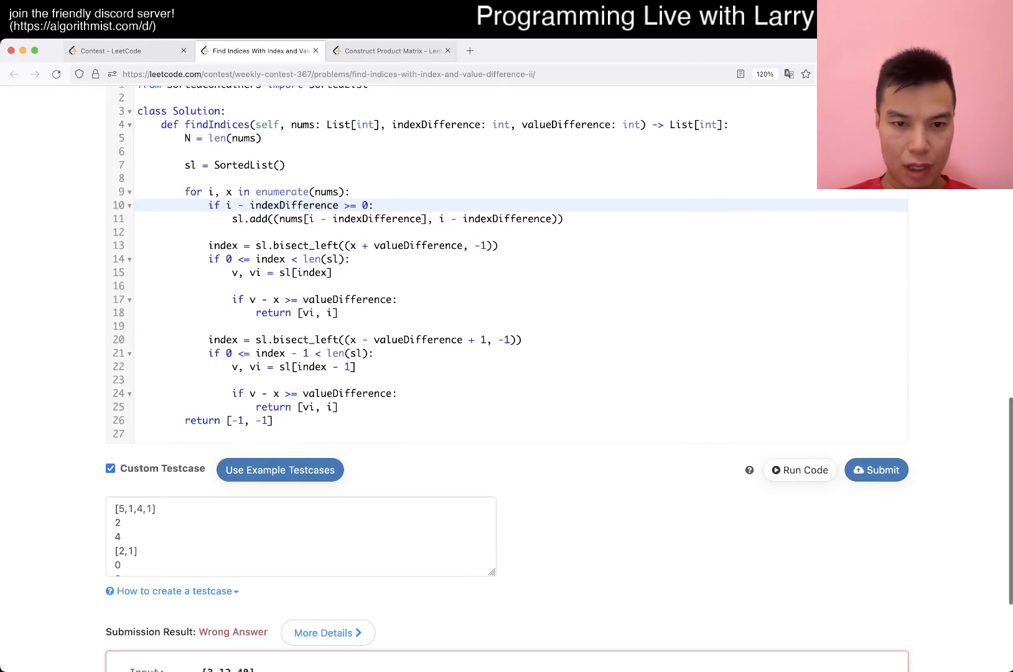
pyautogui.scroll(-3)
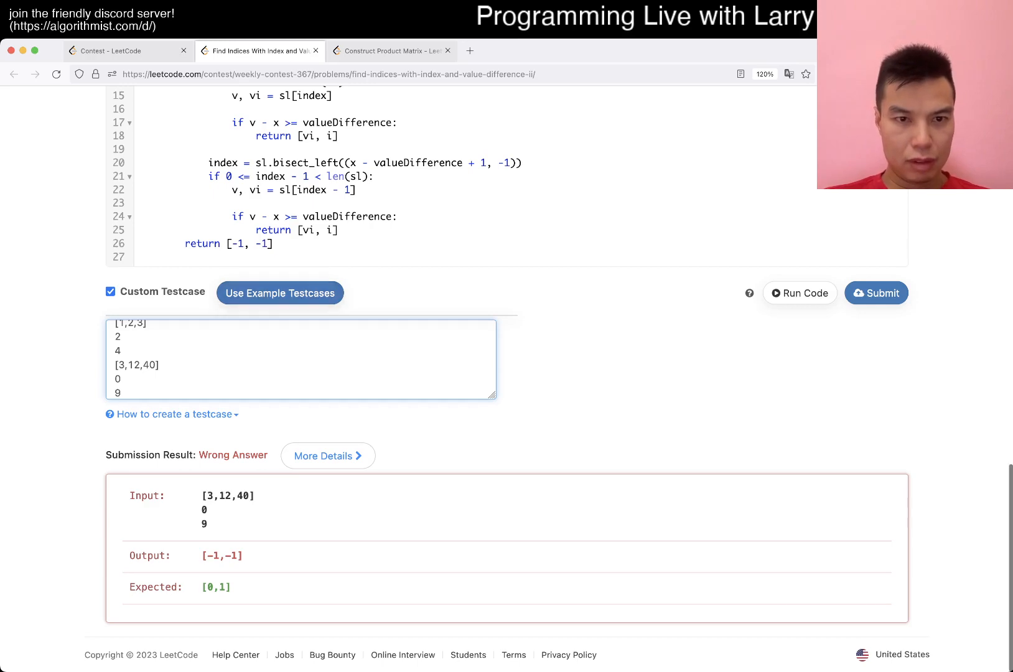
# Step: Scroll the page to add the failing input [3,12,40], 0, 9 as a custom testcase
pyautogui.scroll(3)
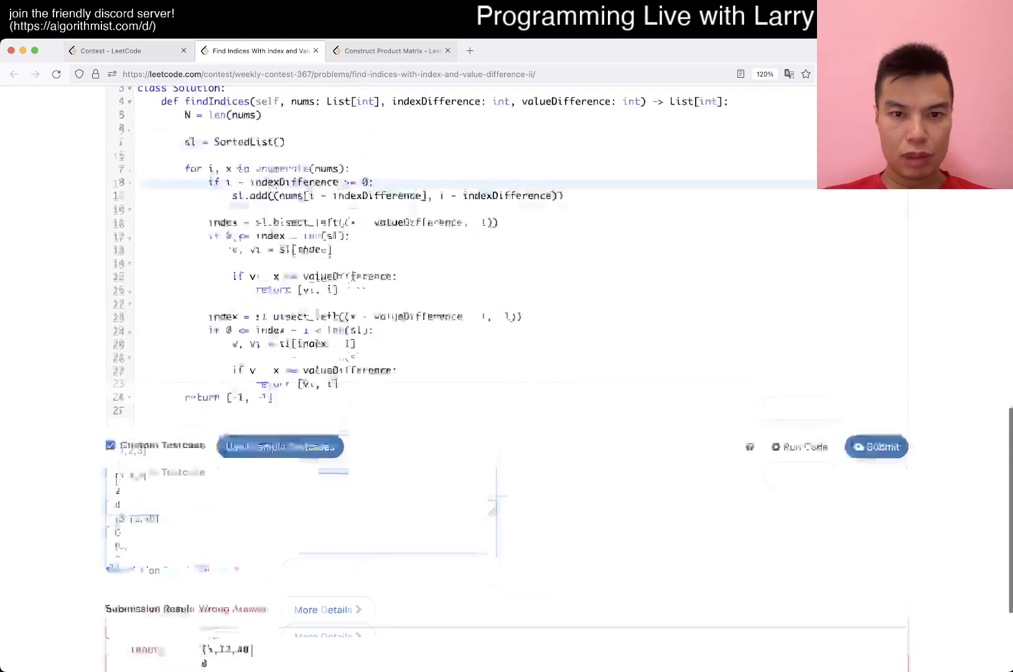
pyautogui.scroll(3)
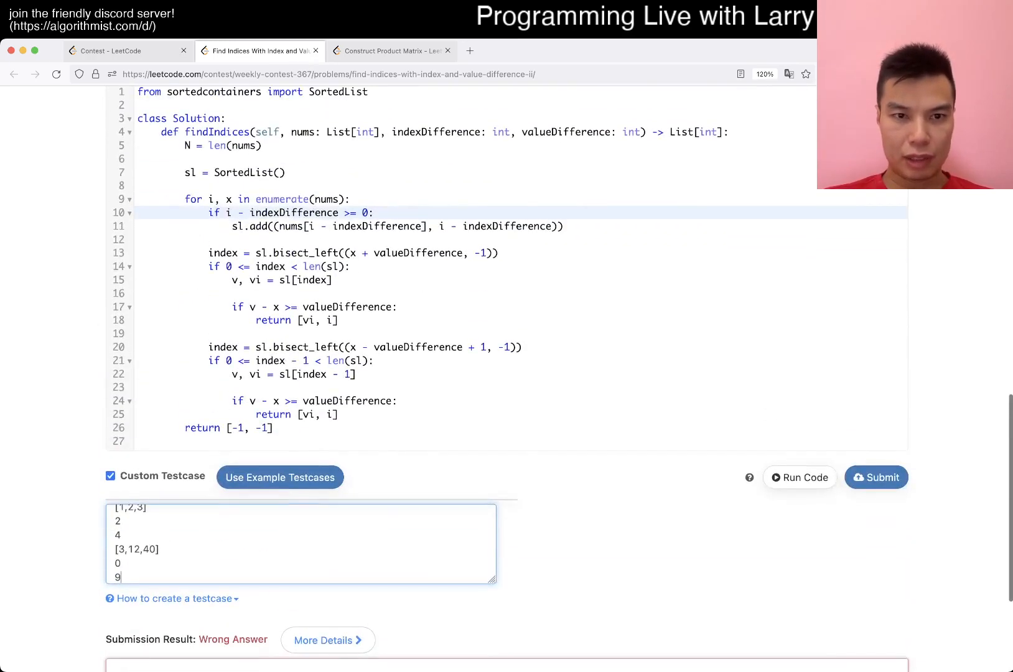
pyautogui.scroll(-3)
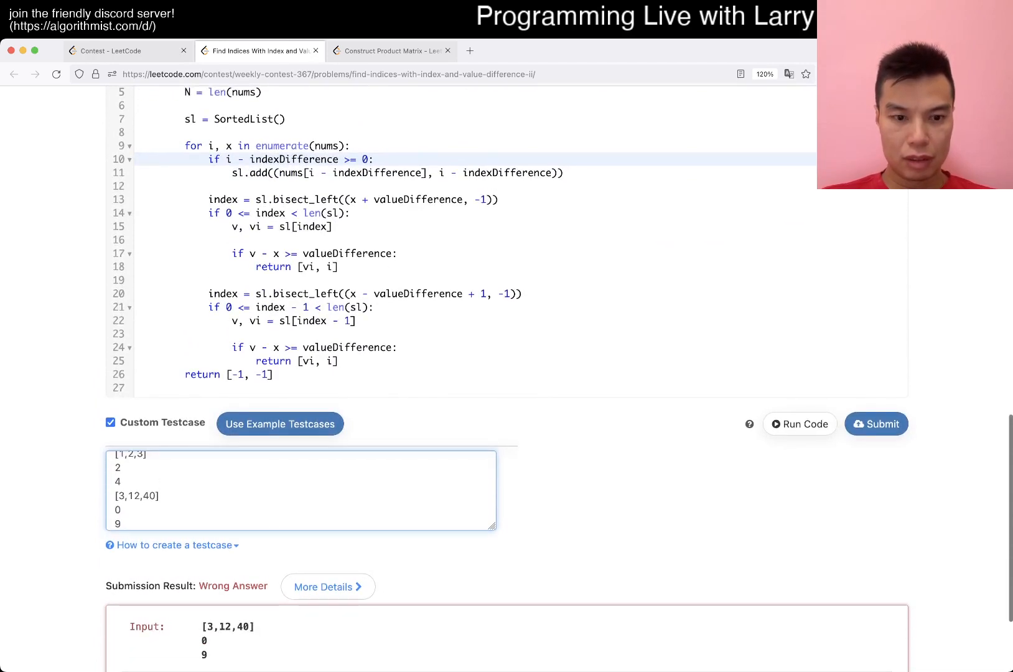
pyautogui.scroll(-3)
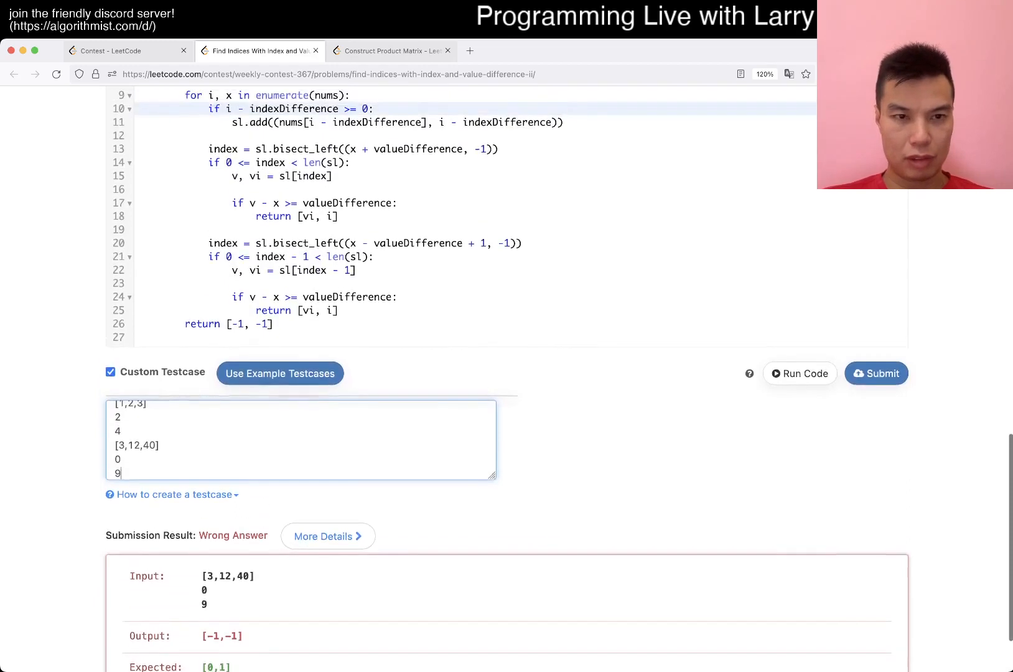
pyautogui.scroll(-3)
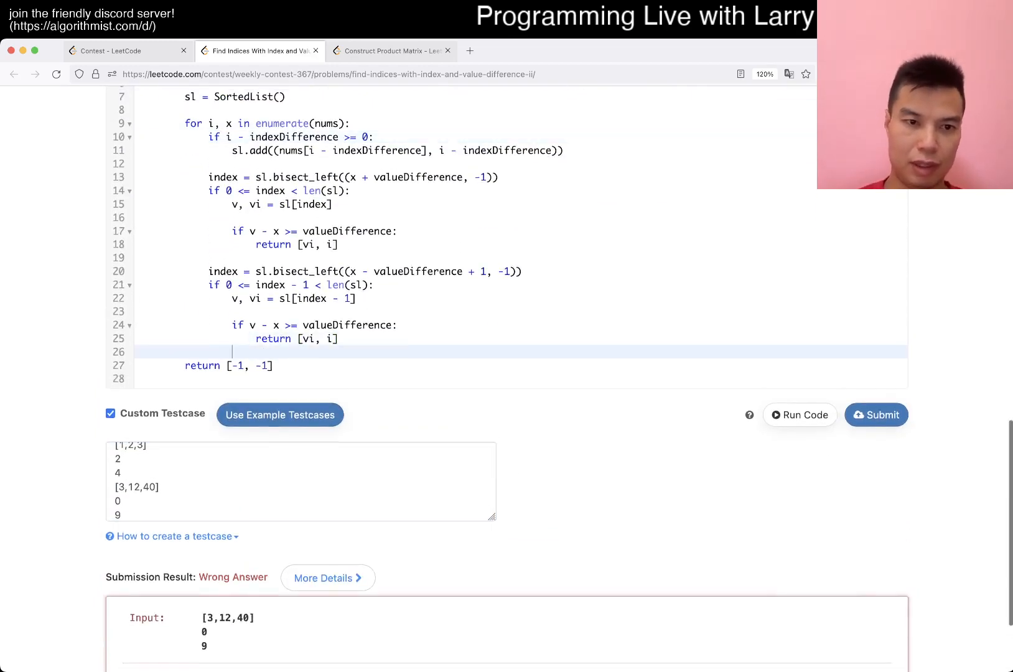
# Step: Add print(sl) at the end of the loop and run the custom testcases
pyautogui.write('print(sl)')
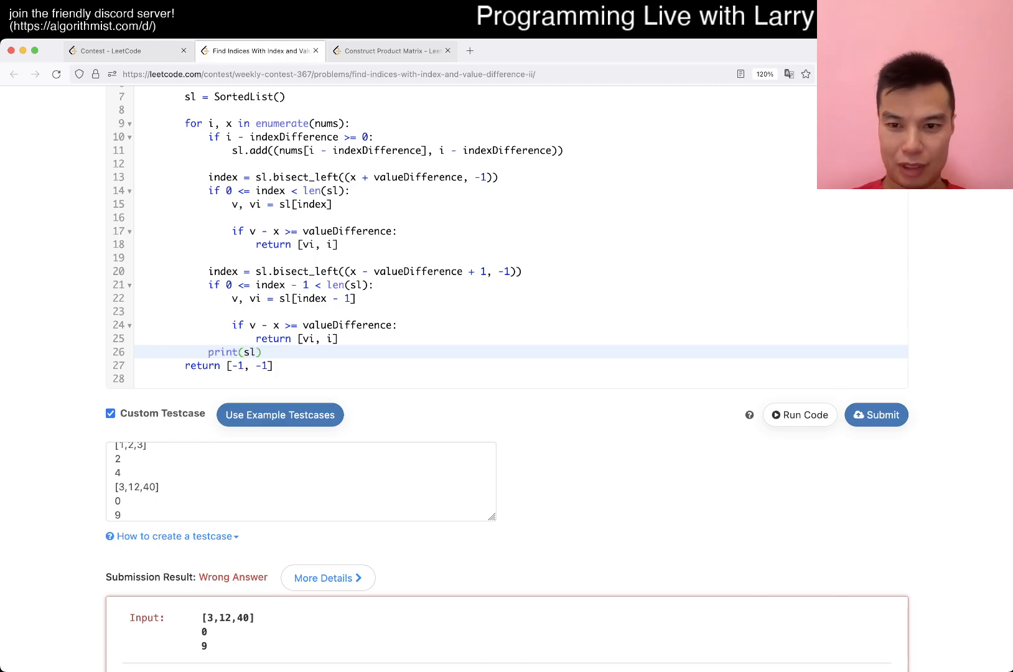
pyautogui.scroll(-3)
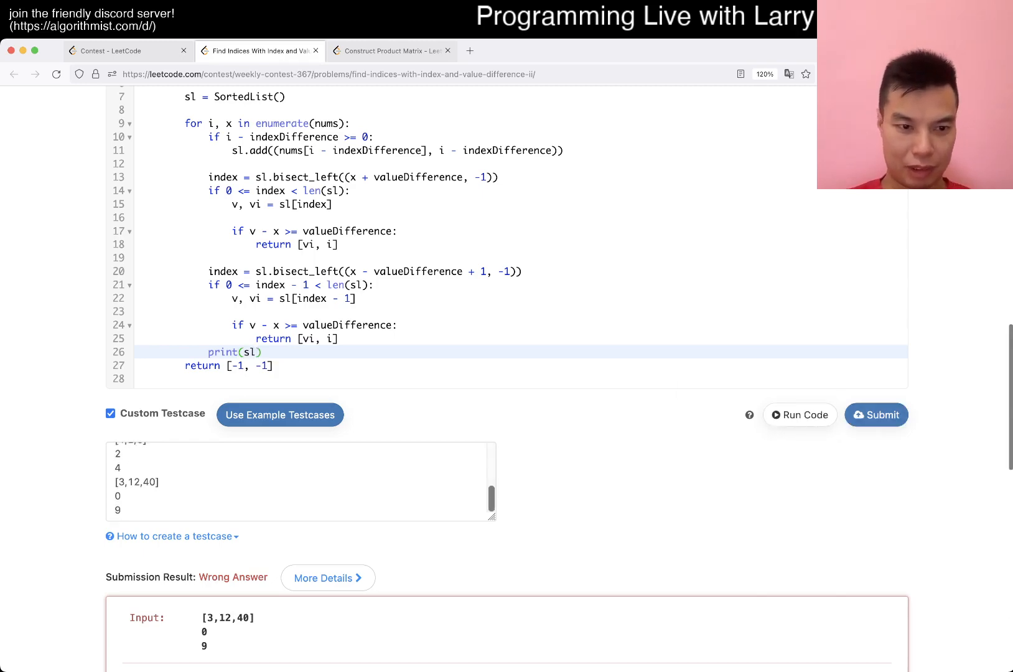
pyautogui.click(798, 415)
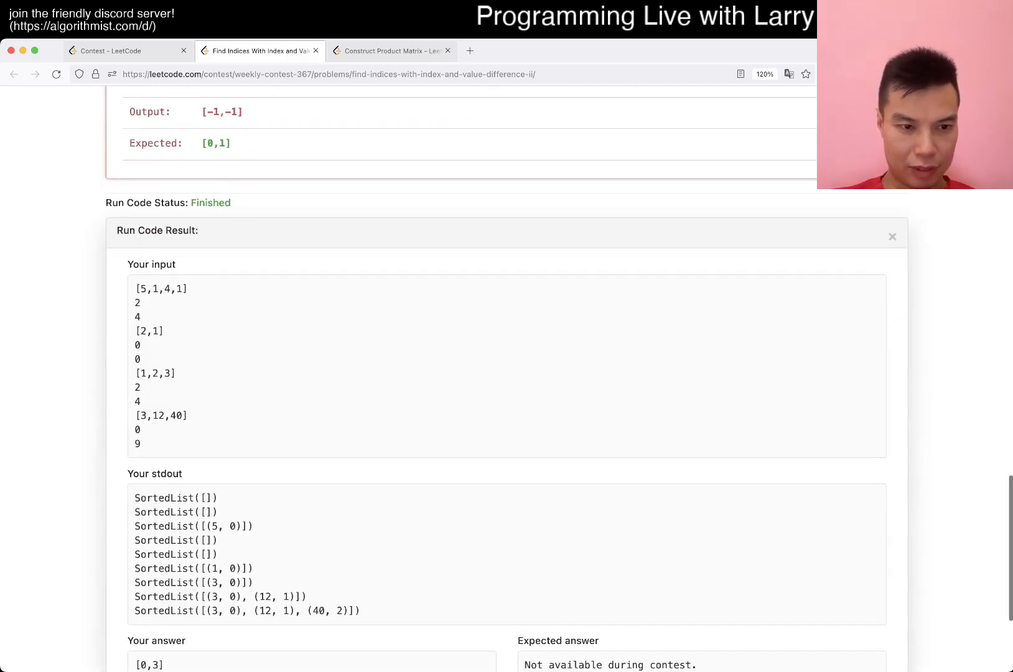
# Step: Scroll through stdout showing SortedList growing to [(3,0),(12,1),(40,2)]
pyautogui.scroll(-3)
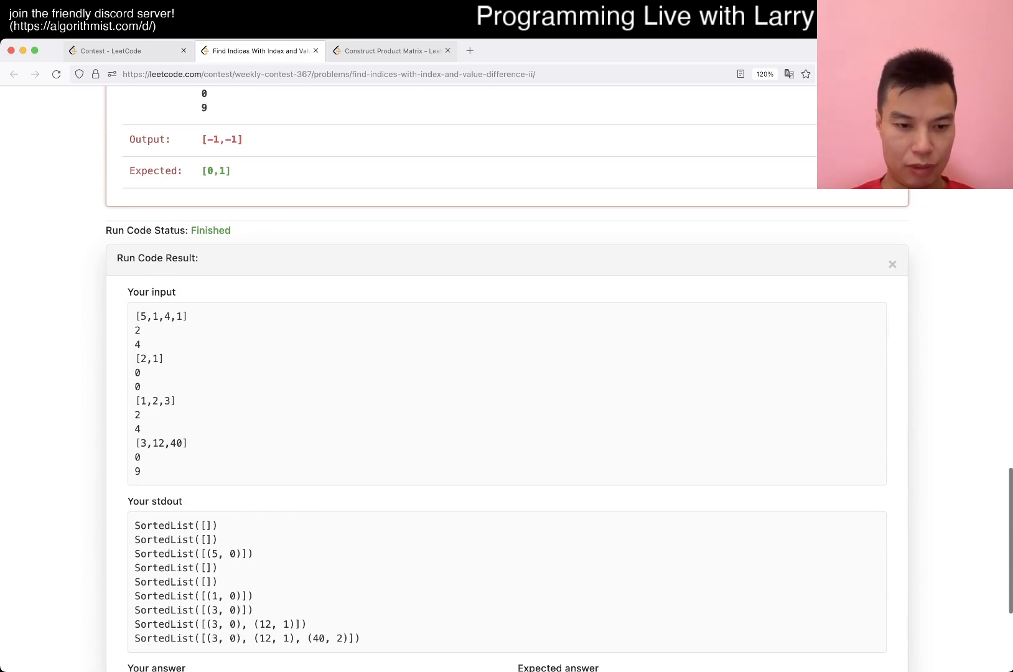
pyautogui.scroll(3)
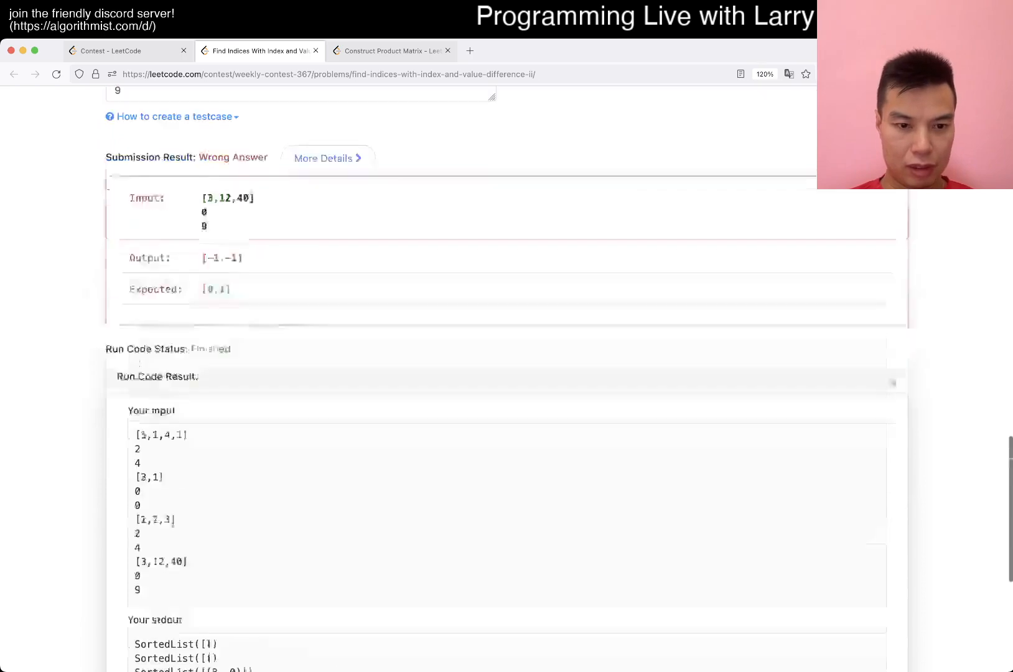
pyautogui.scroll(3)
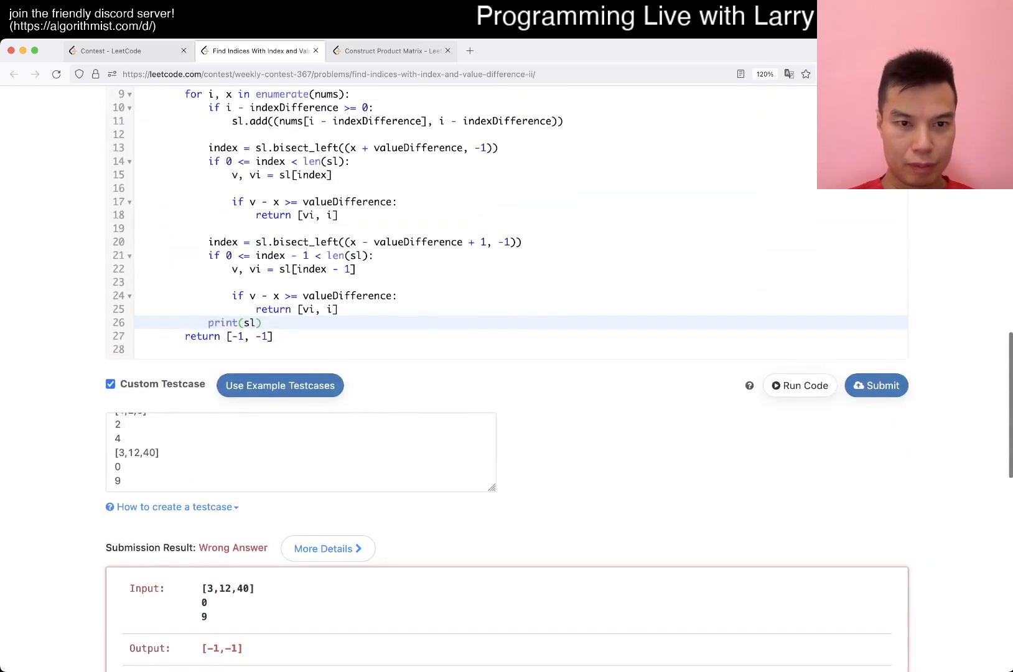
pyautogui.scroll(-3)
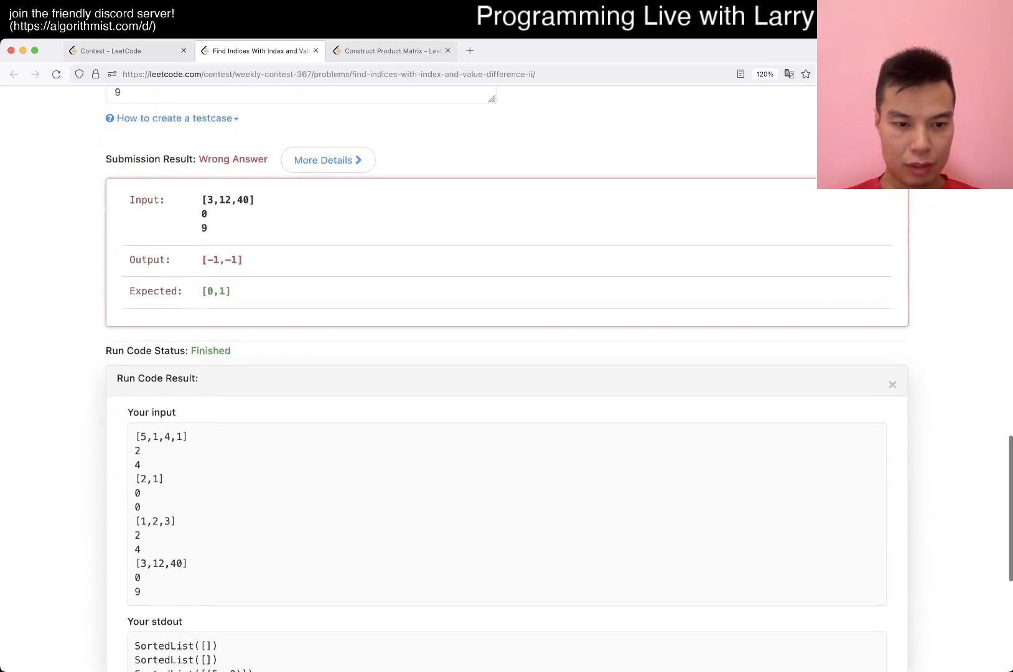
pyautogui.scroll(3)
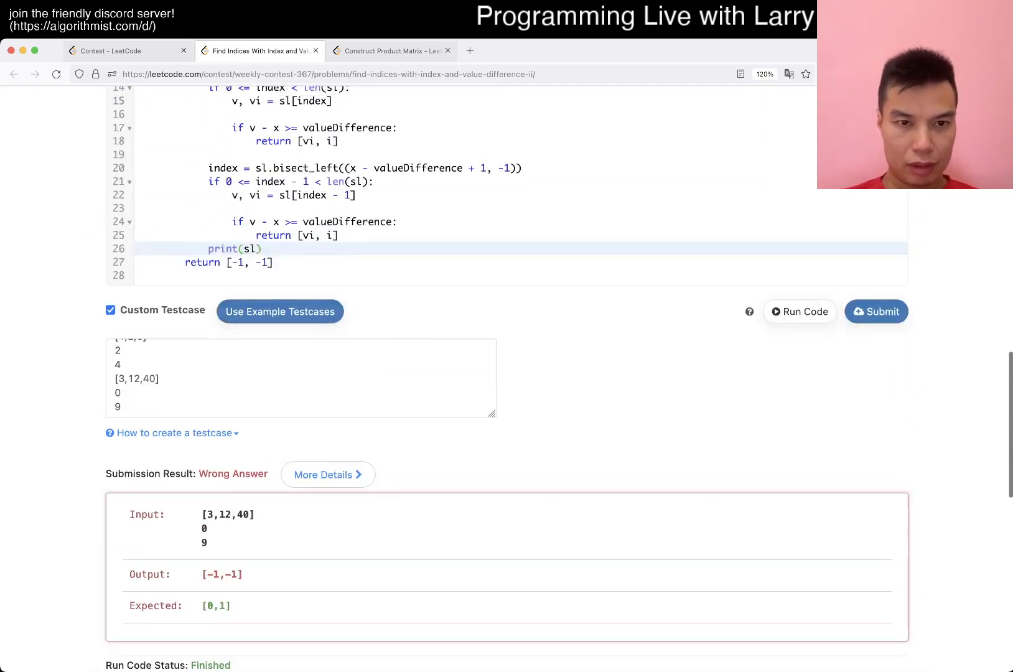
pyautogui.scroll(3)
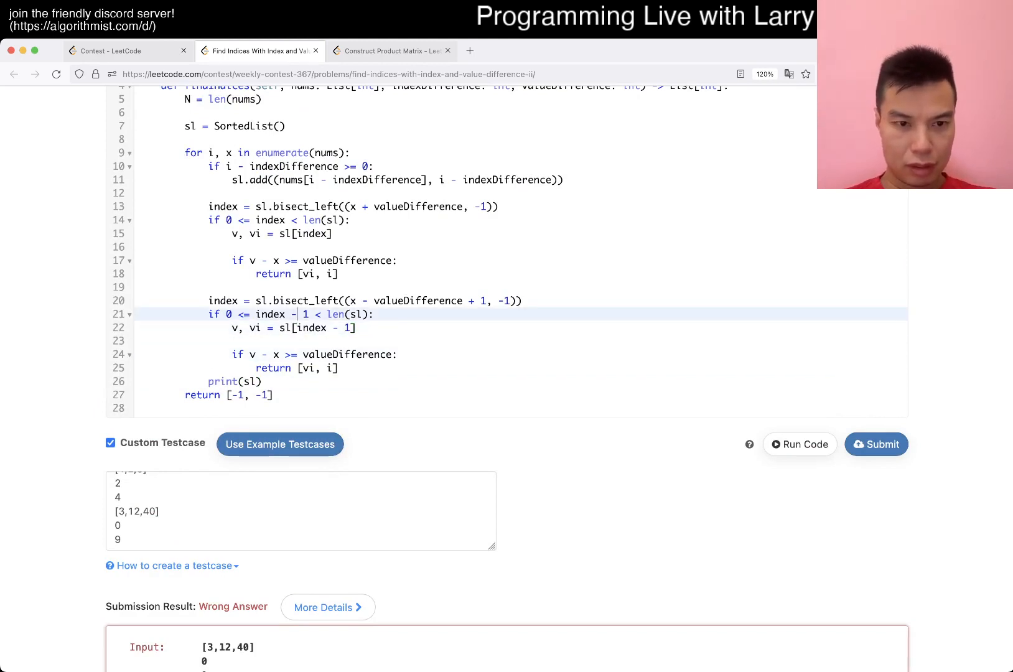
# Step: Add print(v, vi) after line 22, rerun, and check stdout shows 3 0 and 12 1
pyautogui.click(298, 368)
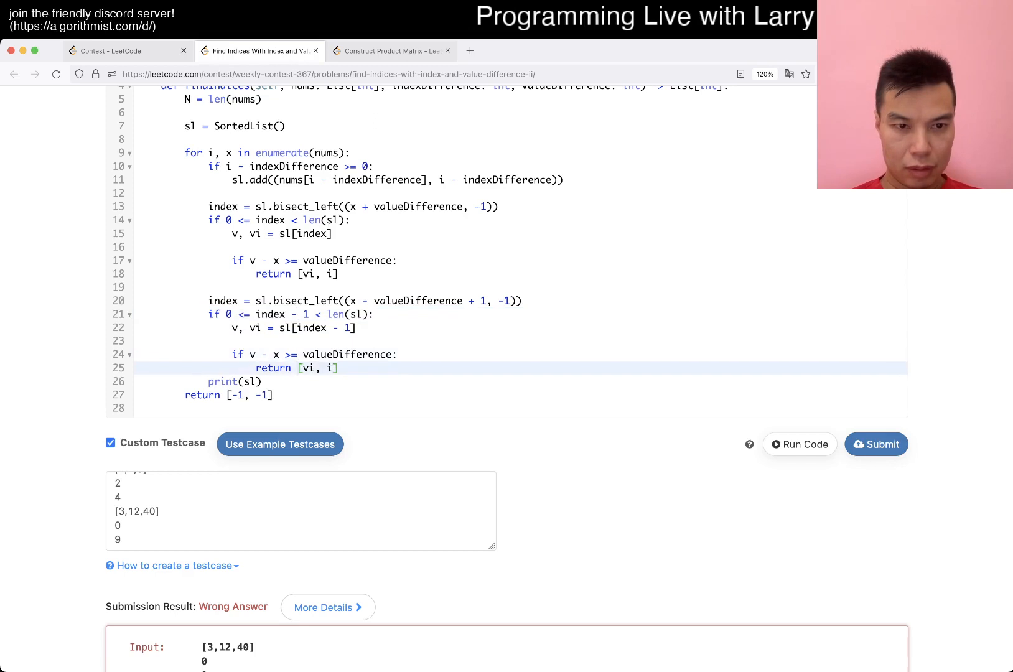
pyautogui.write('p')
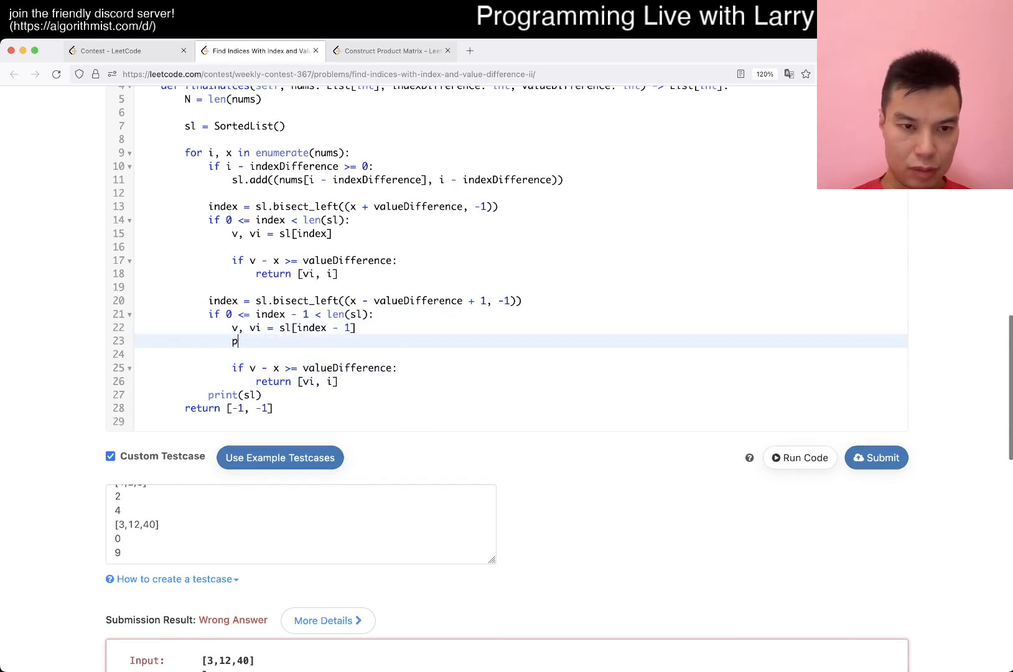
pyautogui.write('rint(v, vi)')
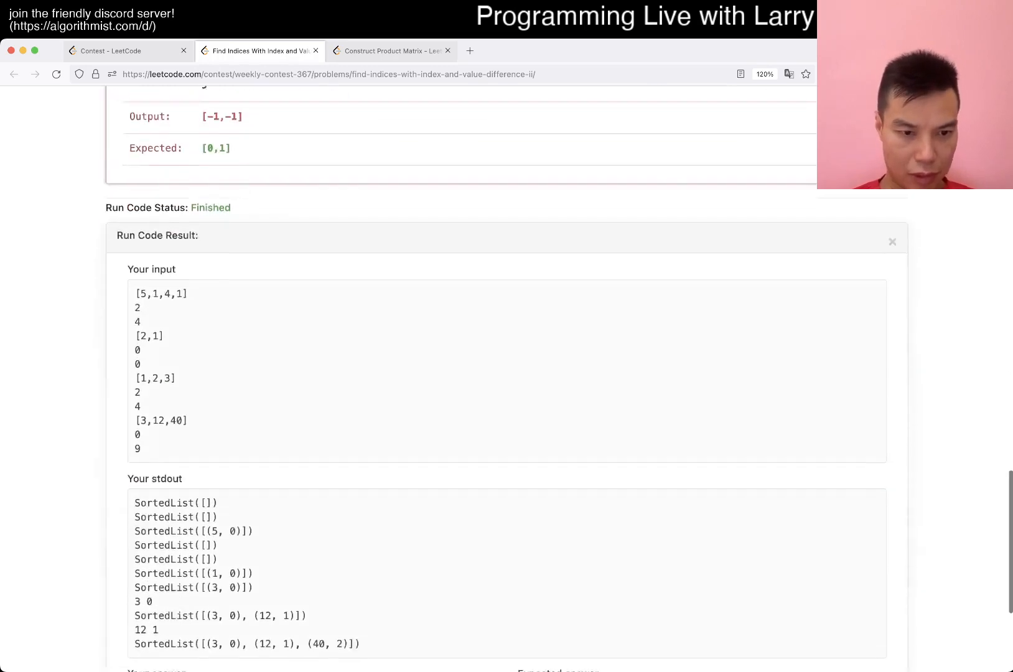
pyautogui.scroll(-3)
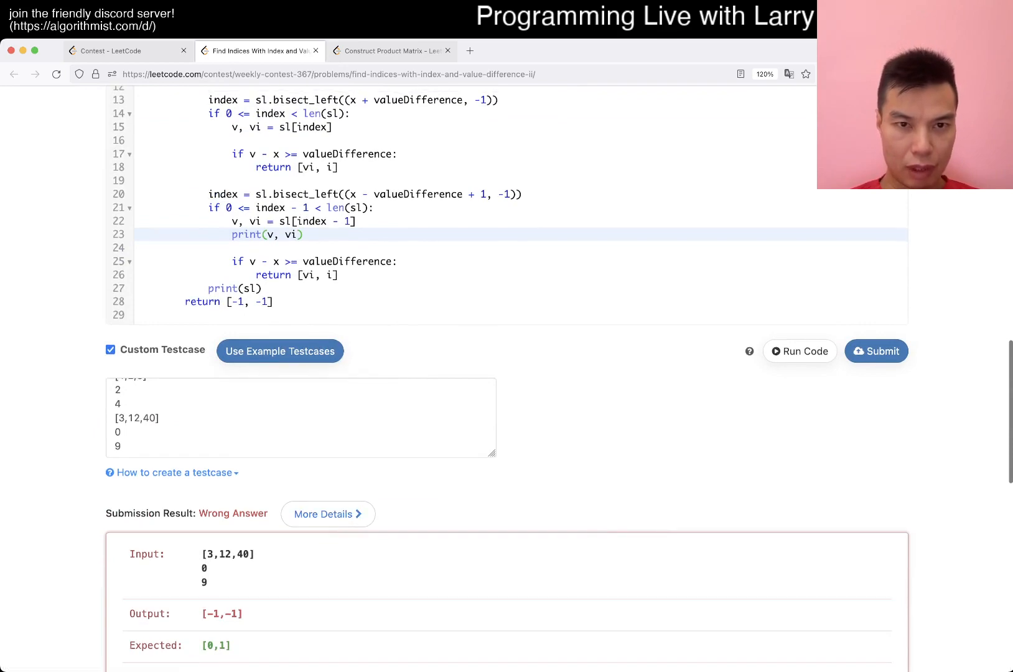
pyautogui.scroll(3)
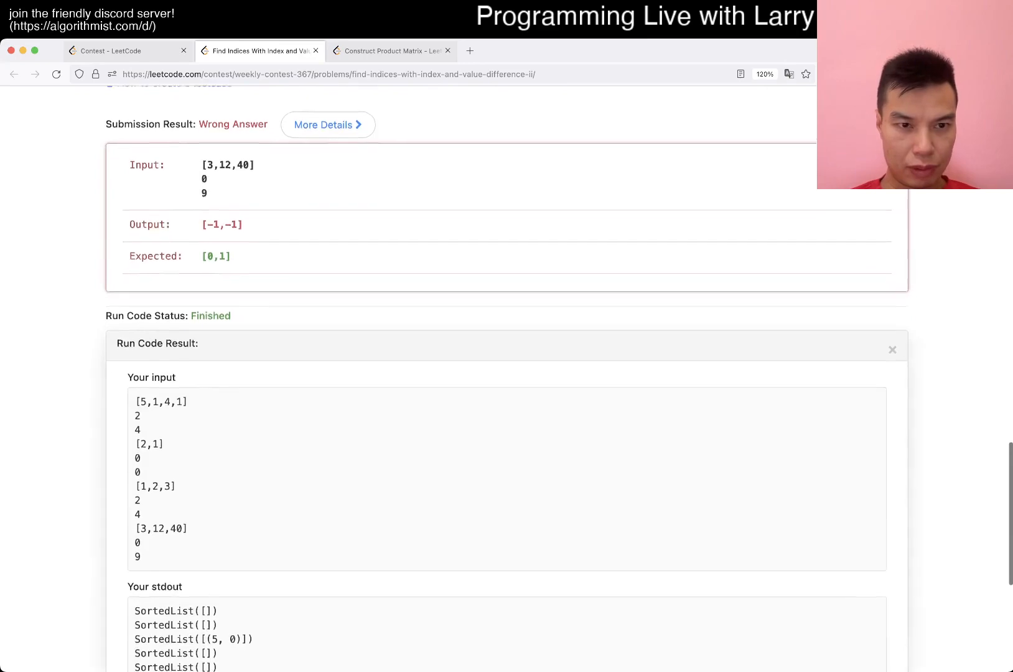
pyautogui.scroll(3)
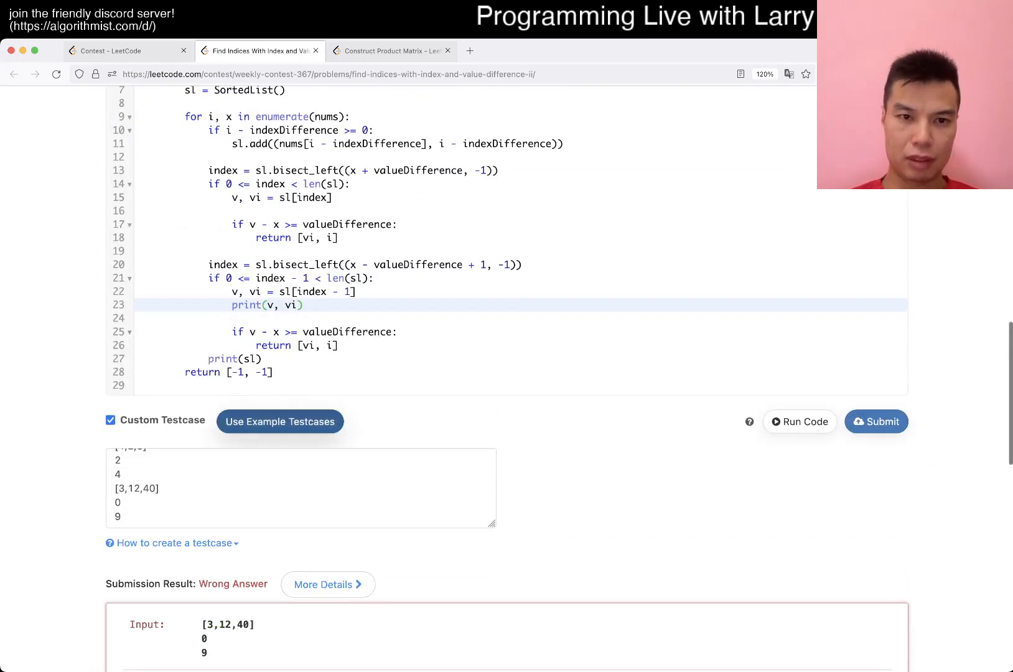
pyautogui.scroll(-3)
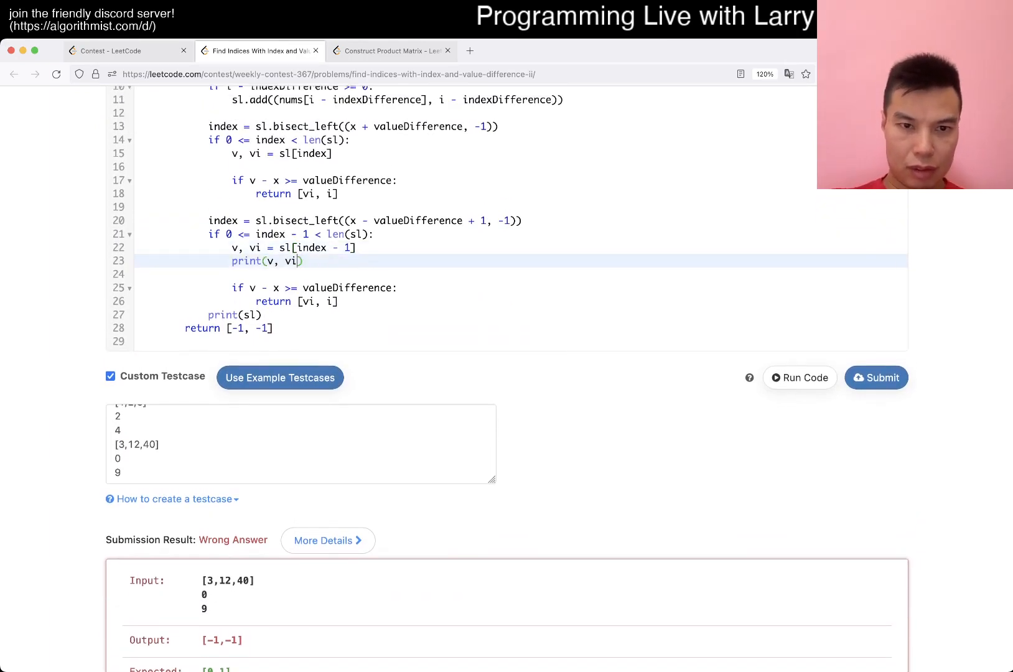
# Step: Extend the debug print with x - valueDifference + 1 and check output 3 0 4, 12 1 32
pyautogui.write(', x - valueDiffere')
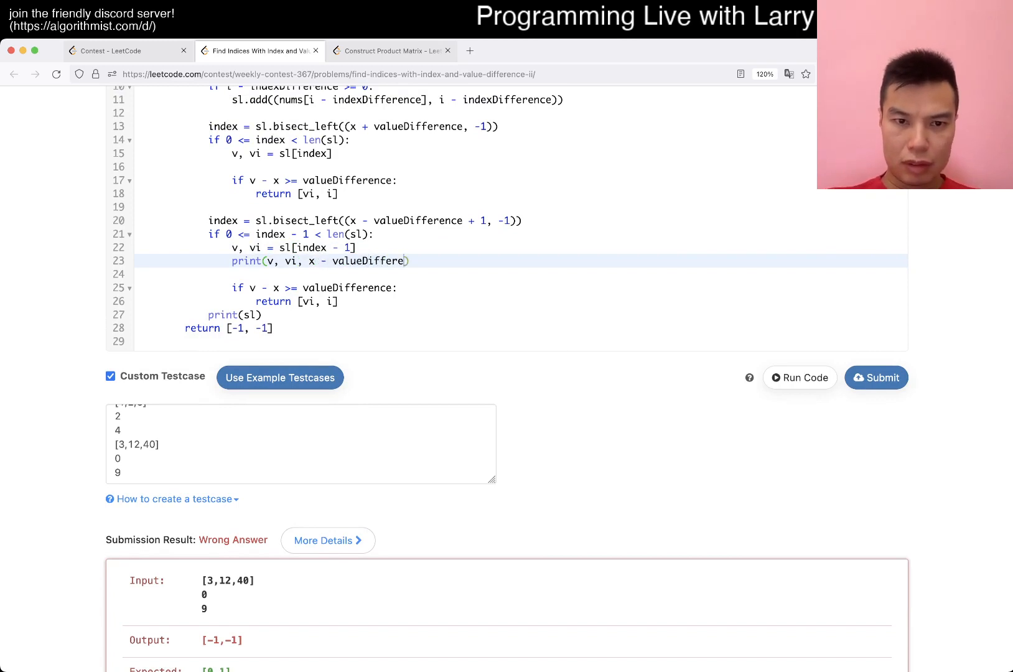
pyautogui.write('+ 1')
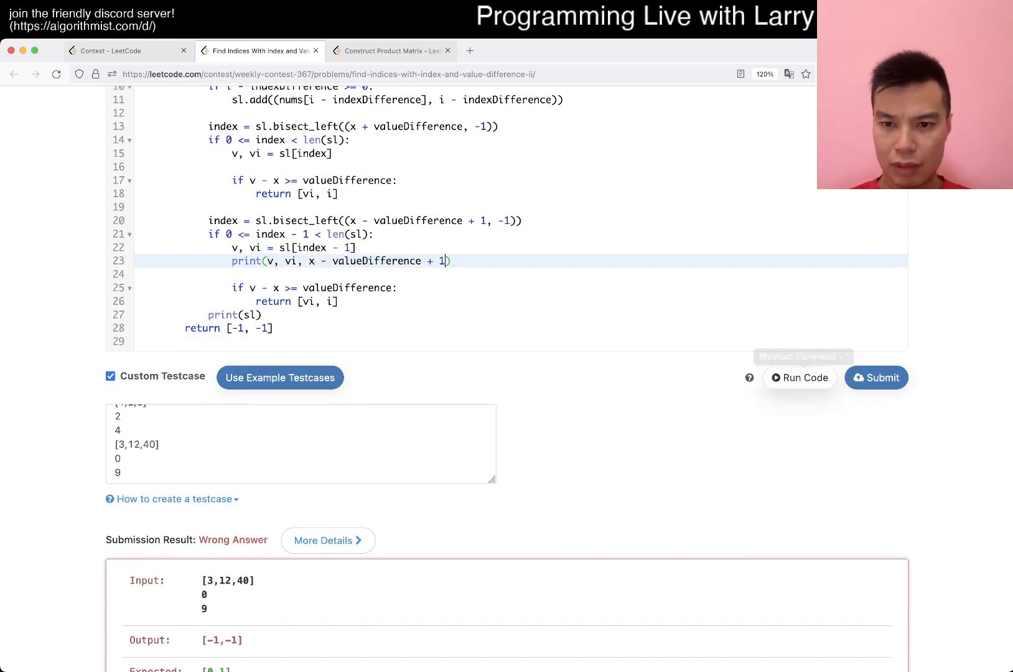
pyautogui.scroll(-3)
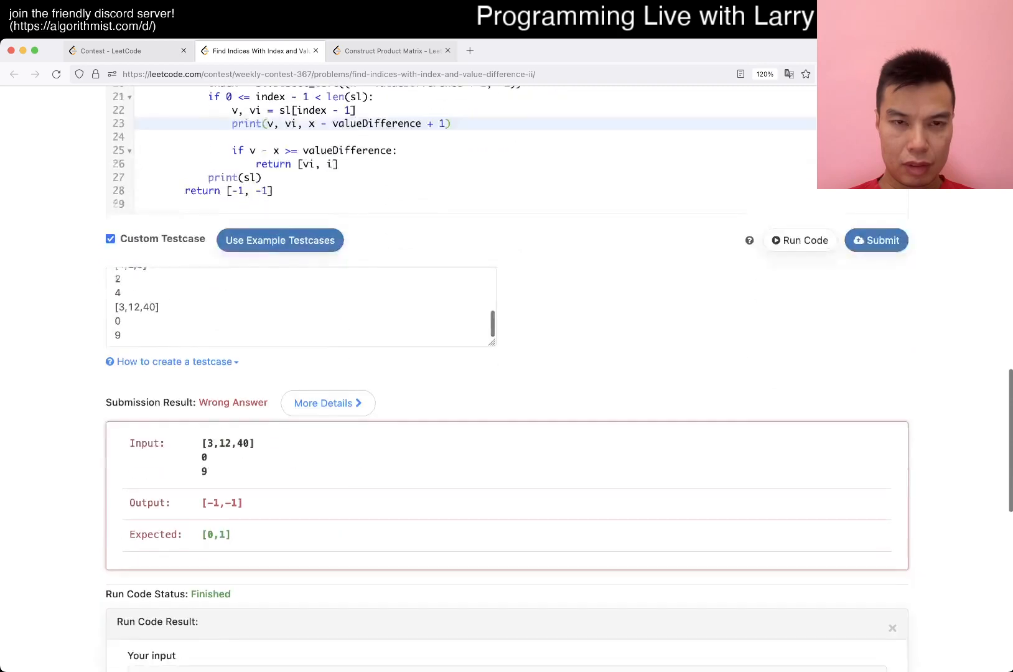
pyautogui.scroll(-3)
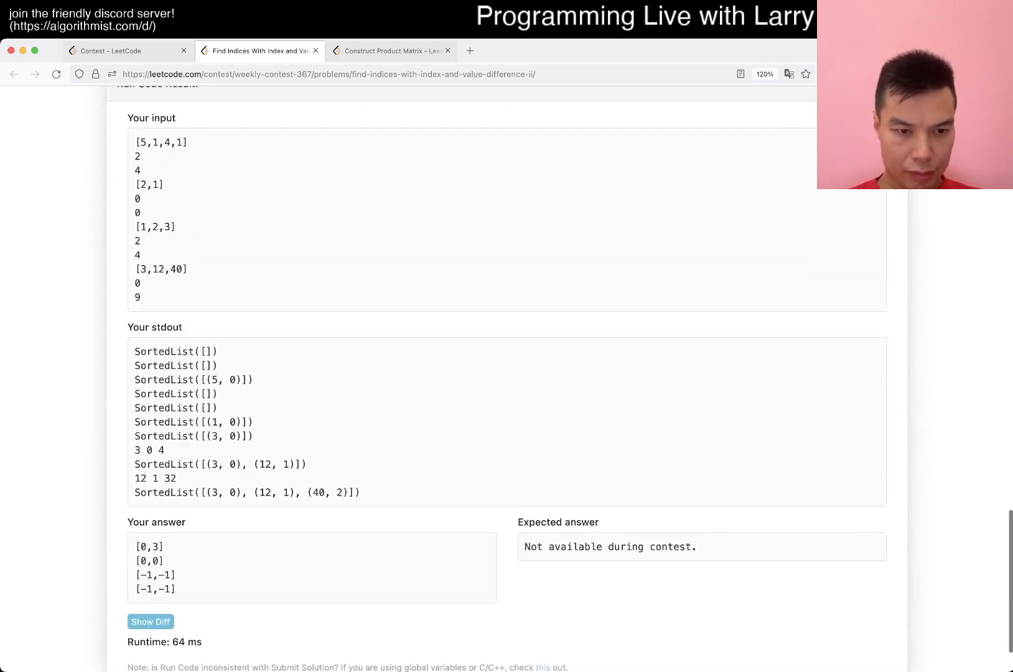
pyautogui.scroll(3)
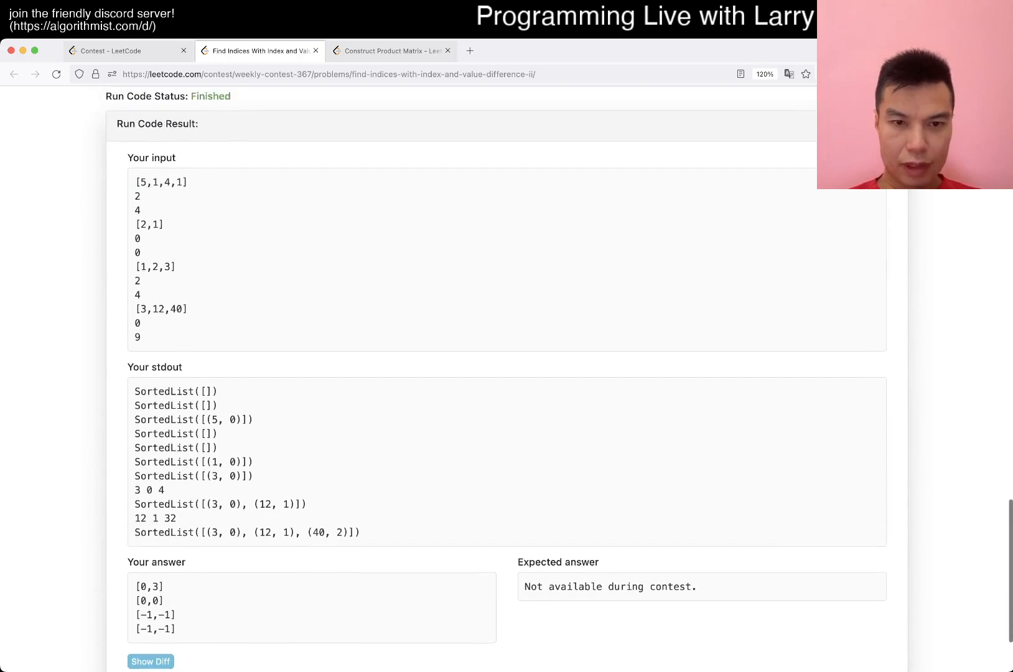
pyautogui.scroll(3)
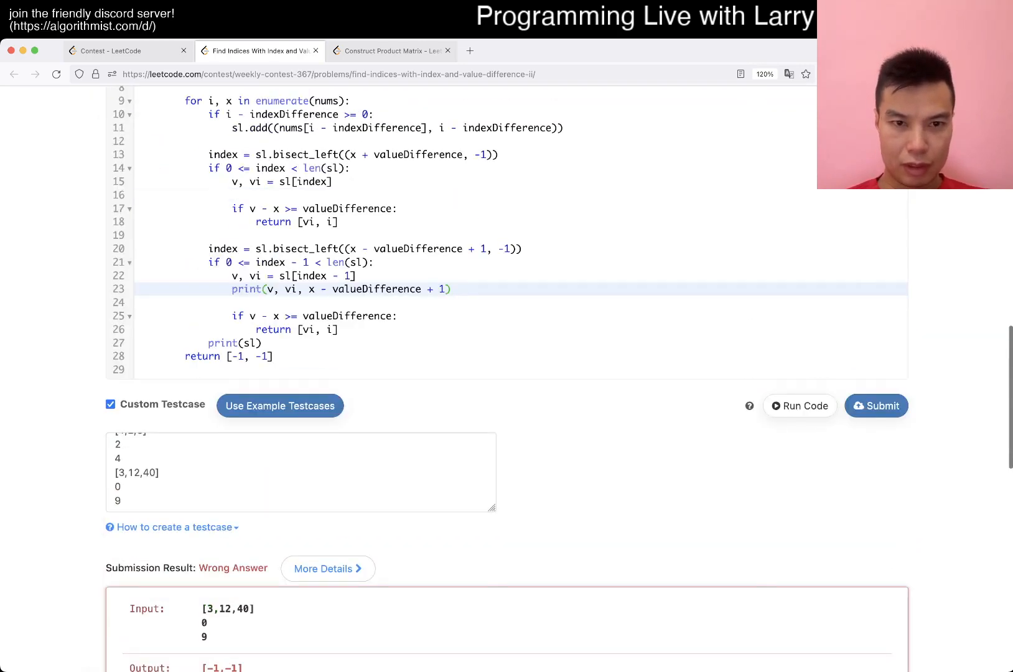
pyautogui.scroll(-3)
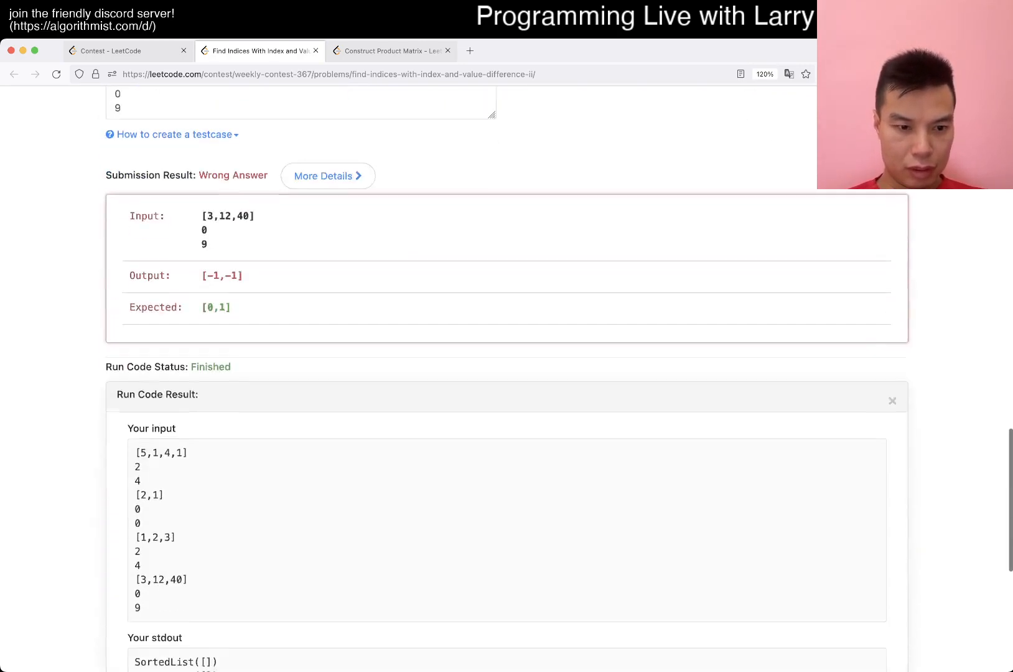
pyautogui.scroll(-3)
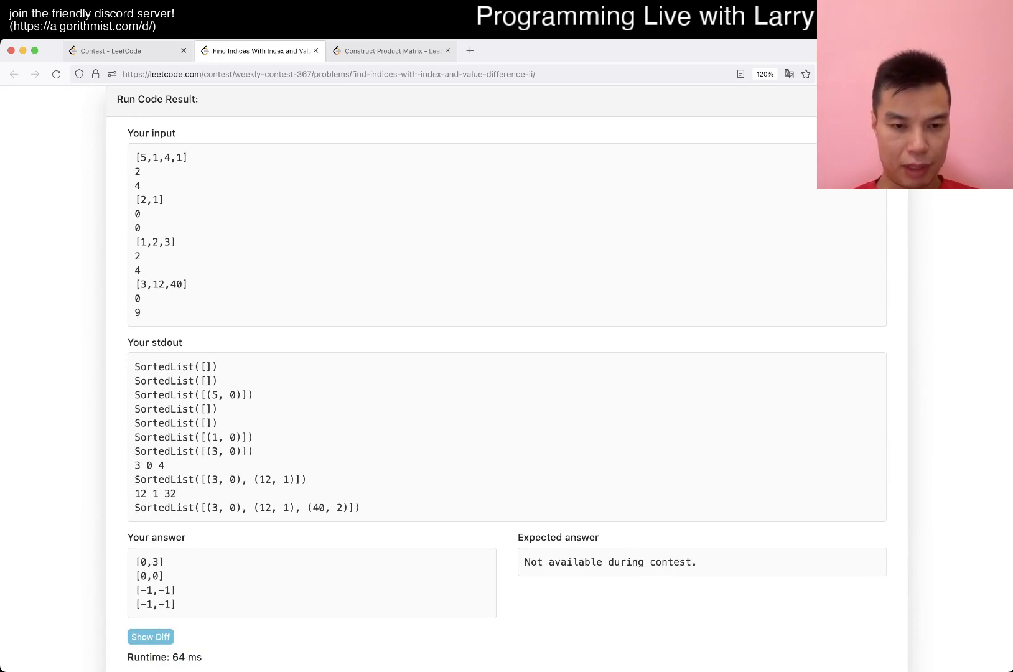
pyautogui.scroll(3)
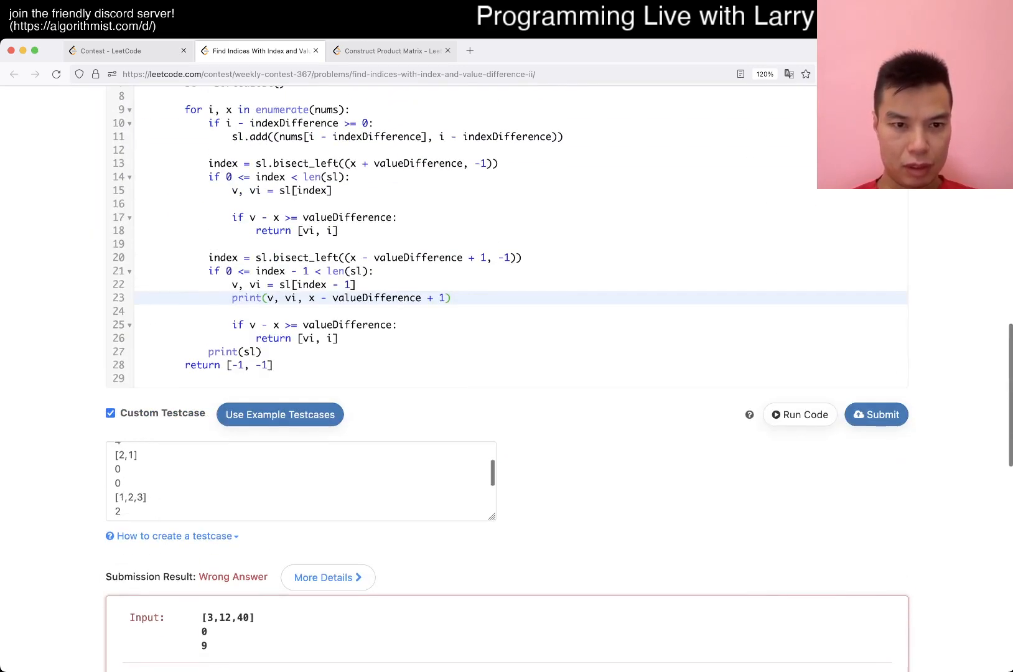
# Step: Remove the debug prints, use x - v >= valueDifference, submit for Accepted, and close the tab
pyautogui.click(799, 414)
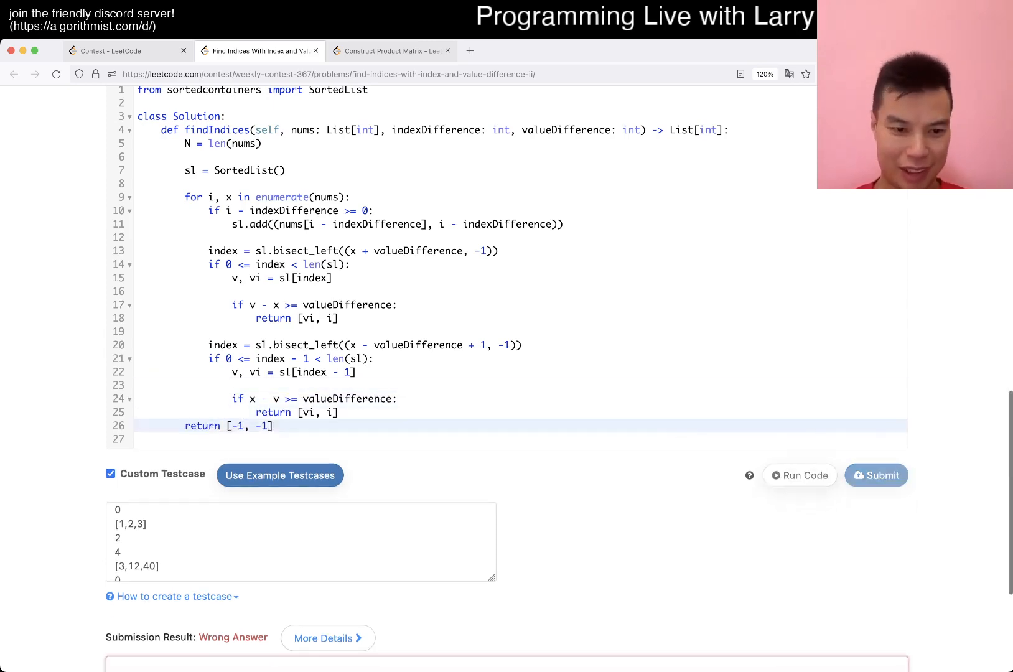
pyautogui.click(799, 475)
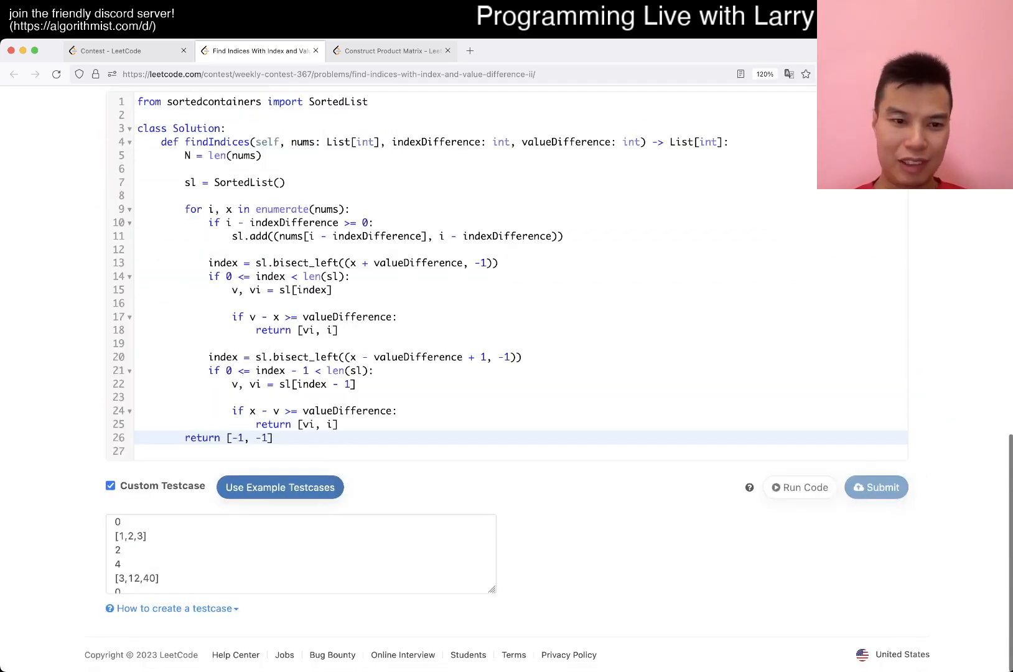
pyautogui.click(875, 487)
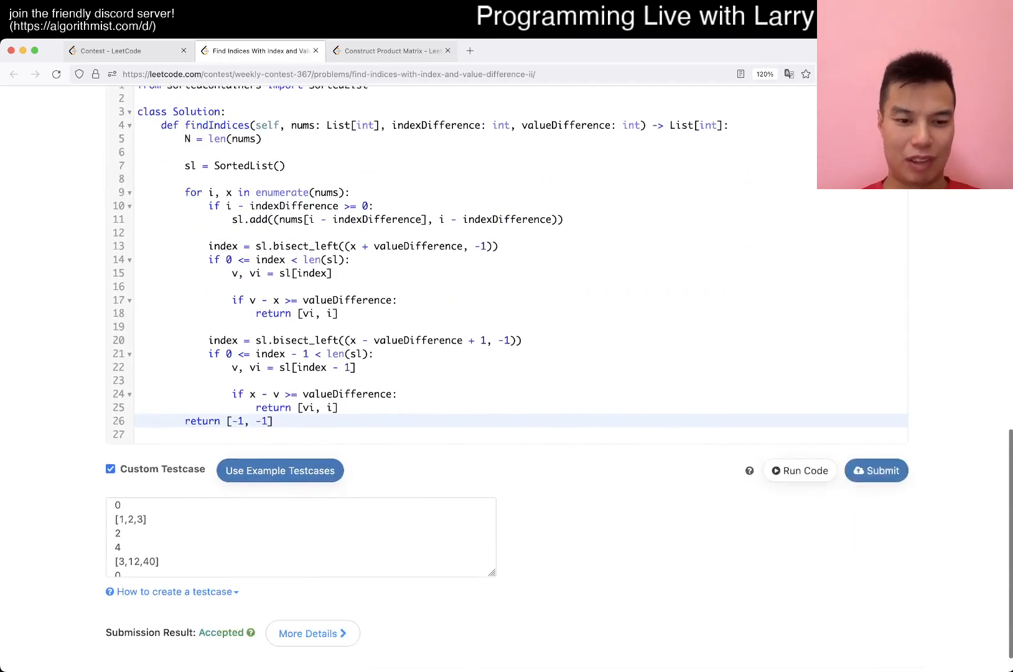
pyautogui.click(387, 51)
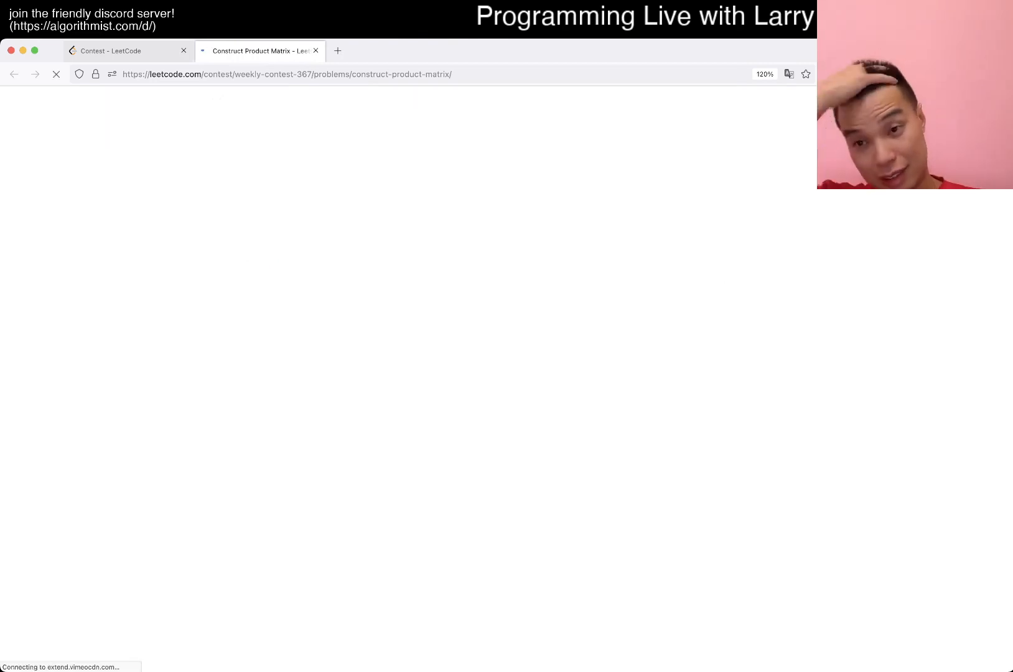